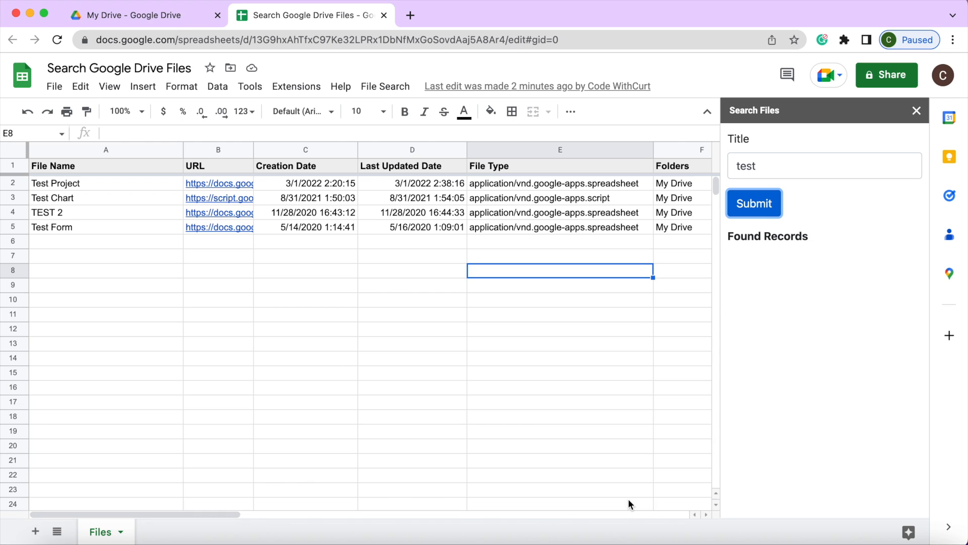
Search Drive from the sidebar for files titled 'chart', then 'test'
{"action": "left_click", "coordinate": [824, 166]}
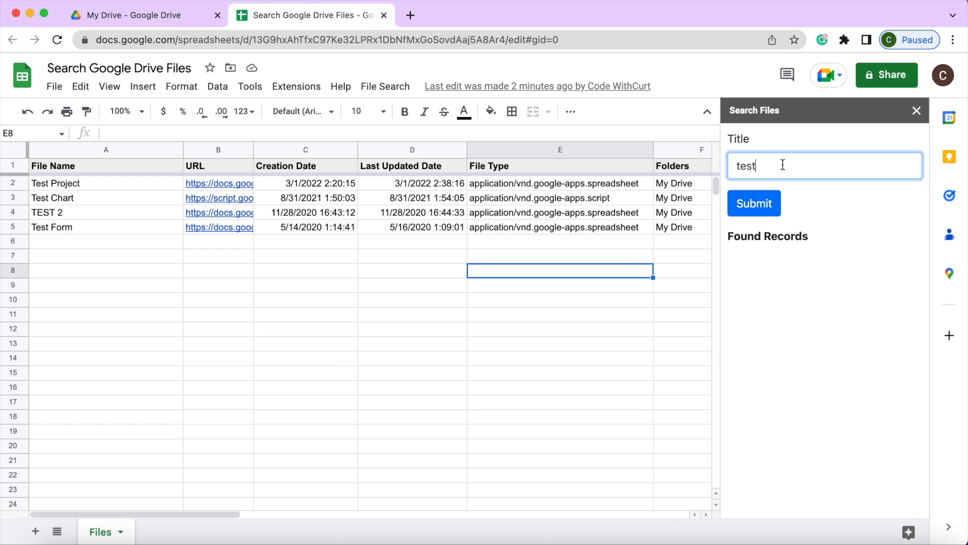
{"action": "double_click", "coordinate": [746, 164]}
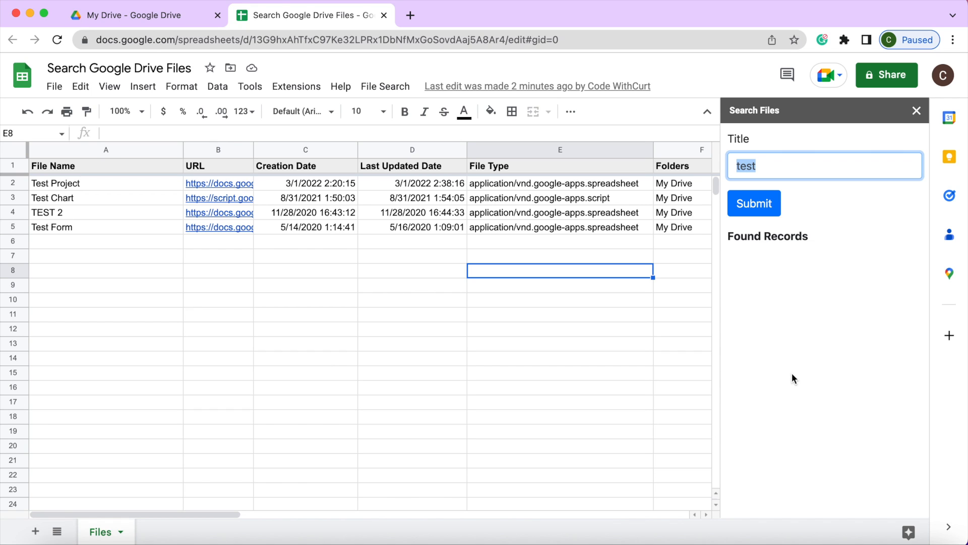
{"action": "type", "text": "chart"}
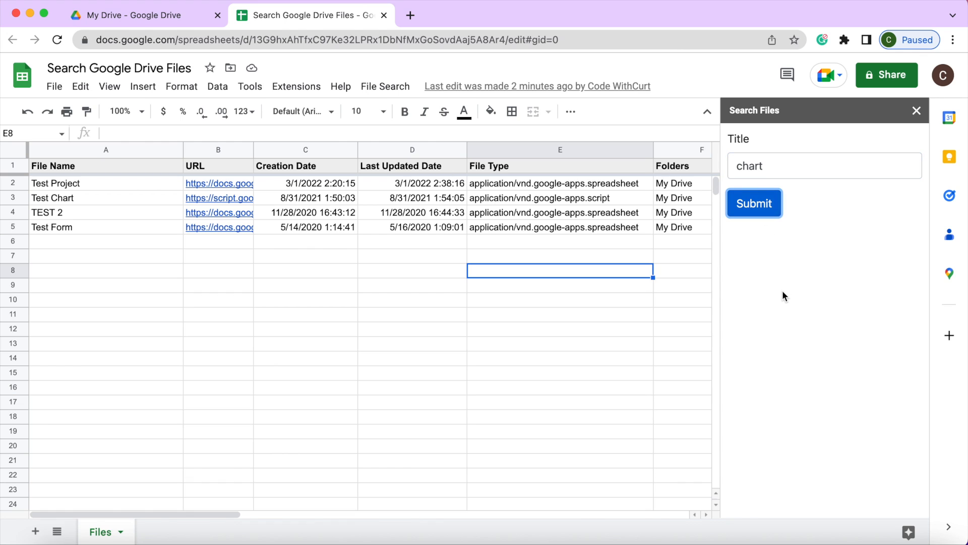
{"action": "left_click", "coordinate": [753, 202]}
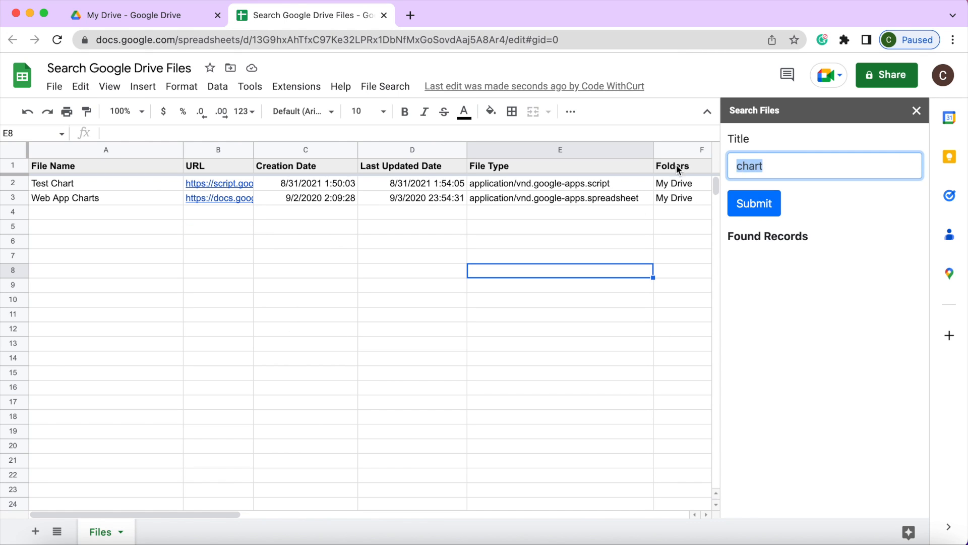
{"action": "type", "text": "test"}
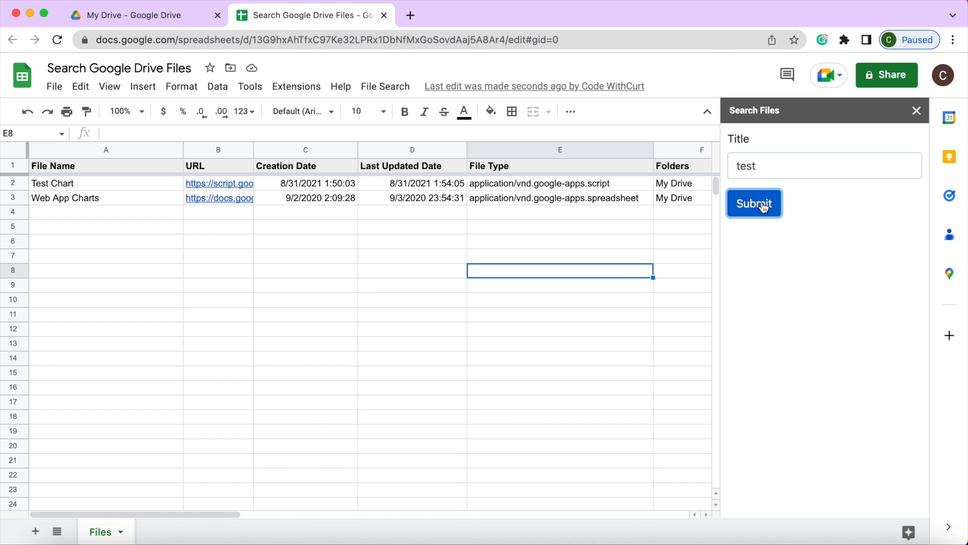
{"action": "left_click", "coordinate": [753, 203]}
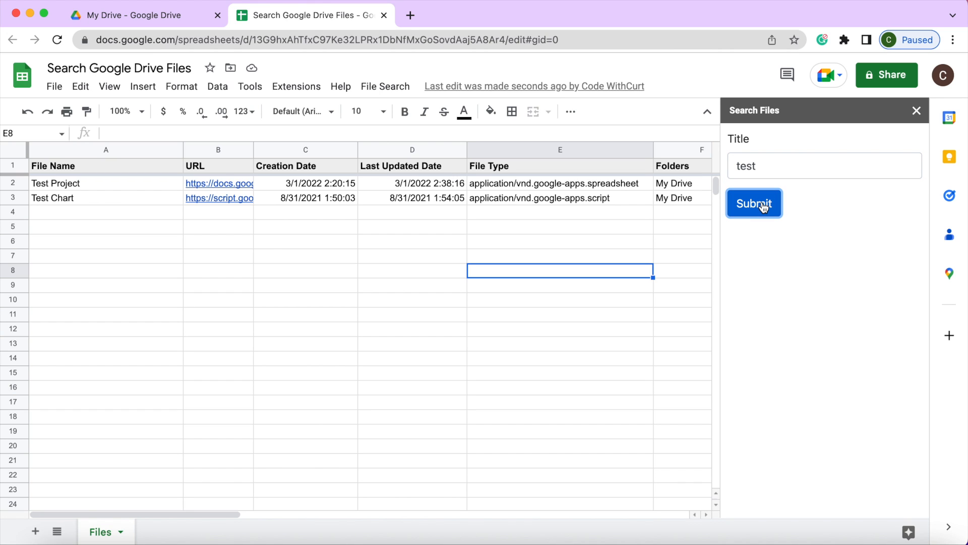
{"action": "left_click", "coordinate": [754, 203]}
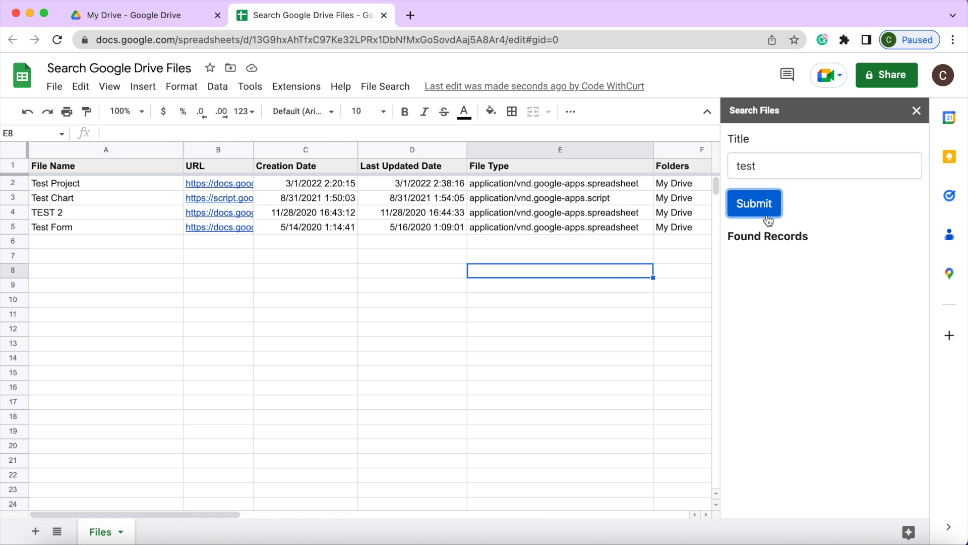
{"action": "mouse_move", "coordinate": [118, 195]}
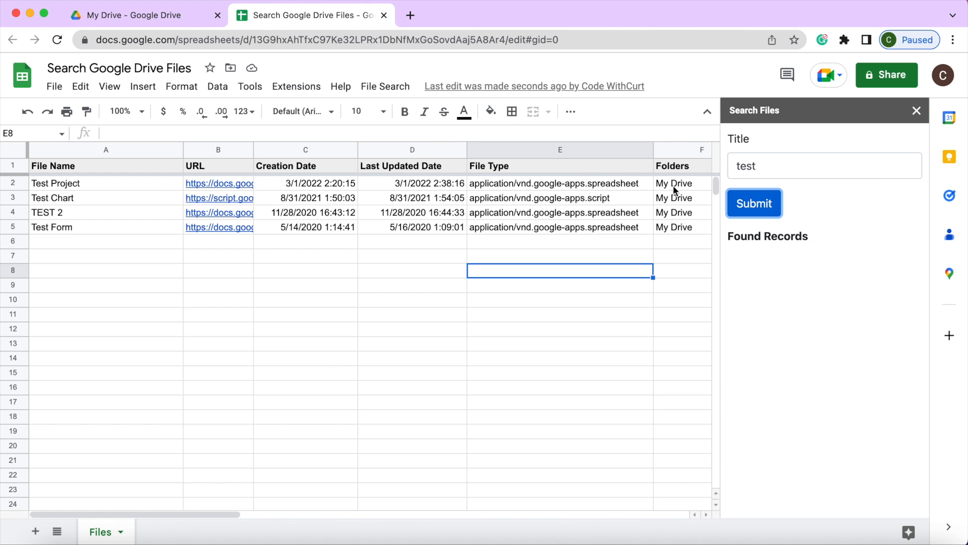
{"action": "mouse_move", "coordinate": [378, 332]}
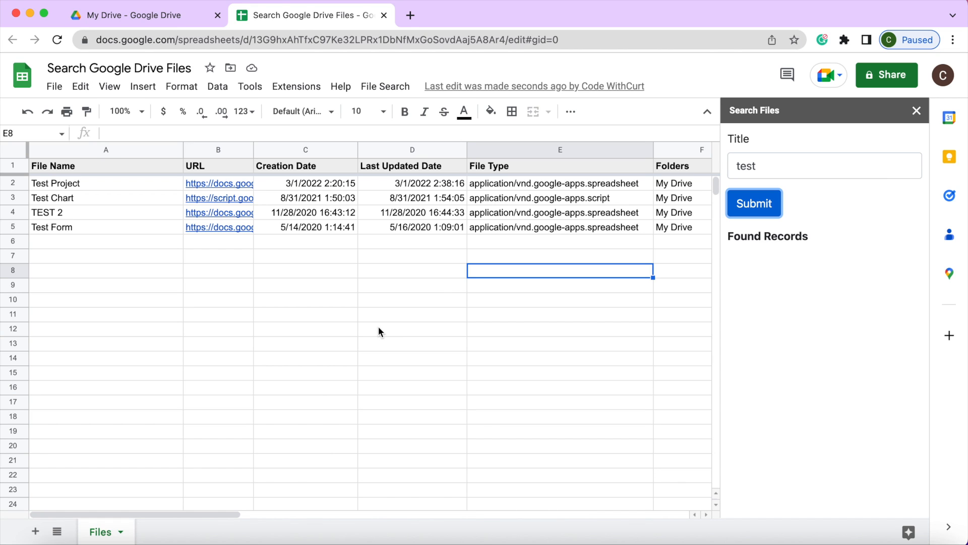
{"action": "mouse_move", "coordinate": [313, 171]}
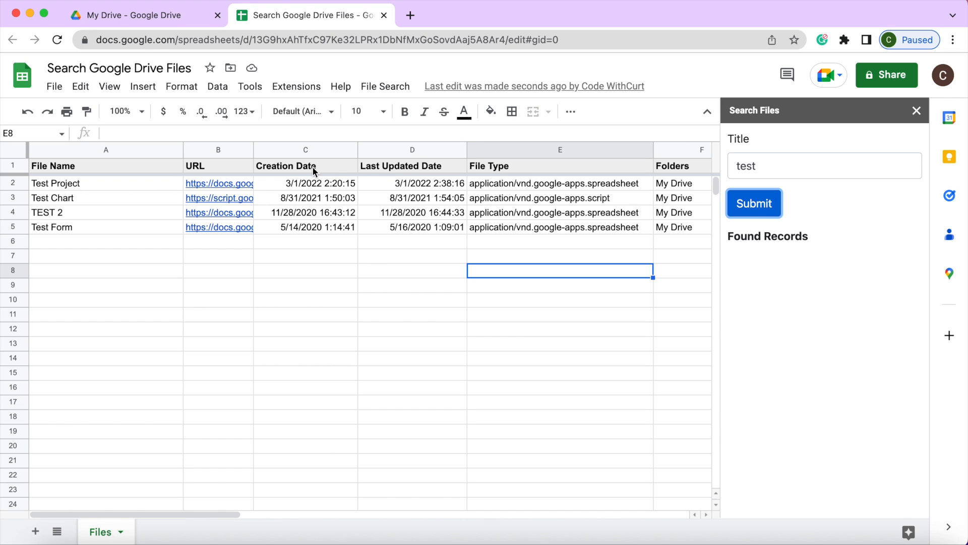
{"action": "mouse_move", "coordinate": [488, 197]}
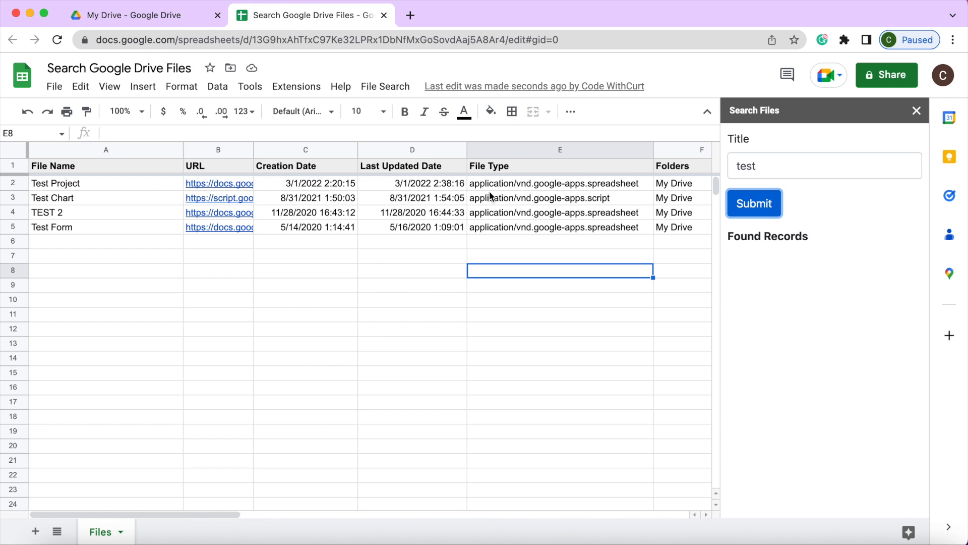
{"action": "mouse_move", "coordinate": [389, 309]}
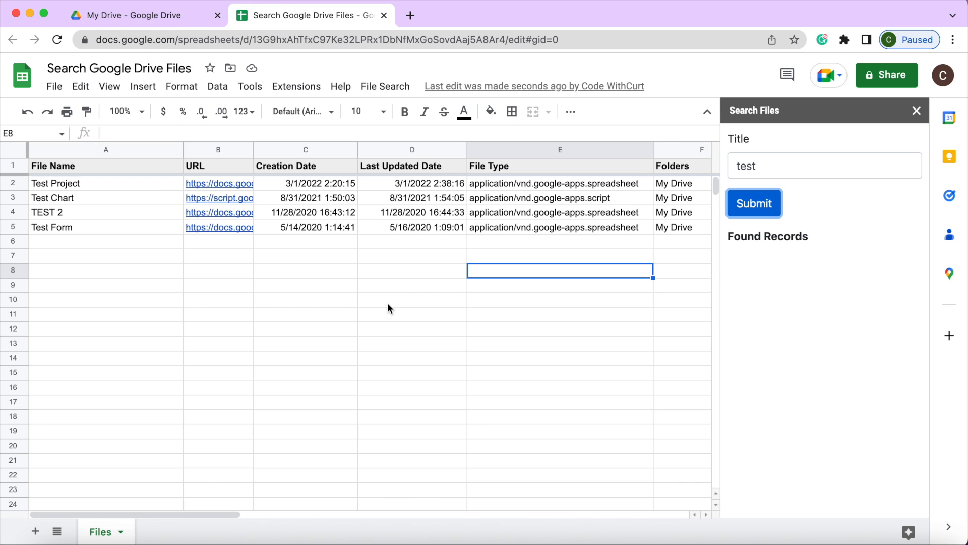
{"action": "mouse_move", "coordinate": [426, 257]}
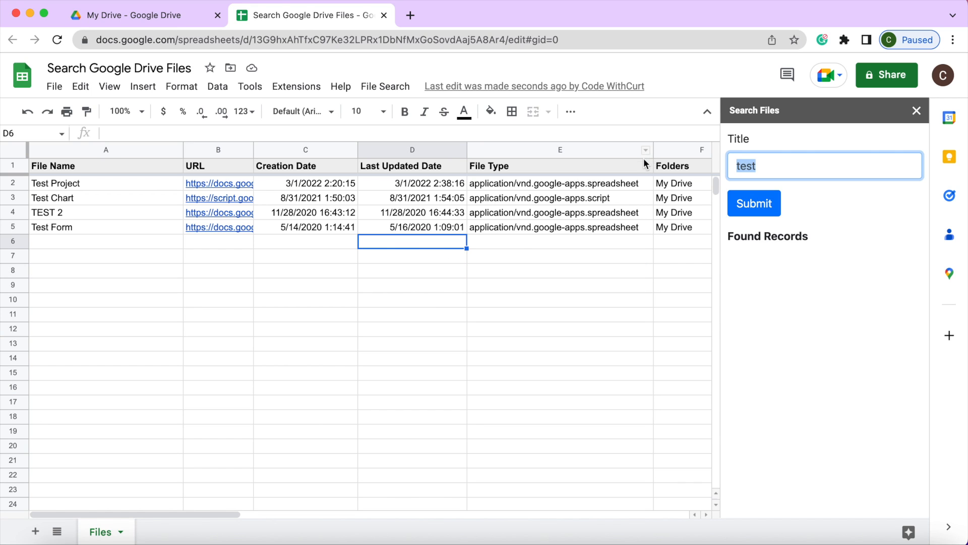
Run further sidebar searches for titles 'untitled' and 'test' again
{"action": "type", "text": "untitled"}
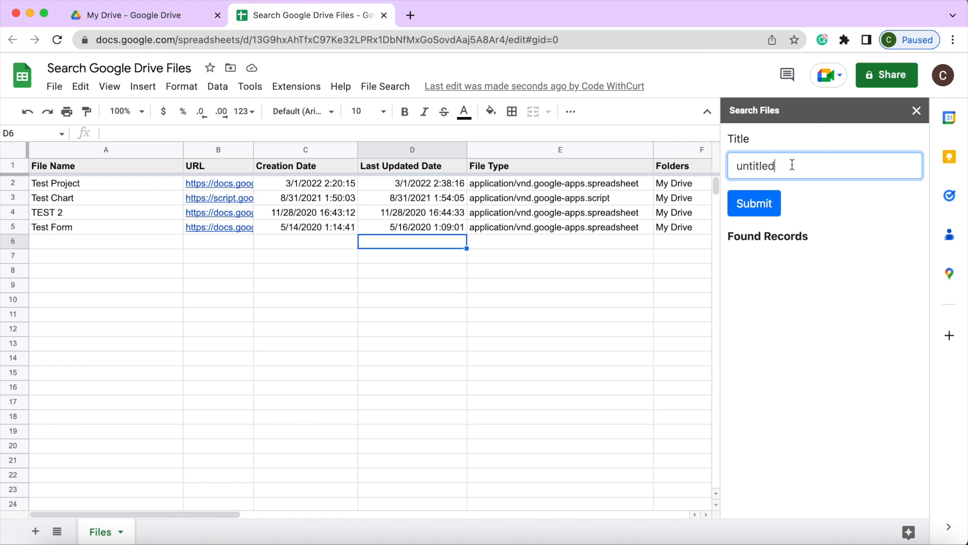
{"action": "left_click", "coordinate": [753, 203]}
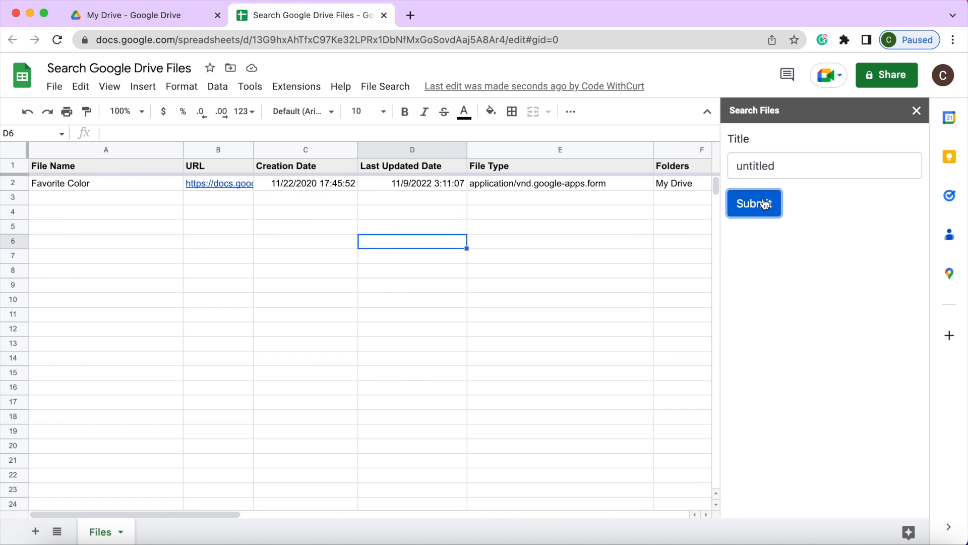
{"action": "left_click", "coordinate": [753, 203]}
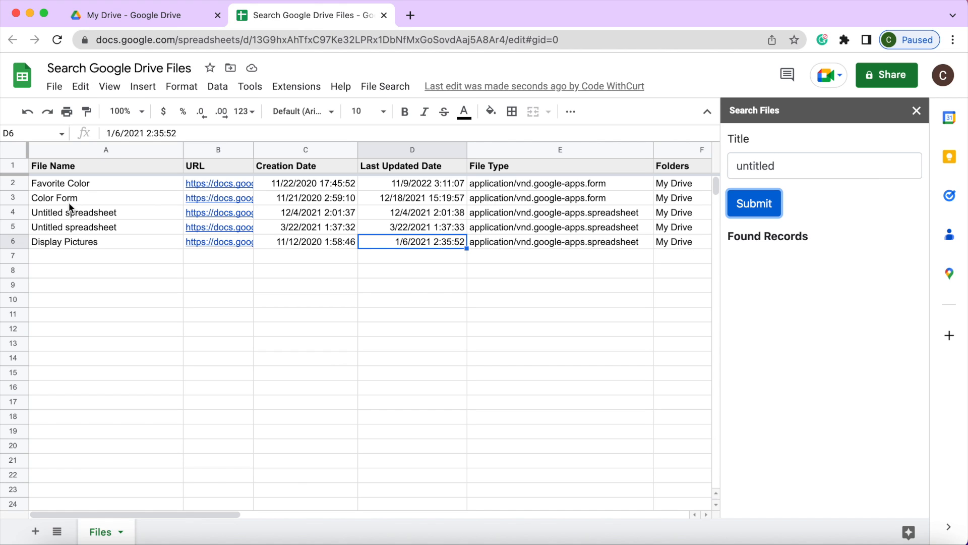
{"action": "mouse_move", "coordinate": [66, 246]}
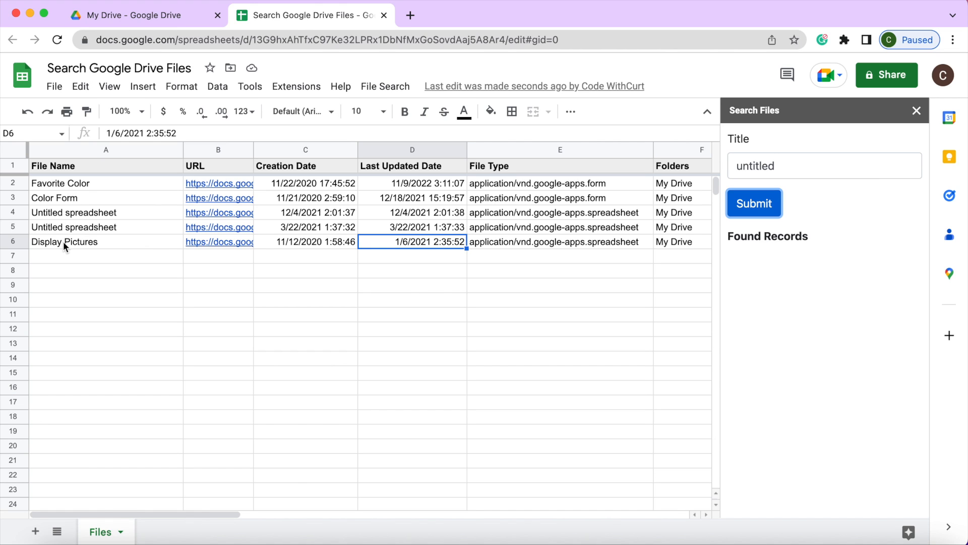
{"action": "mouse_move", "coordinate": [87, 279]}
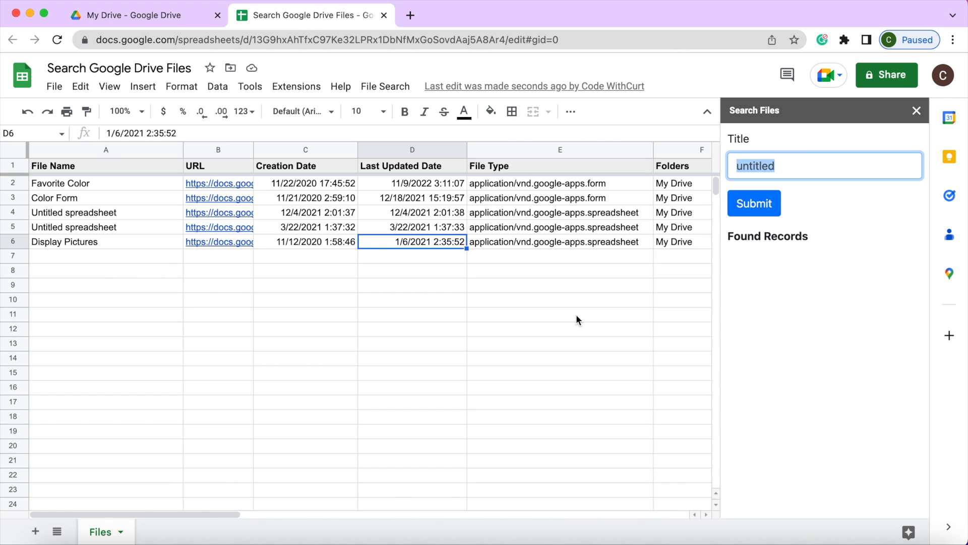
{"action": "type", "text": "test"}
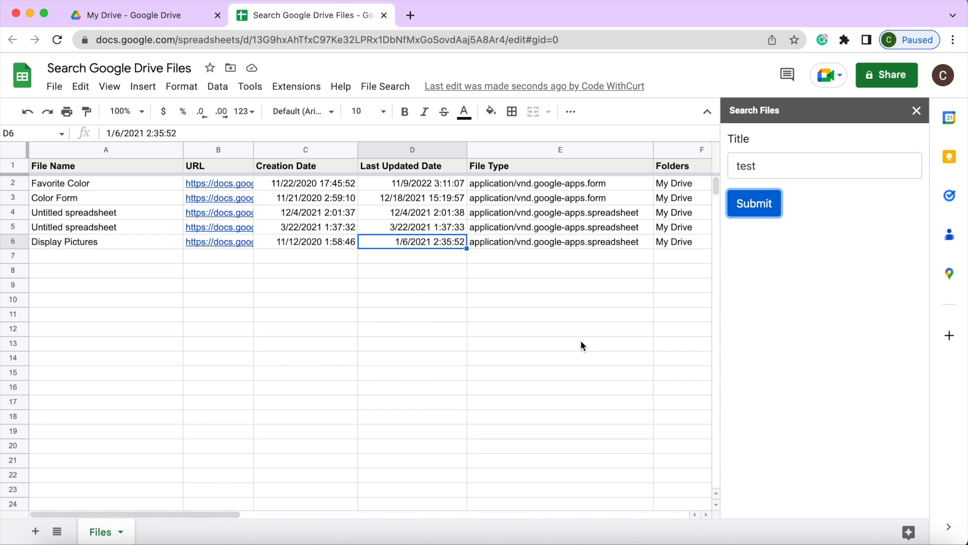
{"action": "left_click", "coordinate": [753, 203]}
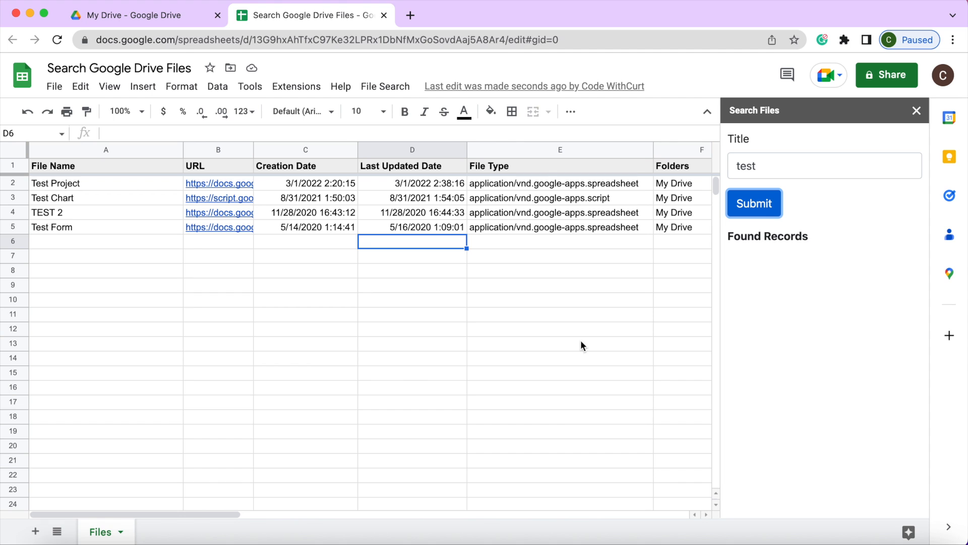
{"action": "left_click", "coordinate": [754, 203]}
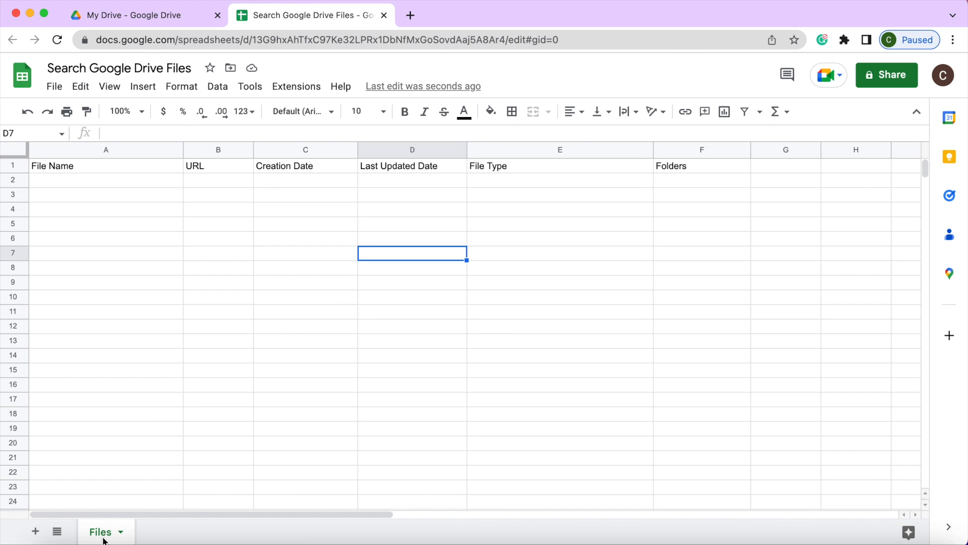
{"action": "mouse_move", "coordinate": [227, 221]}
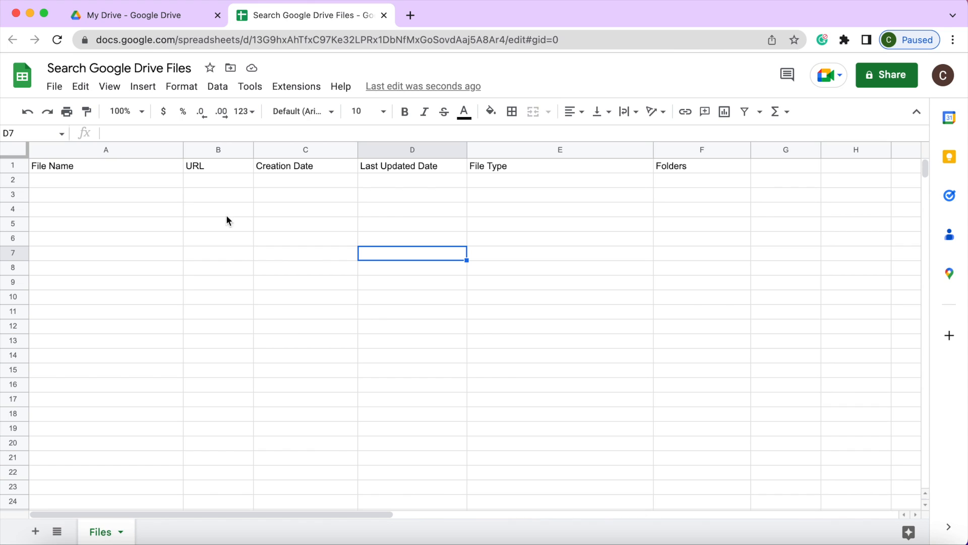
Select header cells A1:F1 of the Files sheet and make them bold
{"action": "left_click", "coordinate": [106, 165]}
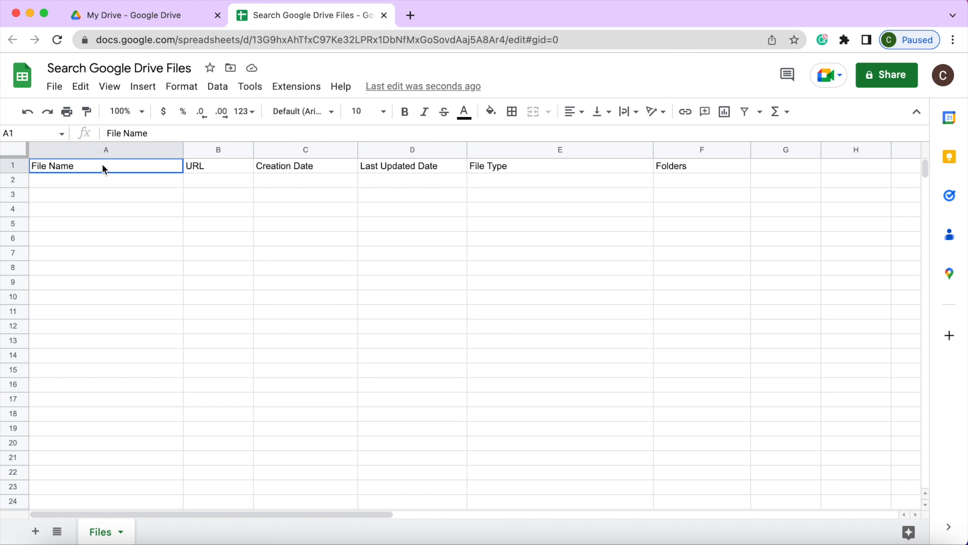
{"action": "left_click", "coordinate": [304, 166]}
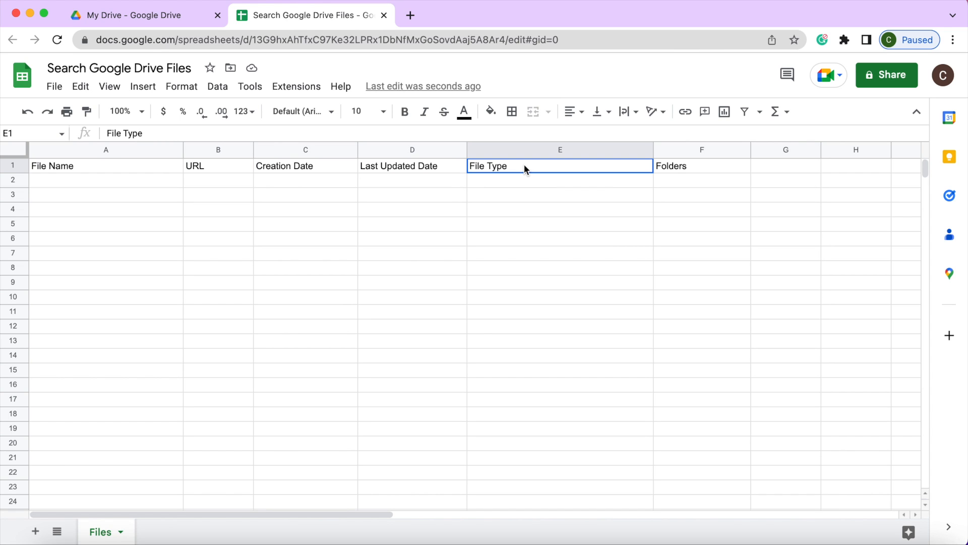
{"action": "left_click", "coordinate": [701, 165]}
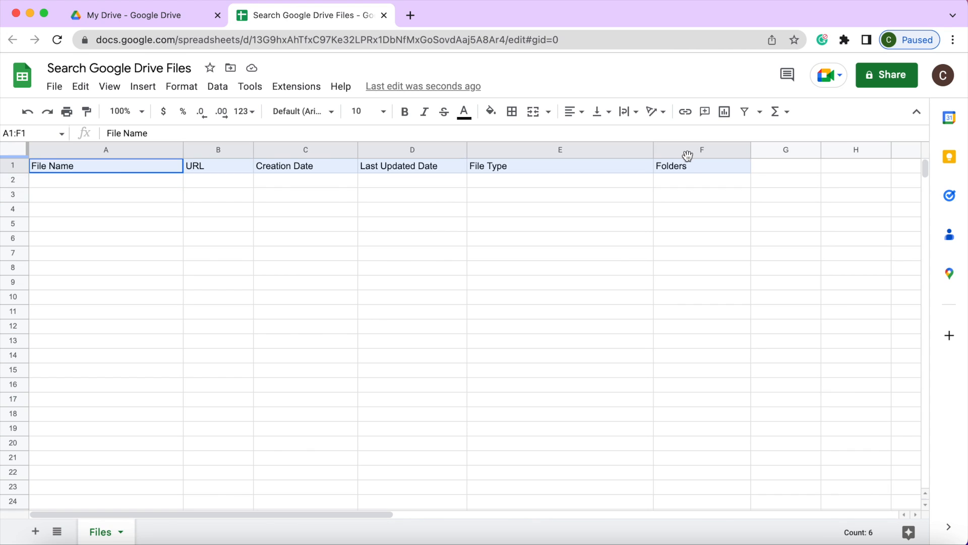
{"action": "left_click", "coordinate": [405, 112]}
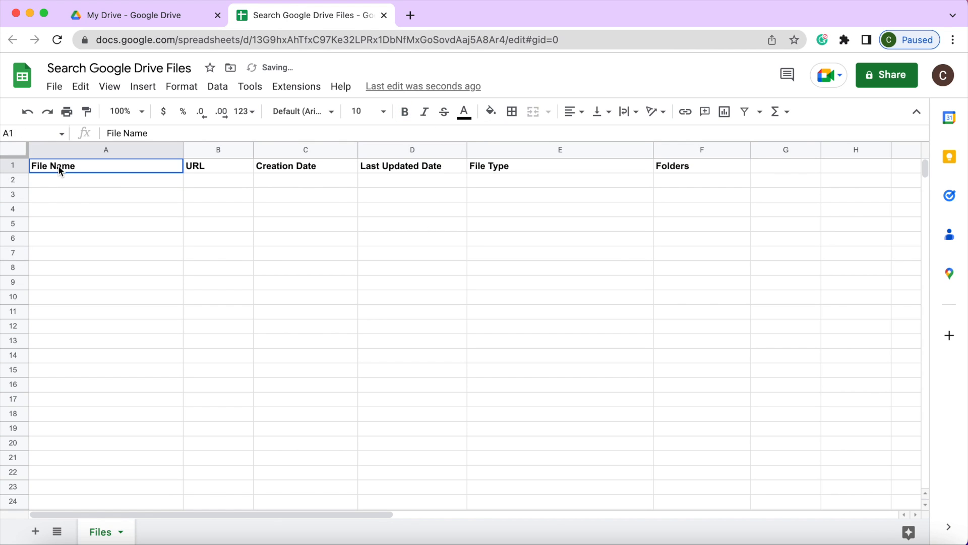
{"action": "left_click", "coordinate": [490, 112]}
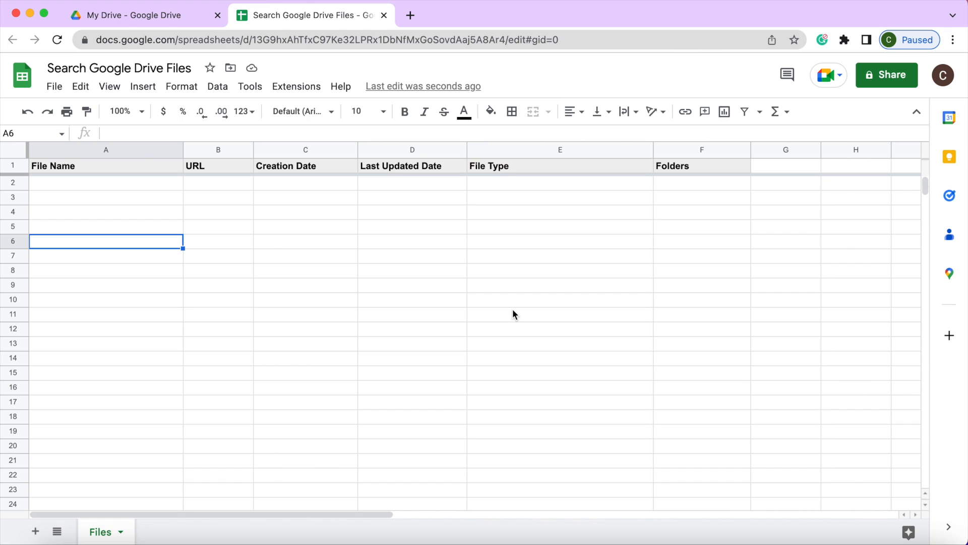
{"action": "mouse_move", "coordinate": [535, 164]}
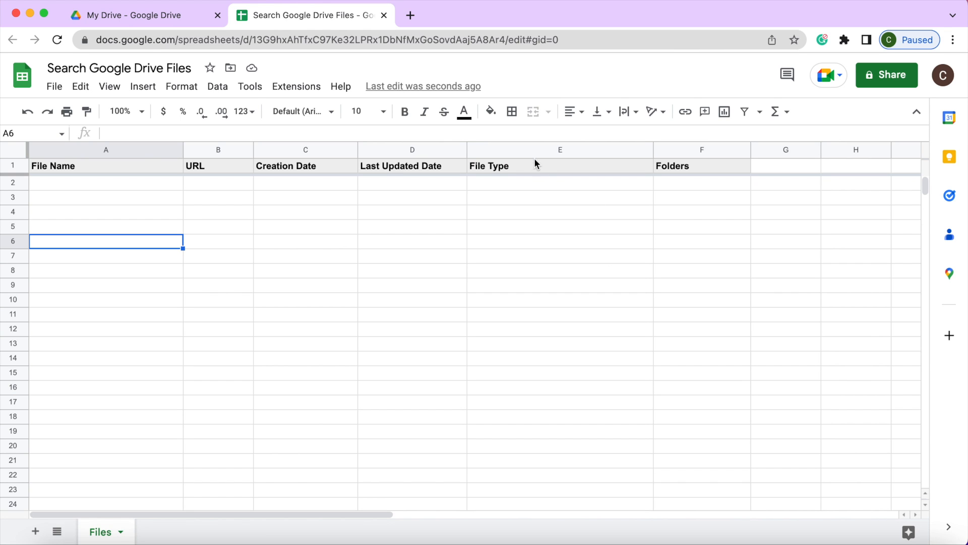
Create a bound Apps Script project via Extensions and rename it 'Search Google Drive Files'
{"action": "left_click", "coordinate": [296, 86]}
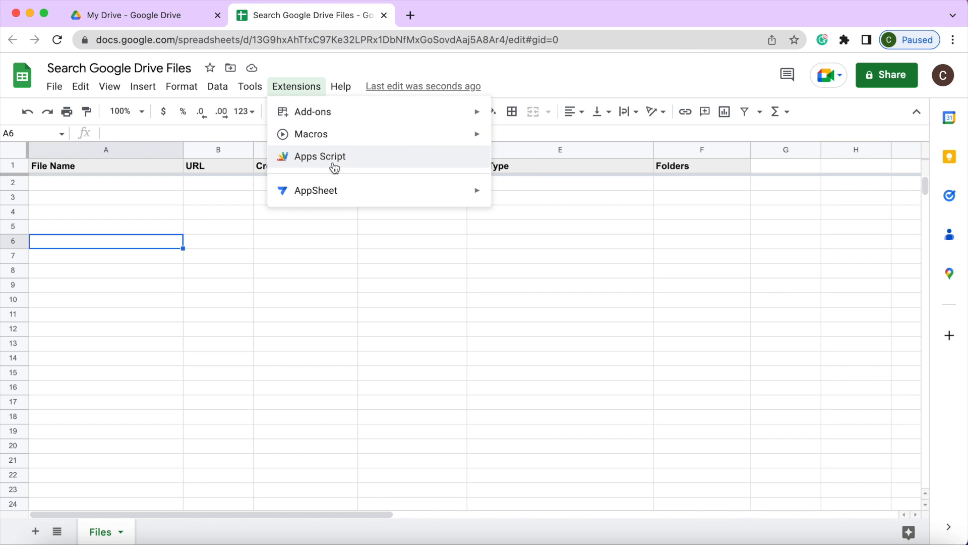
{"action": "left_click", "coordinate": [319, 156]}
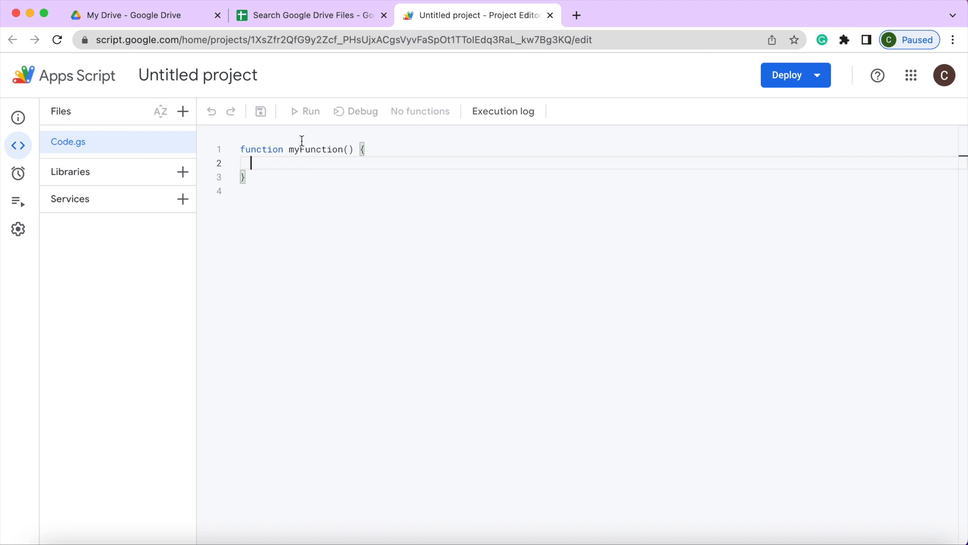
{"action": "left_click", "coordinate": [198, 75]}
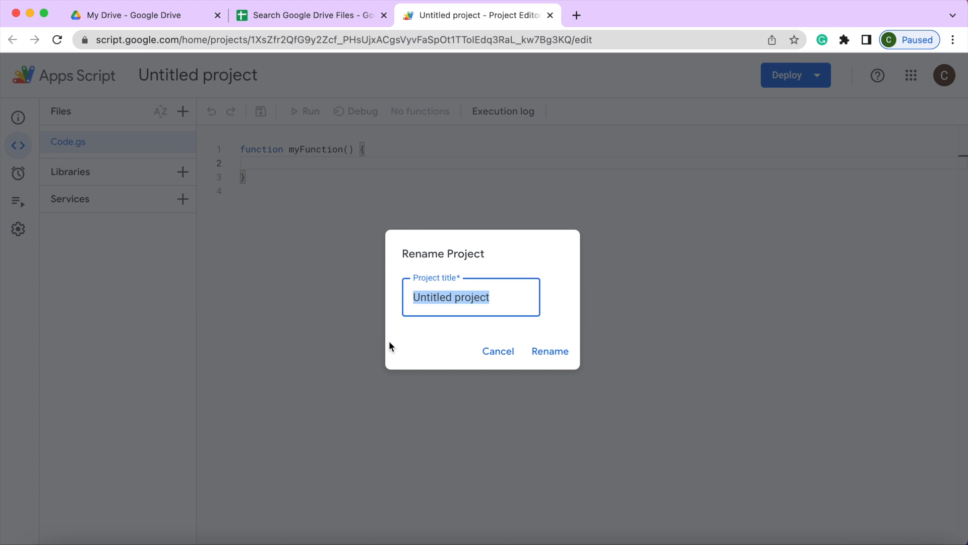
{"action": "type", "text": "Sear"}
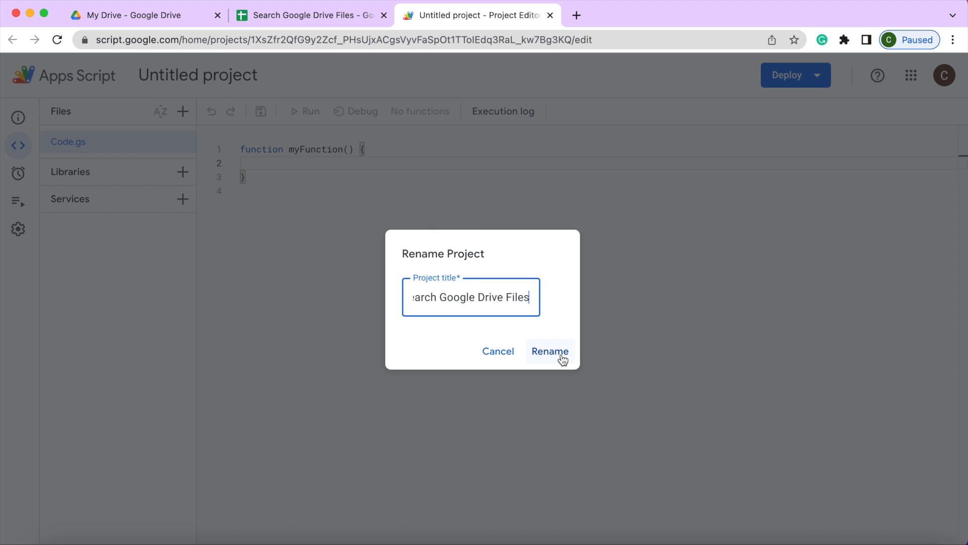
{"action": "left_click", "coordinate": [550, 351]}
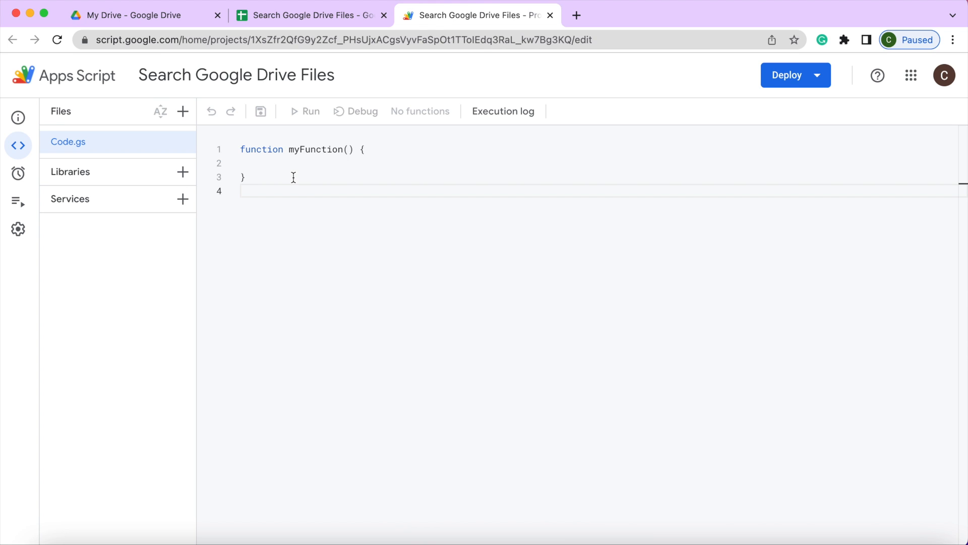
{"action": "mouse_move", "coordinate": [456, 536]}
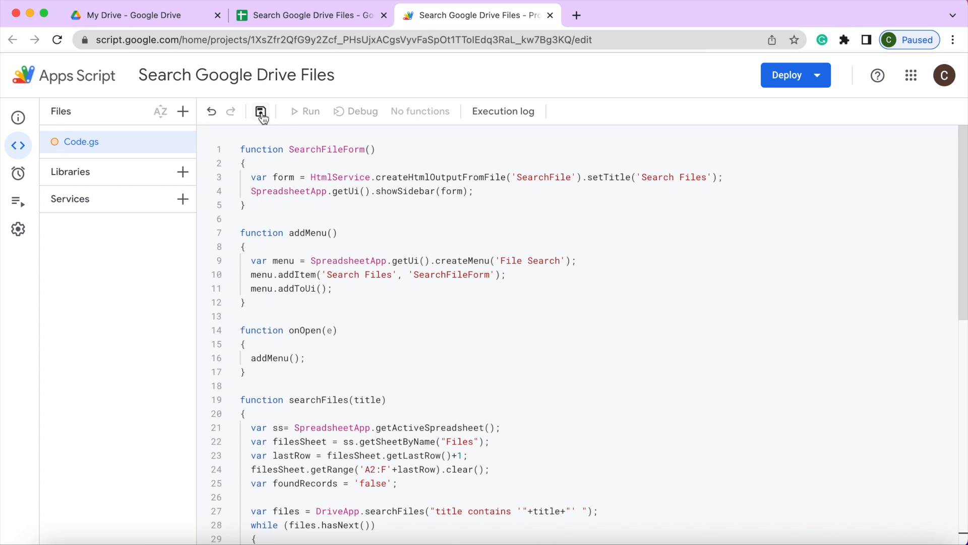
Save the pasted Code.gs script and add a new HTML file to the project
{"action": "left_click", "coordinate": [260, 112]}
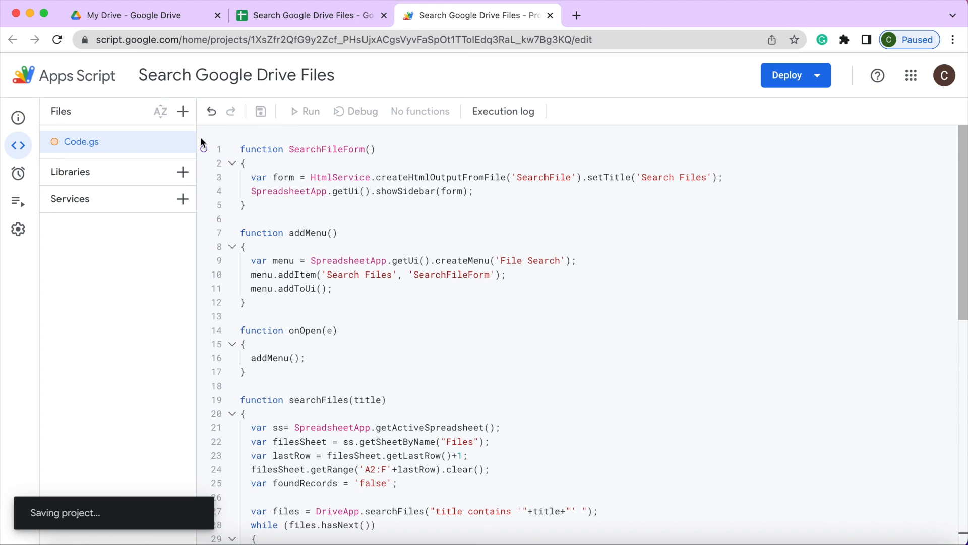
{"action": "left_click", "coordinate": [182, 112]}
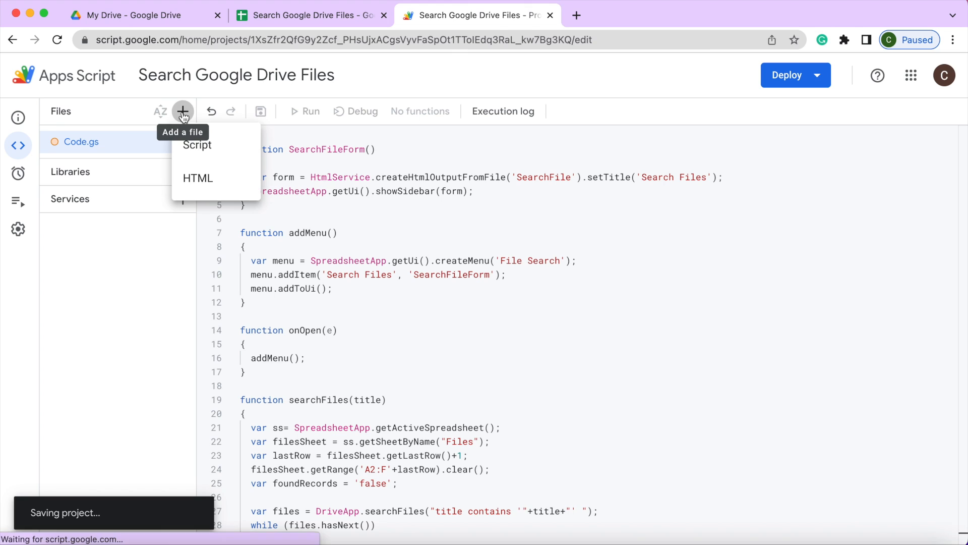
{"action": "left_click", "coordinate": [197, 144]}
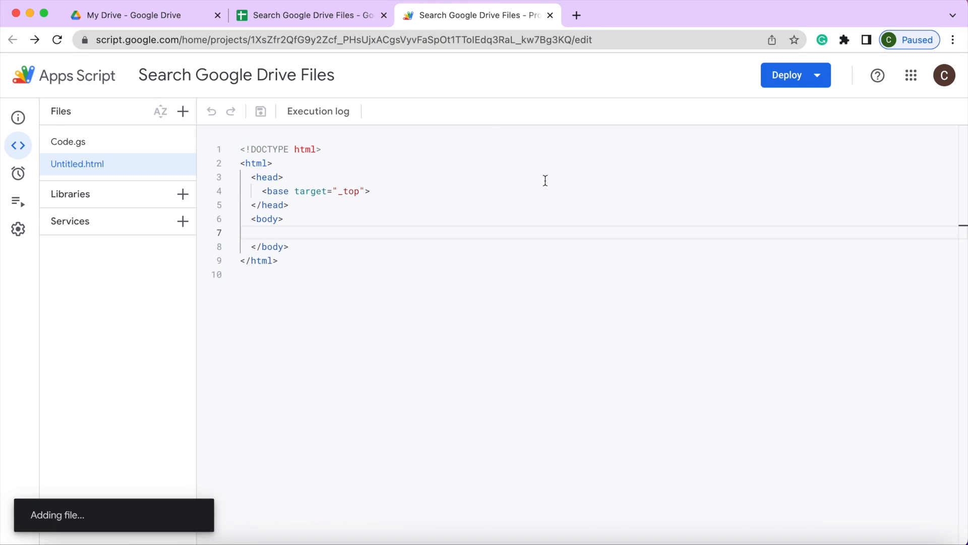
Copy the SearchFile name from Code.gs and rename the new HTML file to it
{"action": "left_click", "coordinate": [68, 141]}
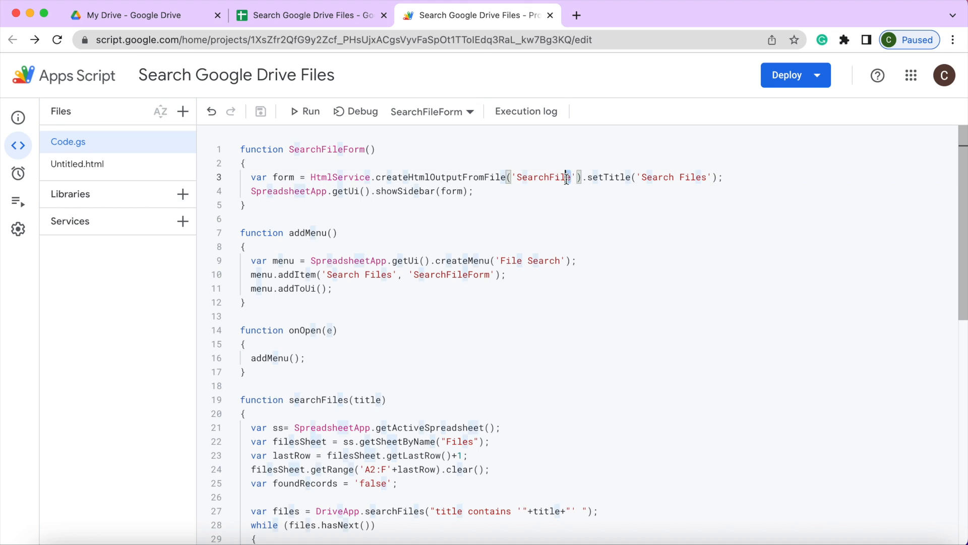
{"action": "double_click", "coordinate": [543, 177]}
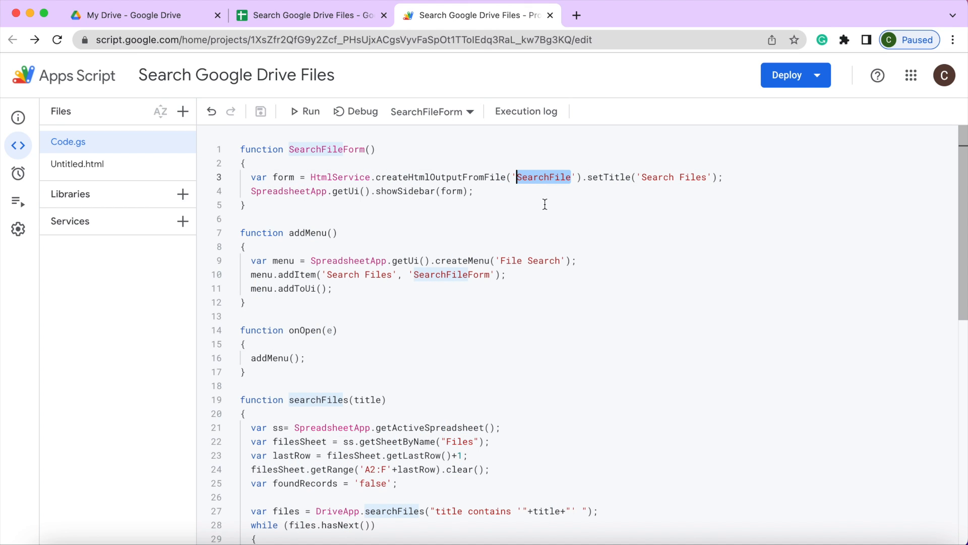
{"action": "left_click", "coordinate": [78, 163]}
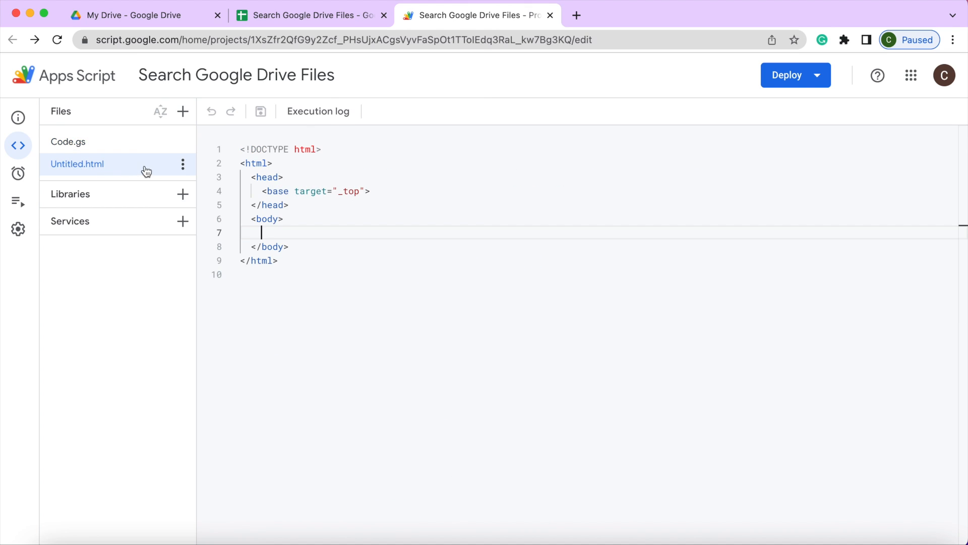
{"action": "left_click", "coordinate": [182, 164]}
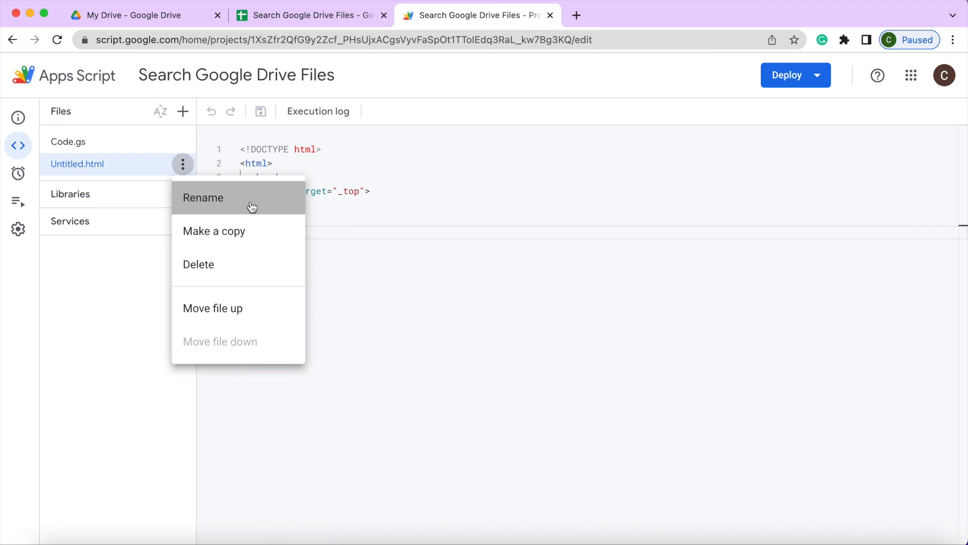
{"action": "left_click", "coordinate": [203, 197]}
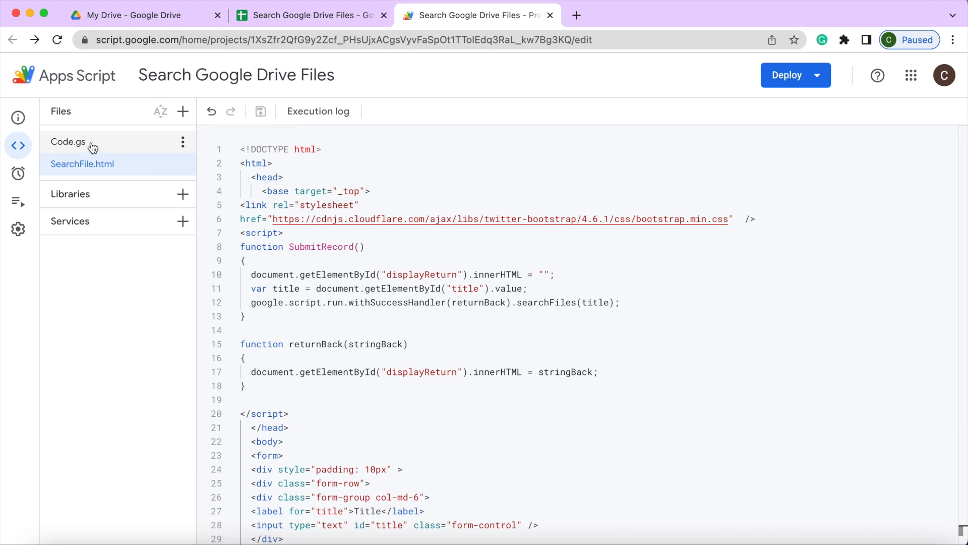
{"action": "left_click", "coordinate": [68, 141]}
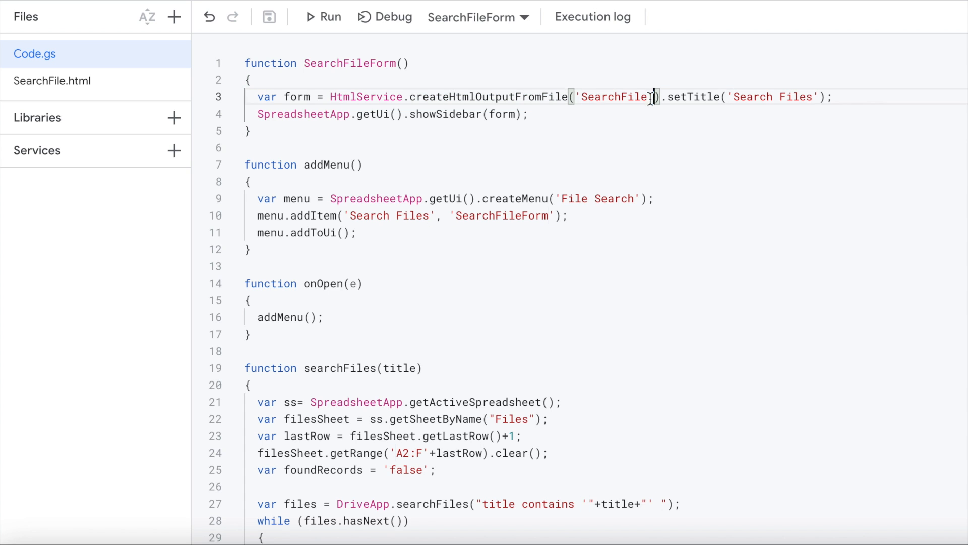
{"action": "double_click", "coordinate": [614, 97]}
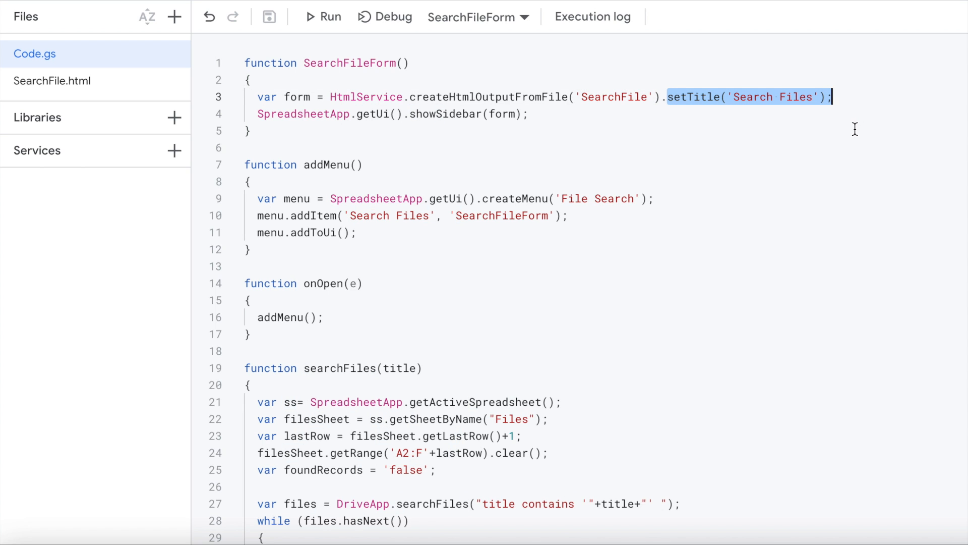
{"action": "mouse_move", "coordinate": [819, 129]}
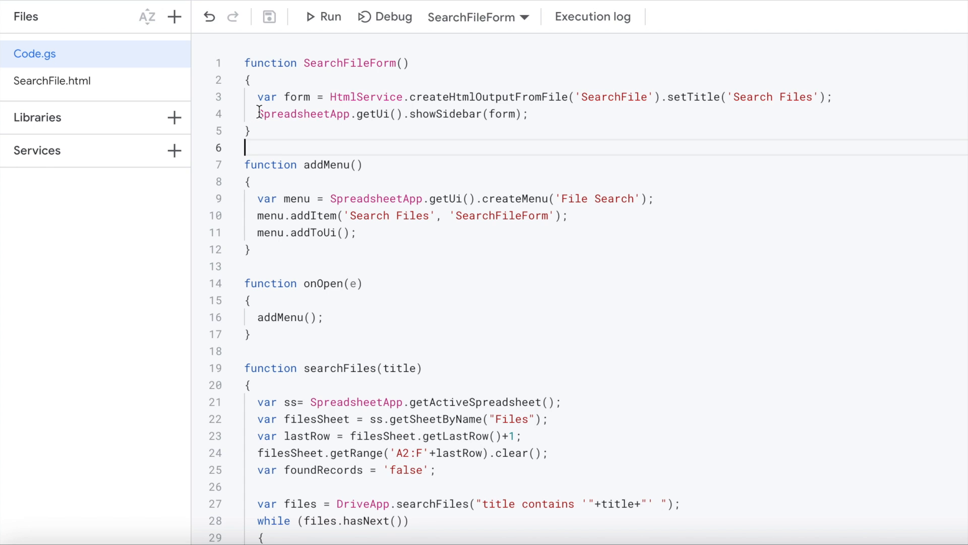
{"action": "triple_click", "coordinate": [392, 114]}
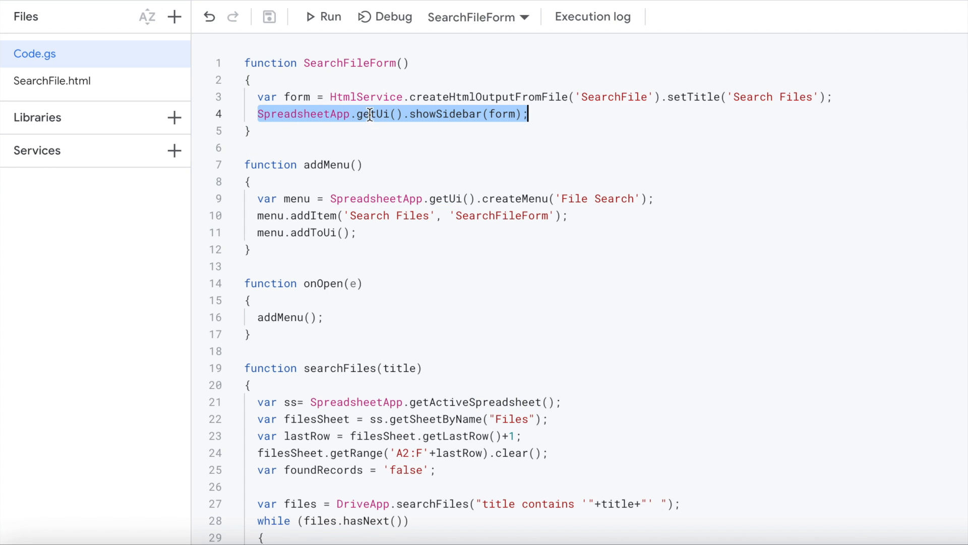
{"action": "mouse_move", "coordinate": [507, 115]}
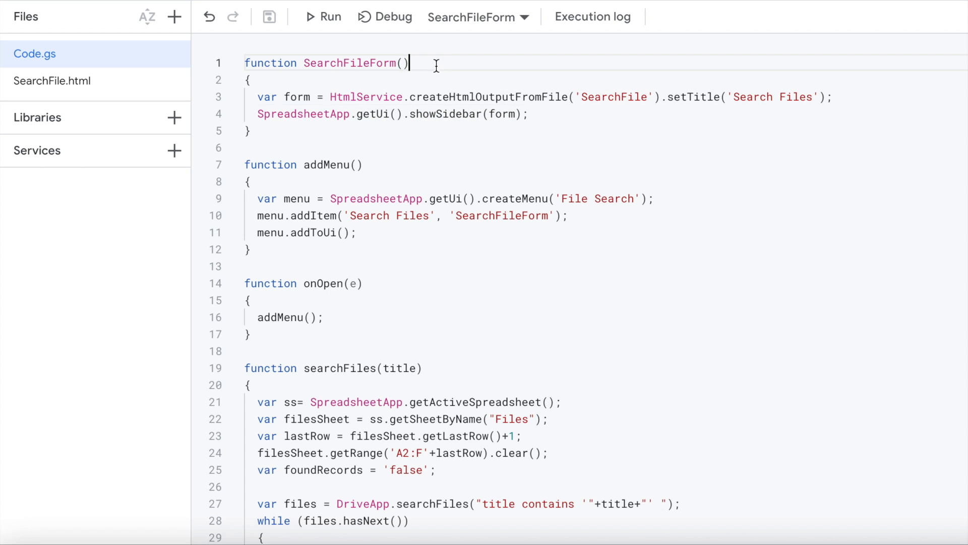
{"action": "scroll", "scroll_direction": "down", "scroll_amount": 3}
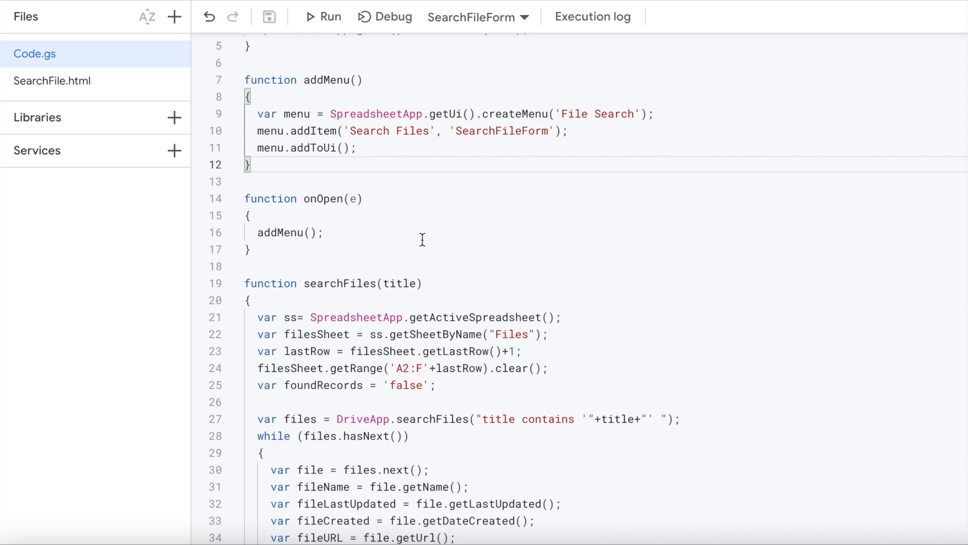
{"action": "mouse_move", "coordinate": [561, 123]}
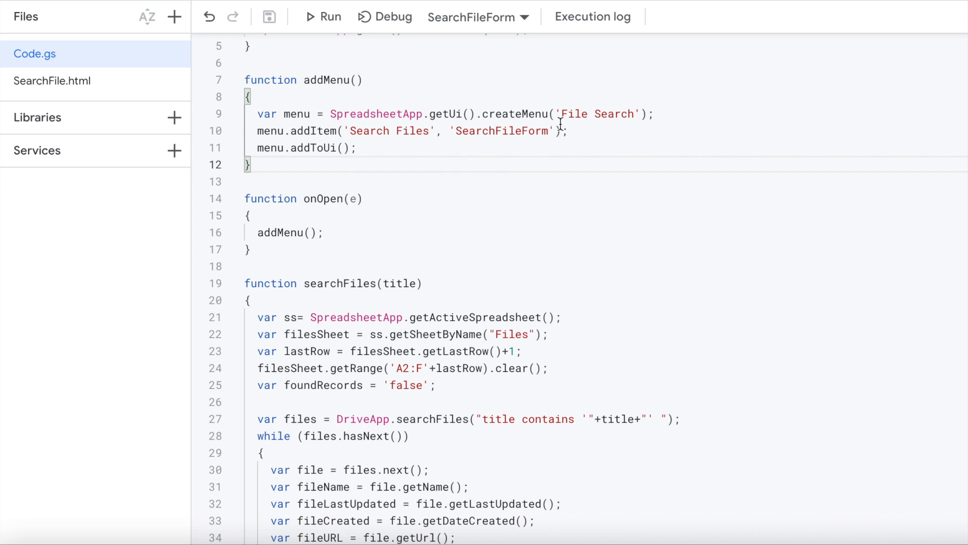
{"action": "left_click_drag", "start_coordinate": [331, 114], "coordinate": [457, 114]}
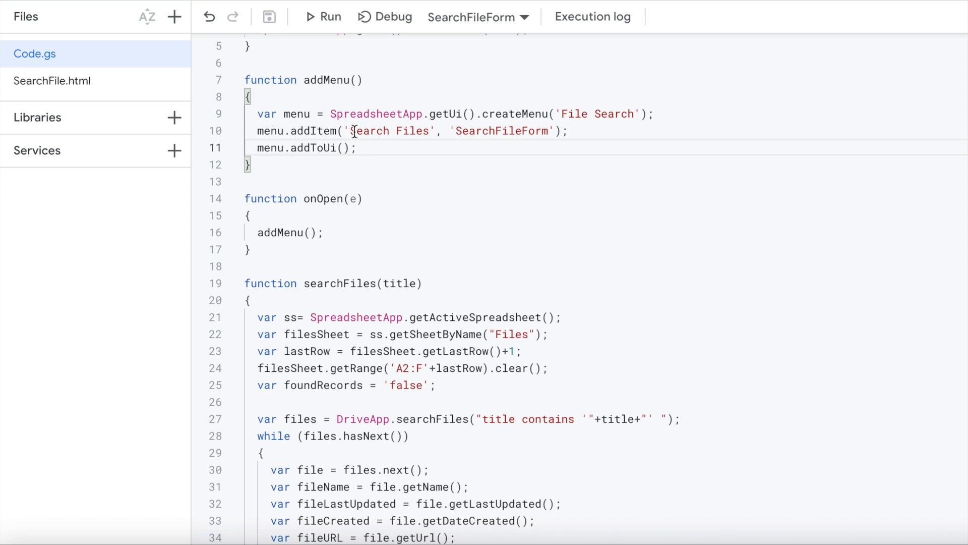
{"action": "double_click", "coordinate": [391, 130]}
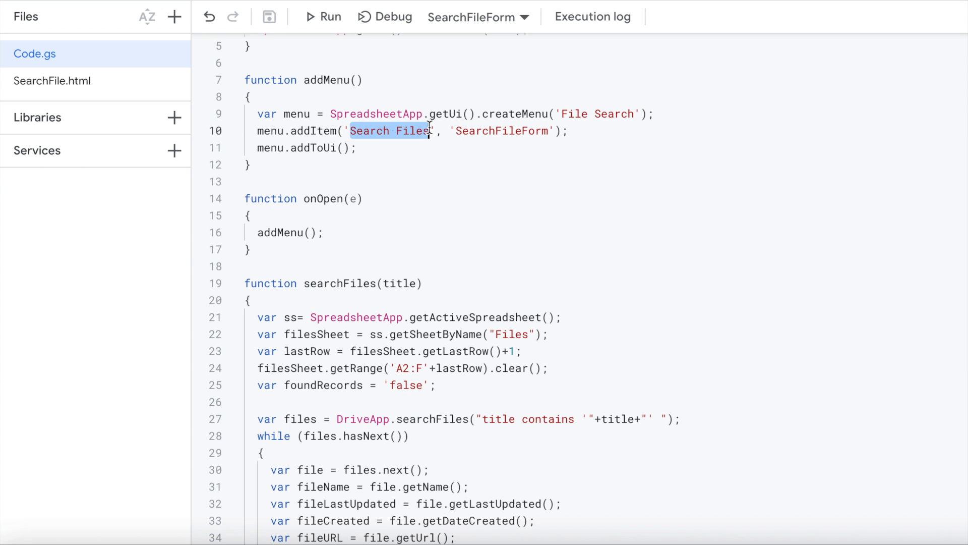
{"action": "double_click", "coordinate": [522, 130]}
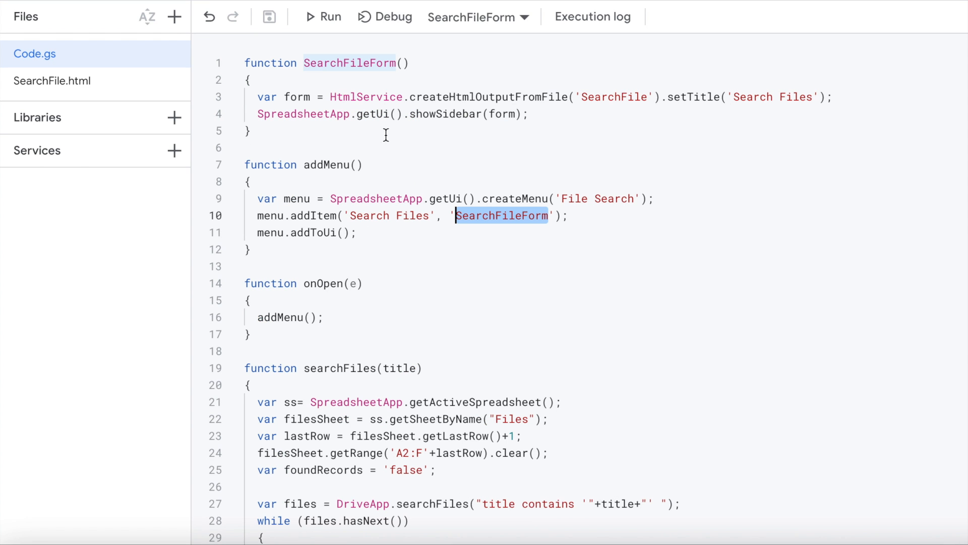
{"action": "mouse_move", "coordinate": [424, 106]}
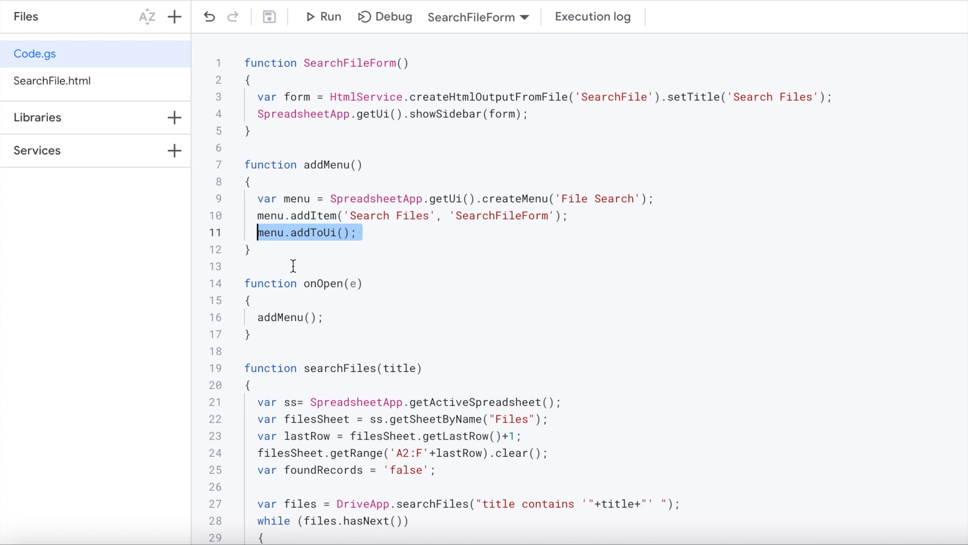
{"action": "mouse_move", "coordinate": [453, 320]}
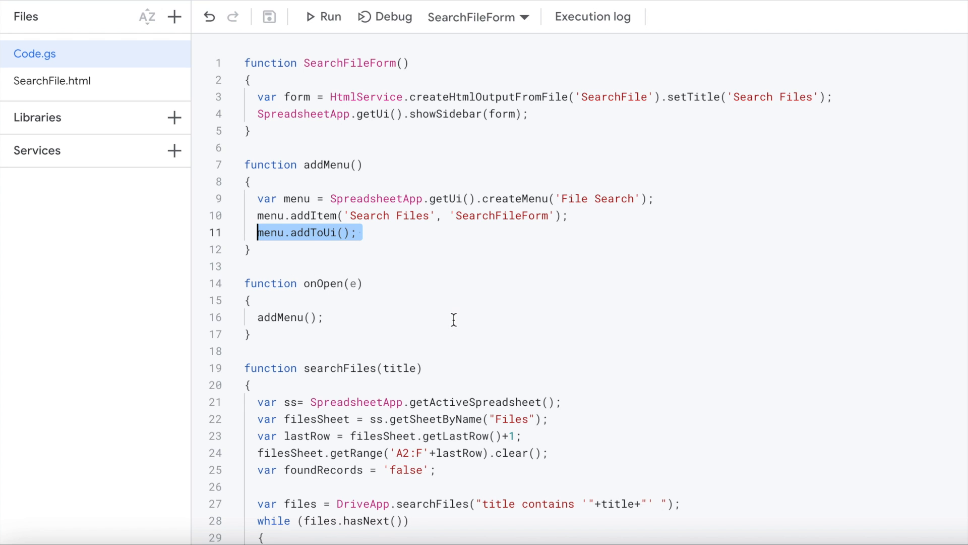
{"action": "scroll", "scroll_direction": "down", "scroll_amount": 3}
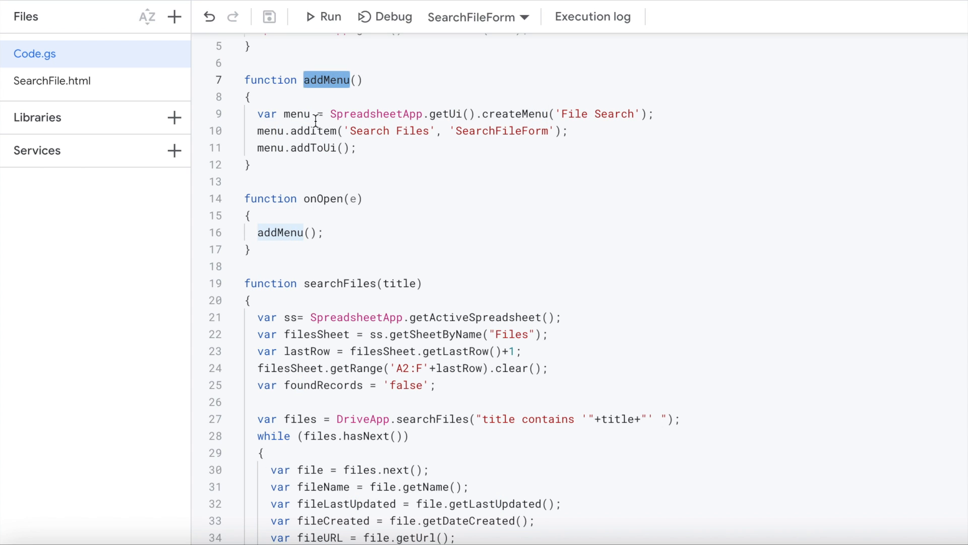
{"action": "mouse_move", "coordinate": [316, 199]}
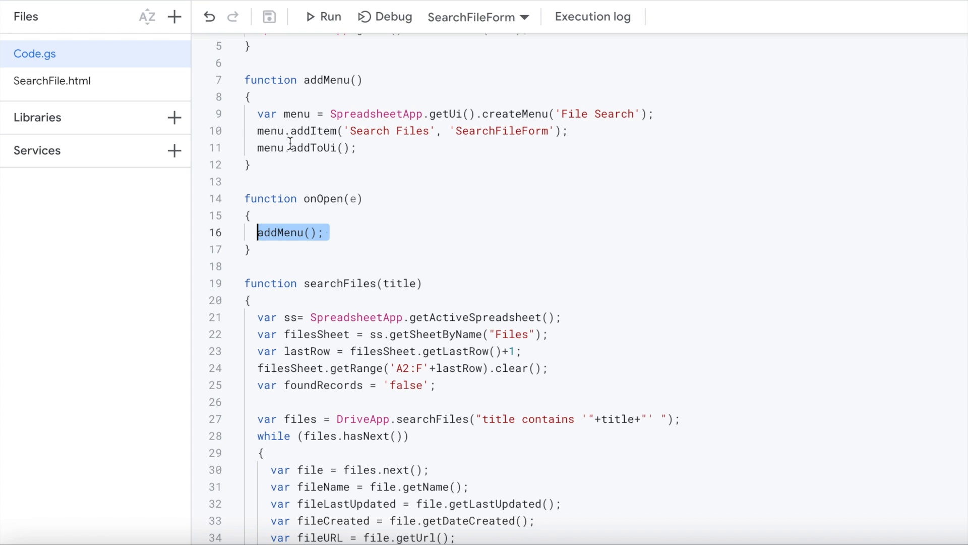
{"action": "mouse_move", "coordinate": [346, 163]}
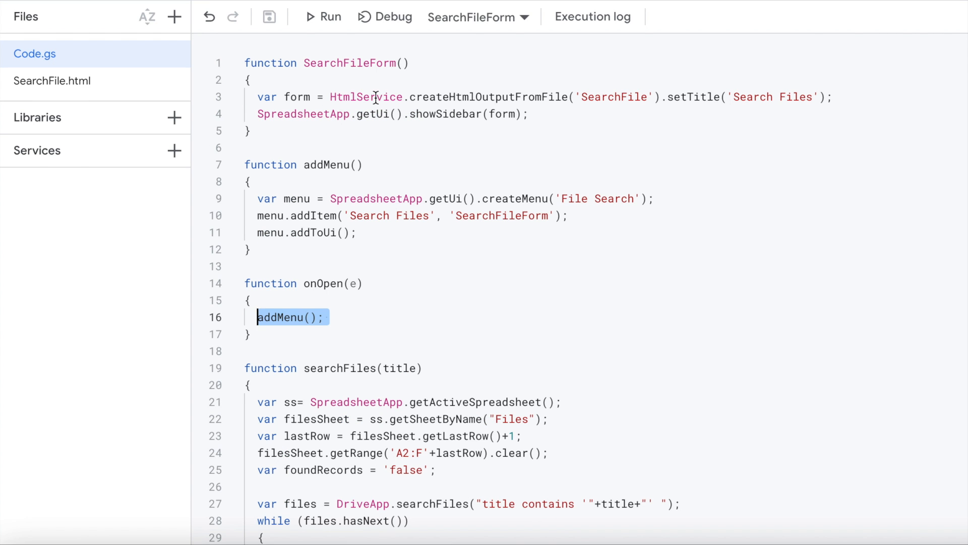
{"action": "scroll", "scroll_direction": "down", "scroll_amount": 3}
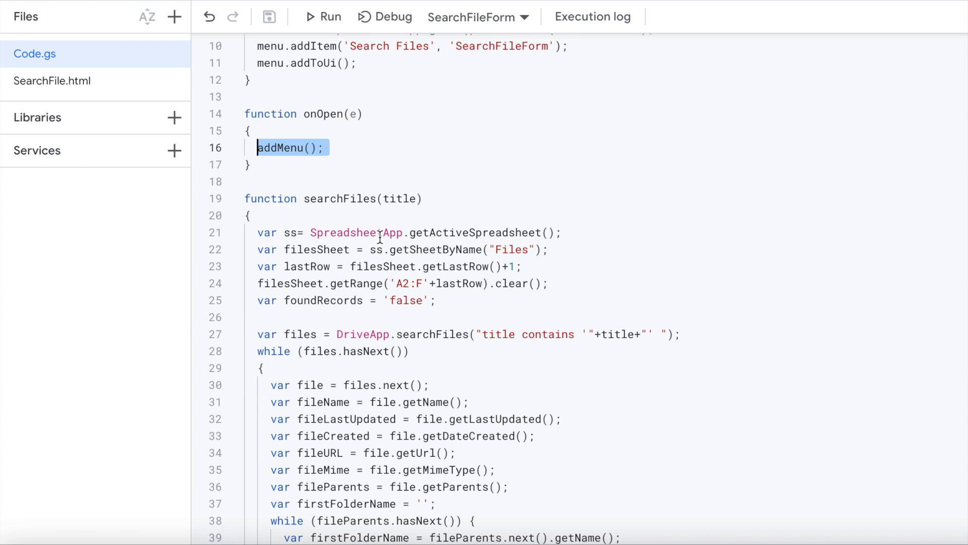
{"action": "scroll", "scroll_direction": "down", "scroll_amount": 3}
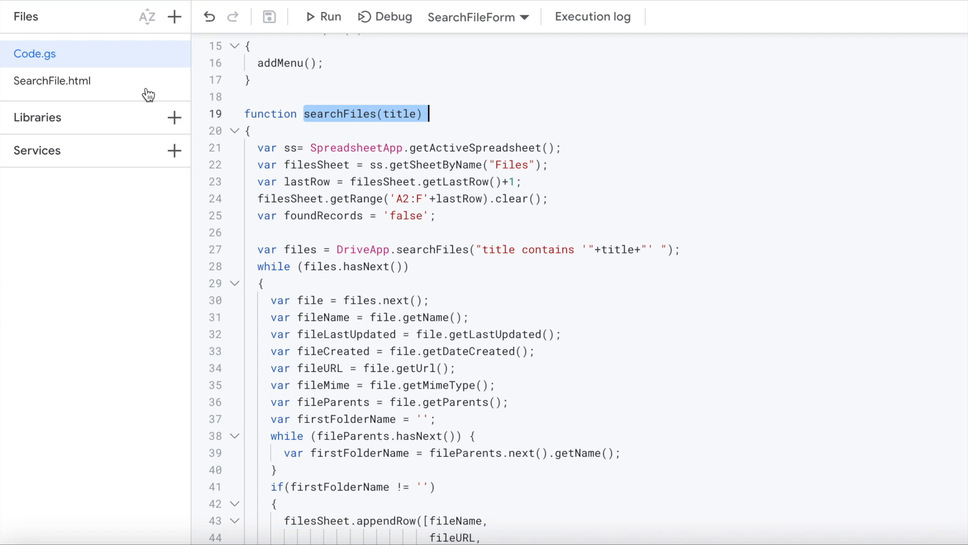
Review SearchFile.html's title label, text box and Submit button markup
{"action": "left_click", "coordinate": [52, 80]}
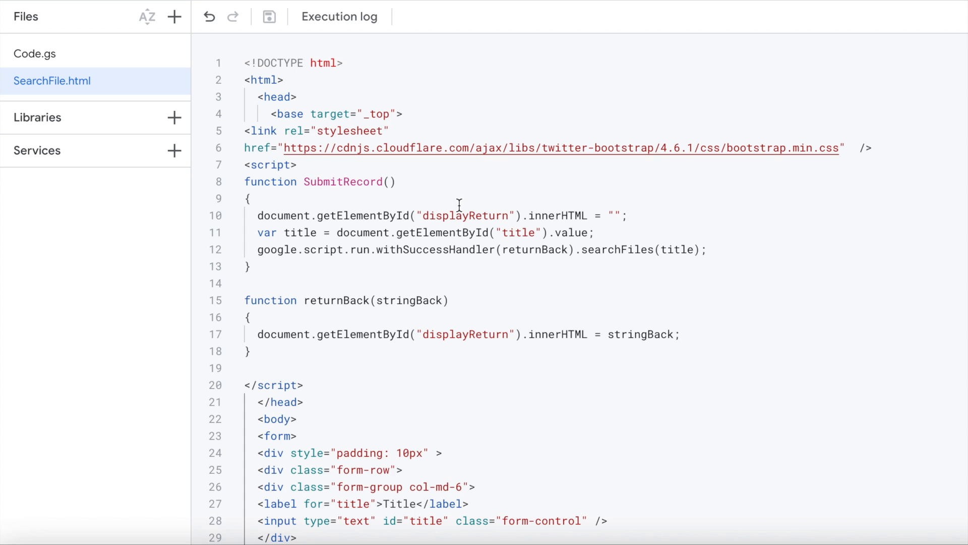
{"action": "mouse_move", "coordinate": [457, 204]}
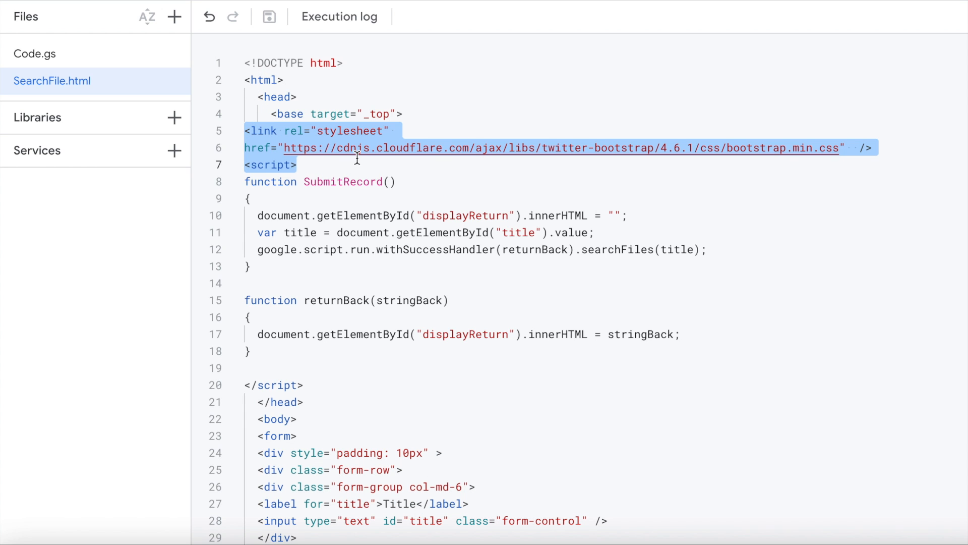
{"action": "mouse_move", "coordinate": [481, 147]}
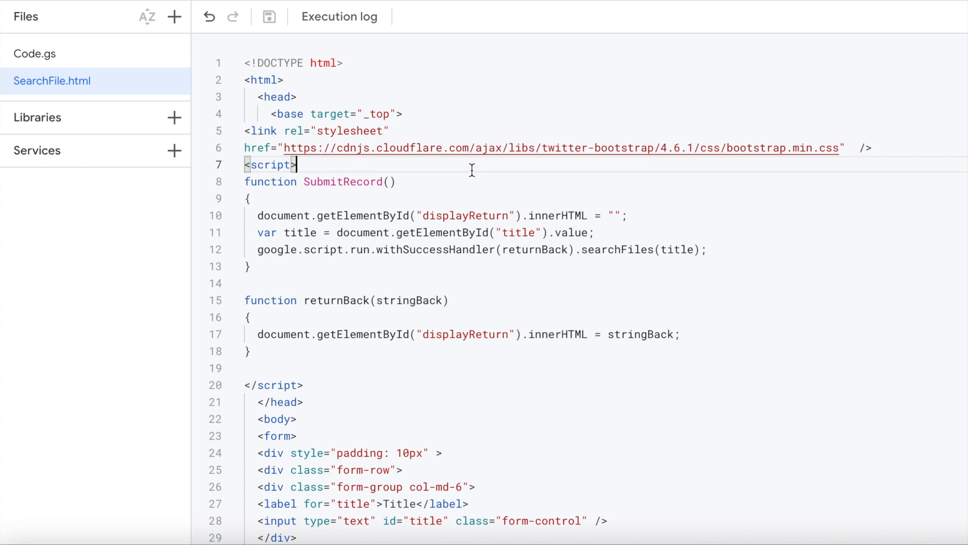
{"action": "mouse_move", "coordinate": [614, 158]}
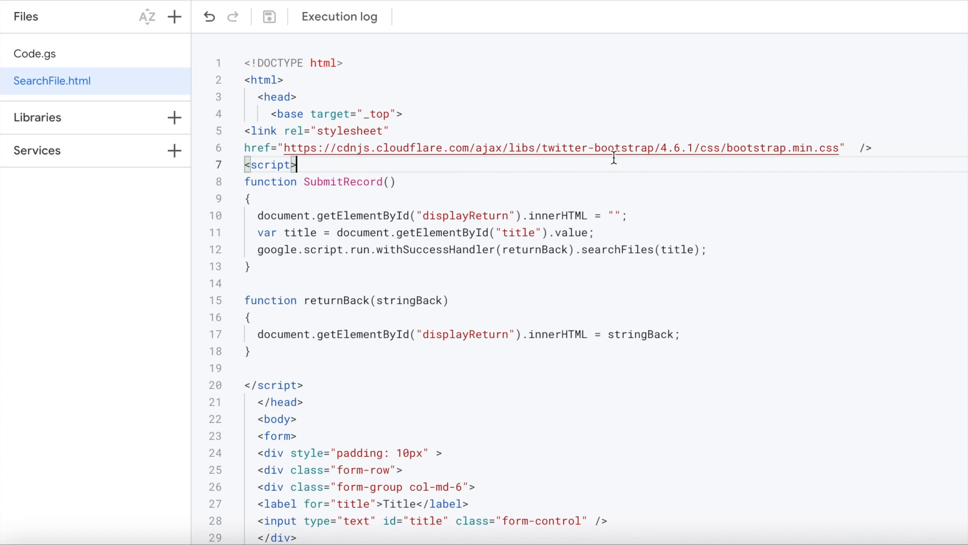
{"action": "mouse_move", "coordinate": [686, 147]}
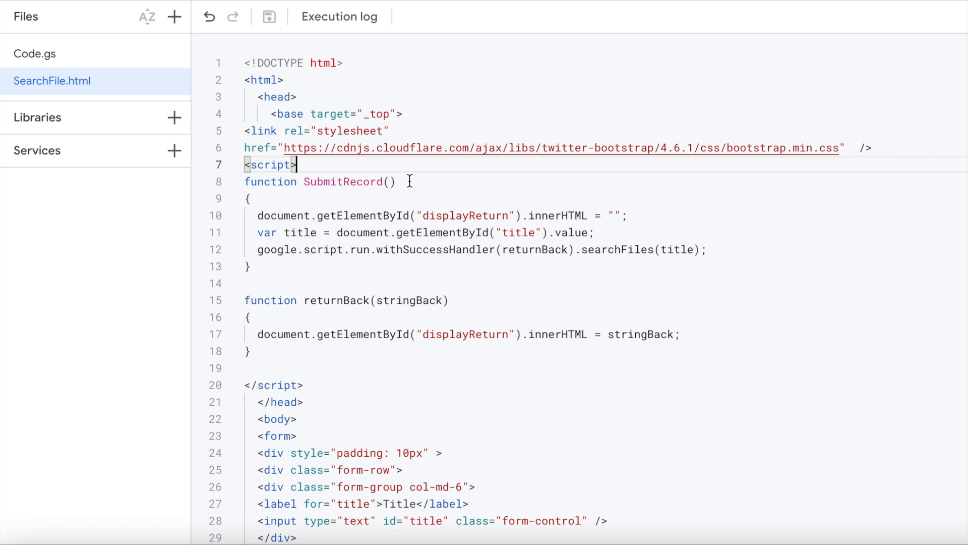
{"action": "scroll", "scroll_direction": "down", "scroll_amount": 3}
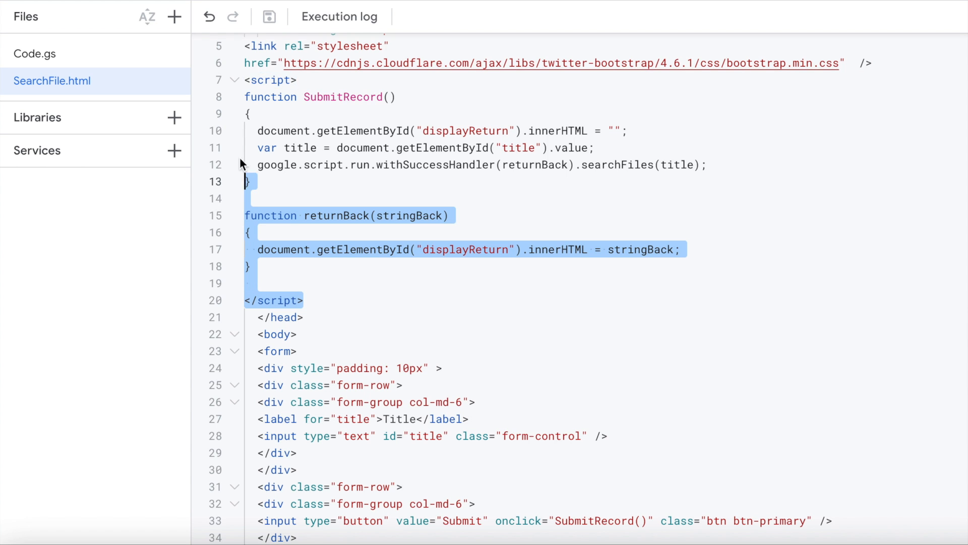
{"action": "scroll", "scroll_direction": "down", "scroll_amount": 3}
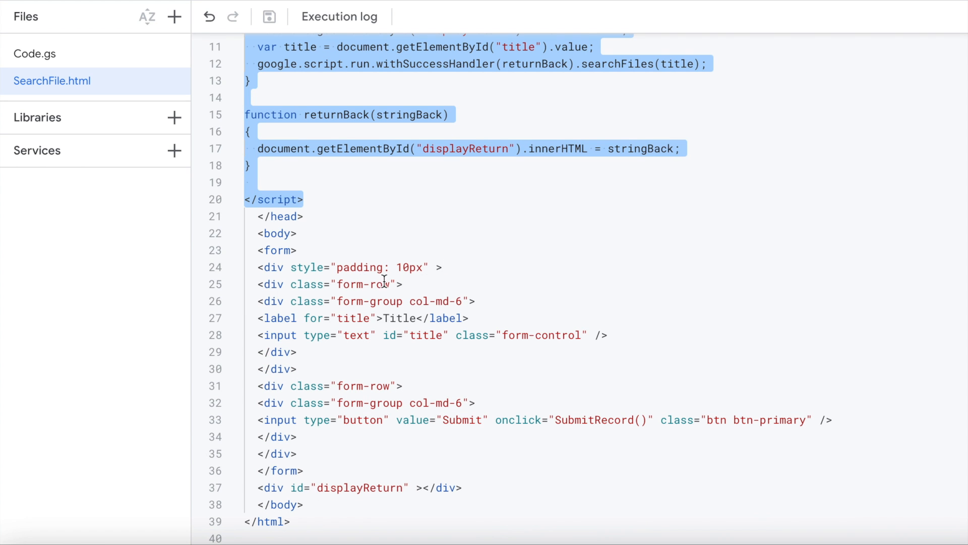
{"action": "left_click", "coordinate": [305, 352]}
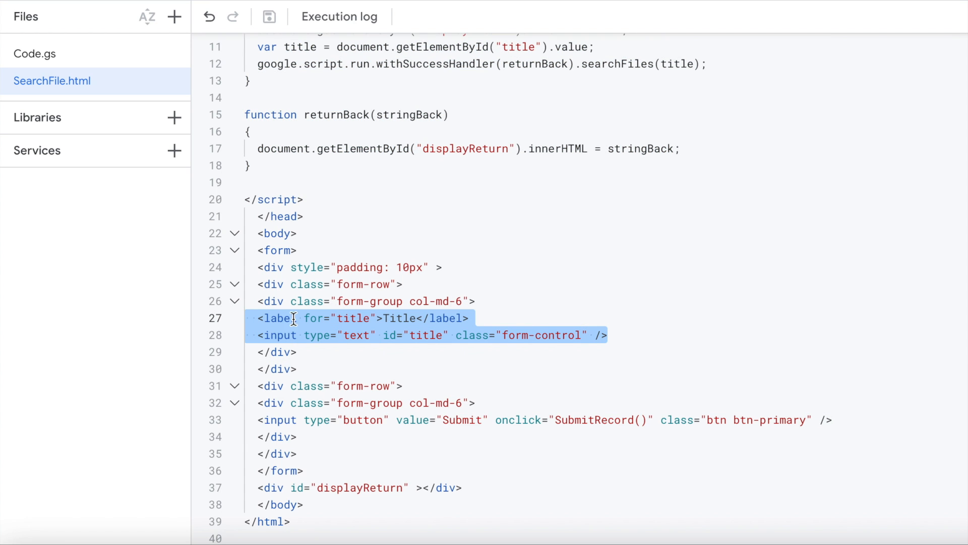
{"action": "mouse_move", "coordinate": [458, 347]}
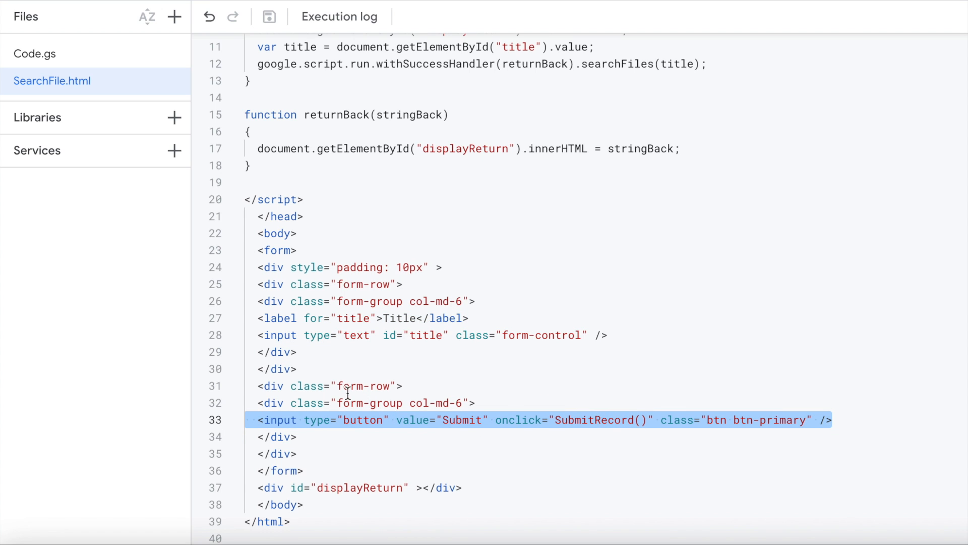
{"action": "mouse_move", "coordinate": [394, 407]}
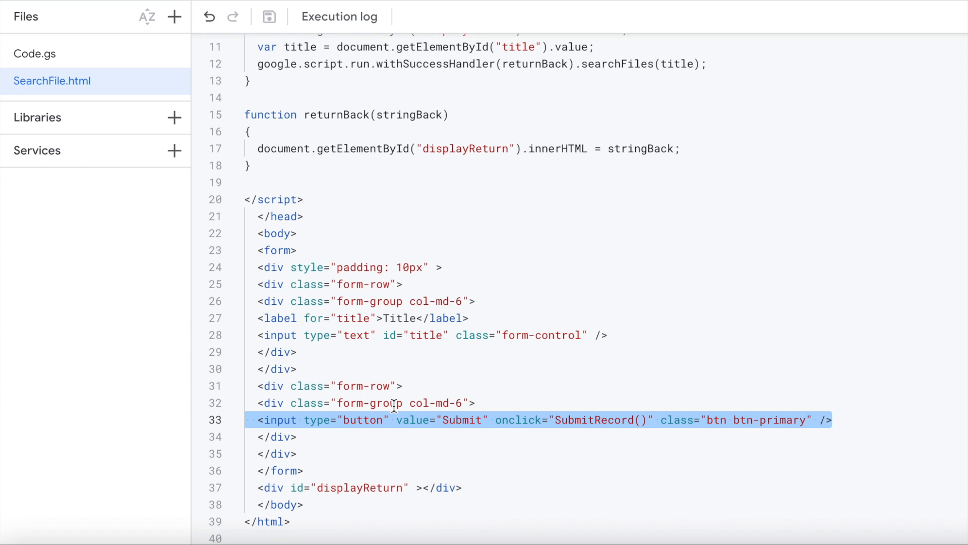
{"action": "mouse_move", "coordinate": [396, 276]}
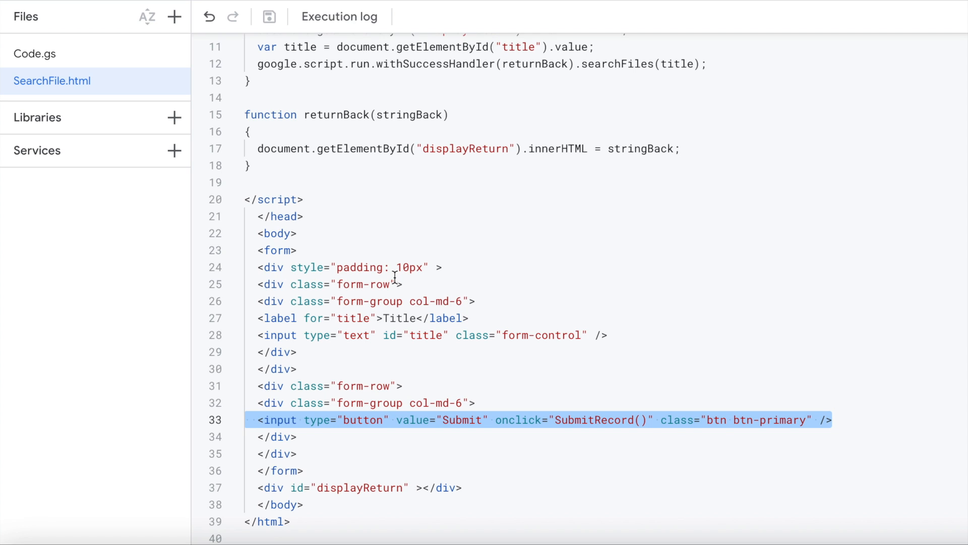
{"action": "mouse_move", "coordinate": [414, 471]}
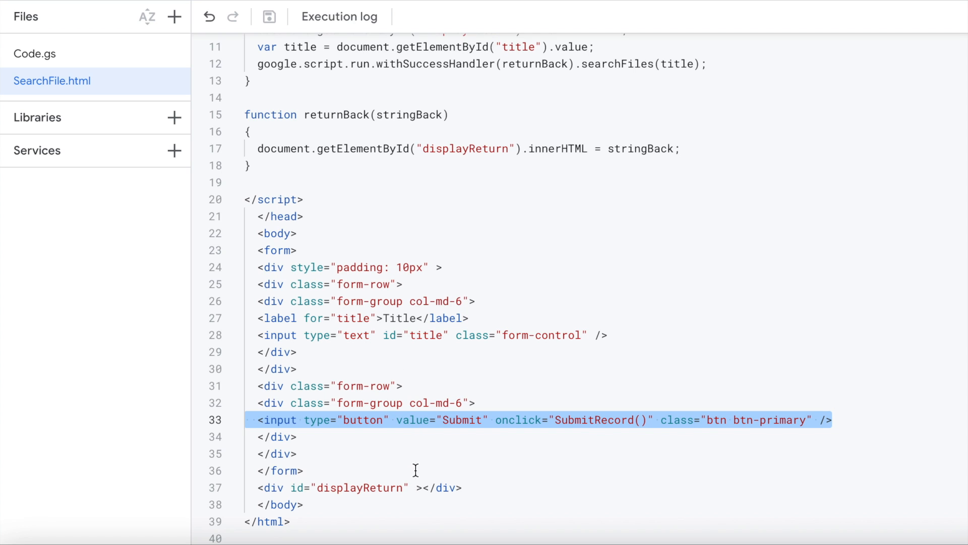
{"action": "left_click", "coordinate": [256, 487]}
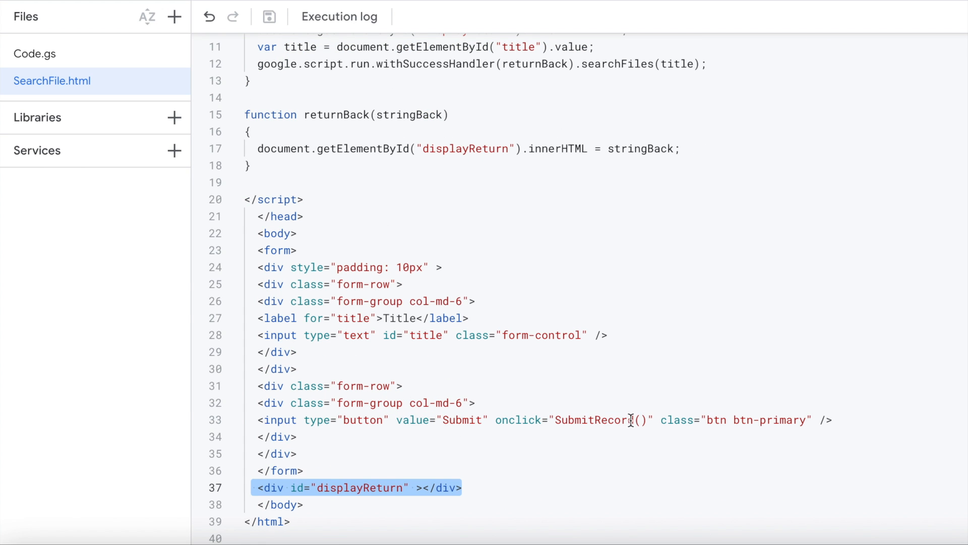
Trace the SubmitRecord function: clearing displayReturn and calling searchFiles on the server
{"action": "double_click", "coordinate": [593, 420]}
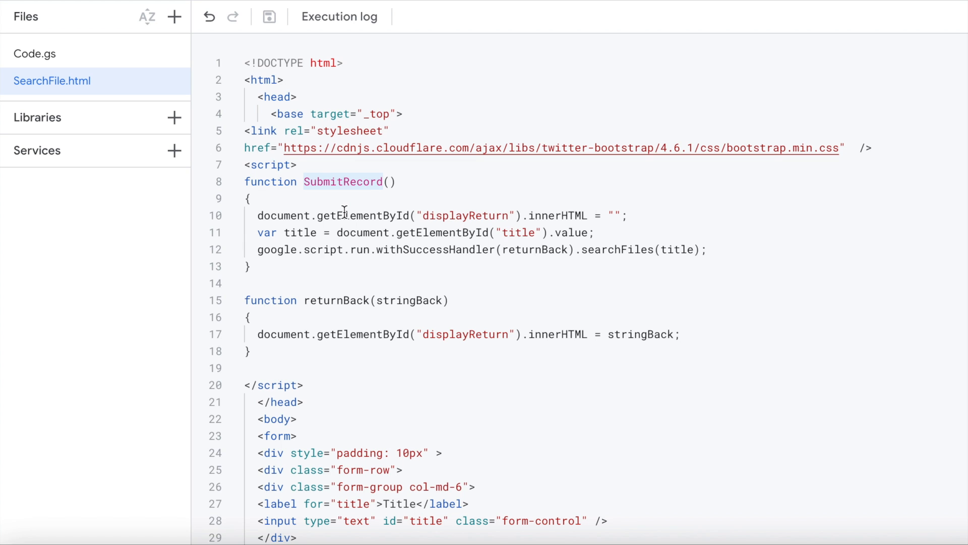
{"action": "double_click", "coordinate": [466, 216]}
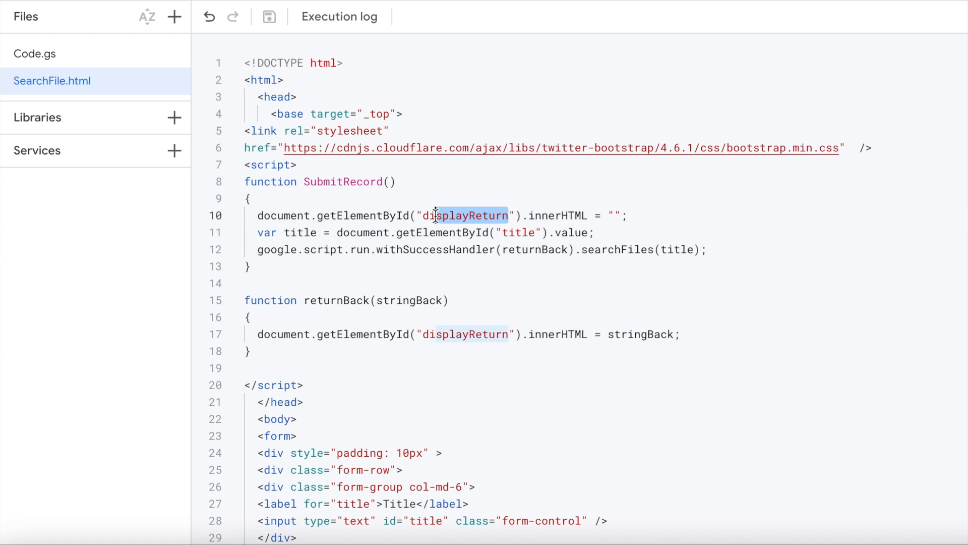
{"action": "scroll", "scroll_direction": "down", "scroll_amount": 3}
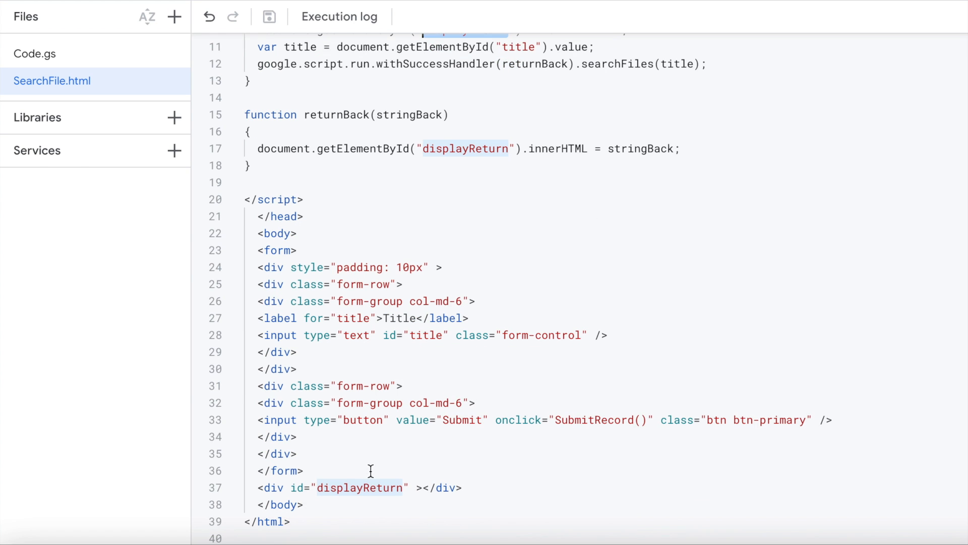
{"action": "mouse_move", "coordinate": [563, 386]}
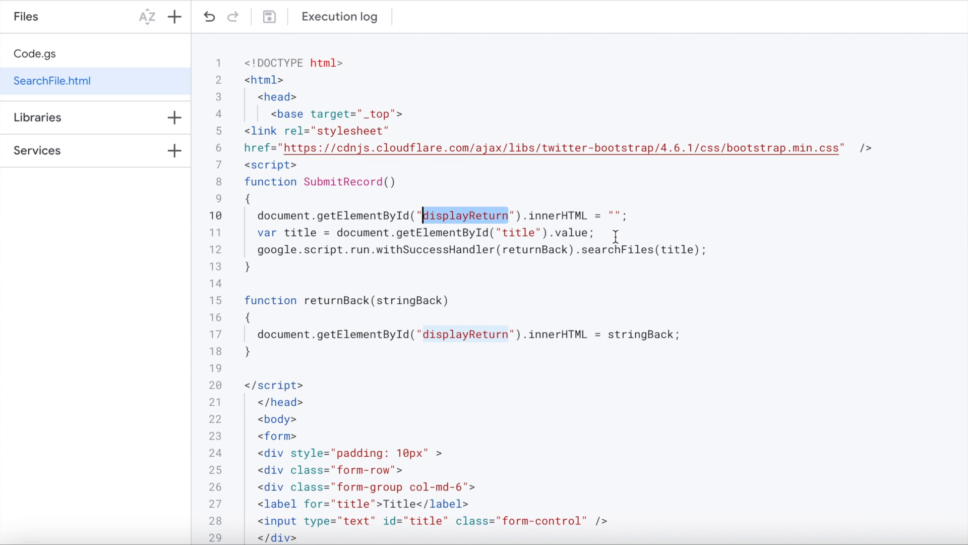
{"action": "triple_click", "coordinate": [426, 232]}
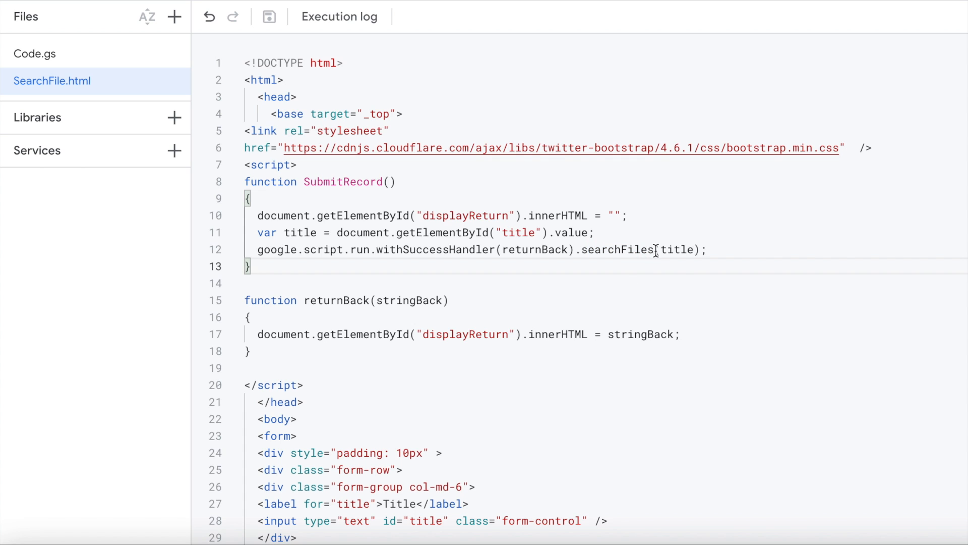
{"action": "double_click", "coordinate": [619, 249]}
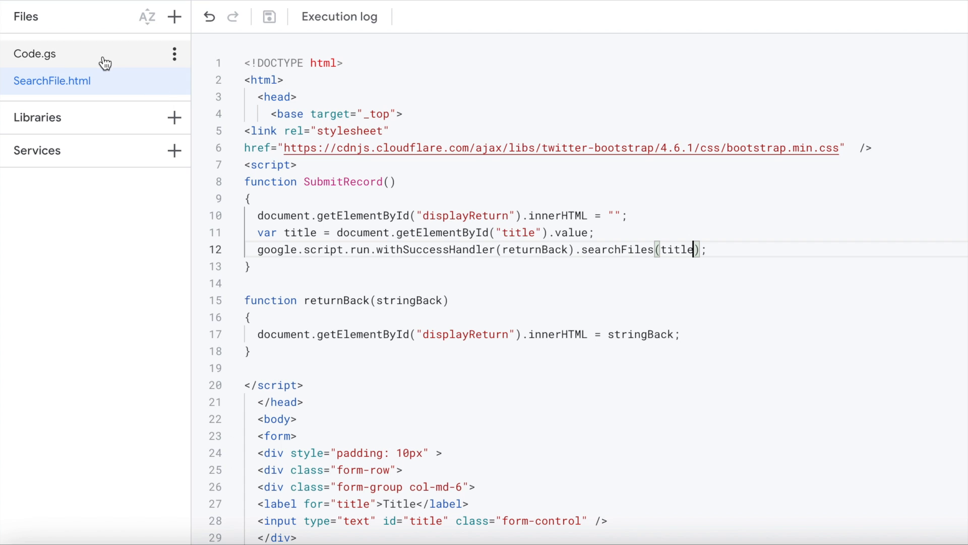
Review Code.gs's searchFiles opening lines getting the Files sheet and lastRow
{"action": "left_click", "coordinate": [36, 54]}
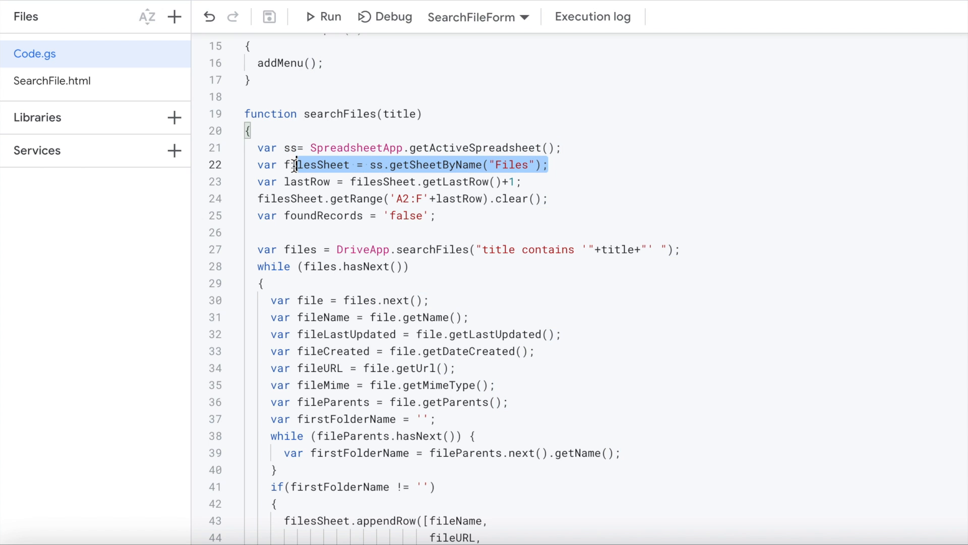
{"action": "left_click", "coordinate": [501, 164]}
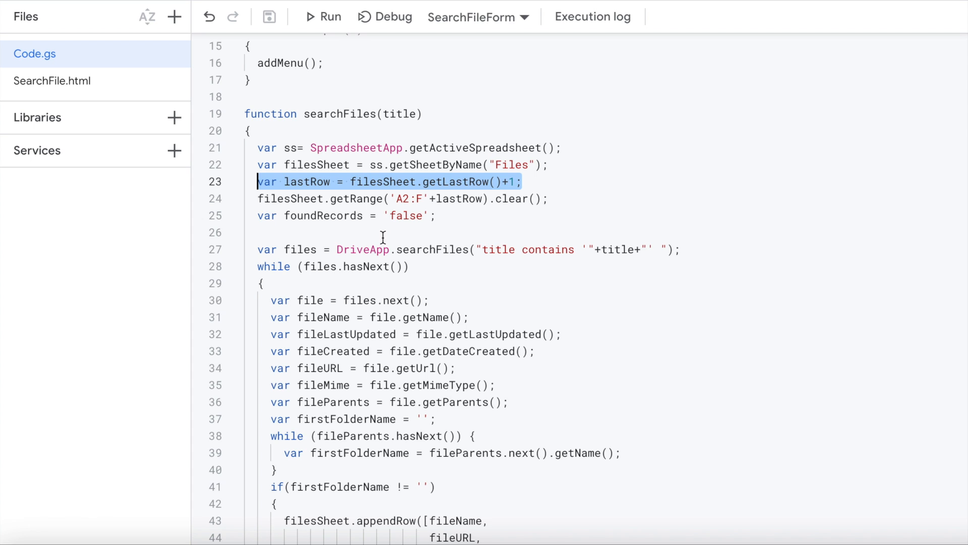
{"action": "mouse_move", "coordinate": [310, 185]}
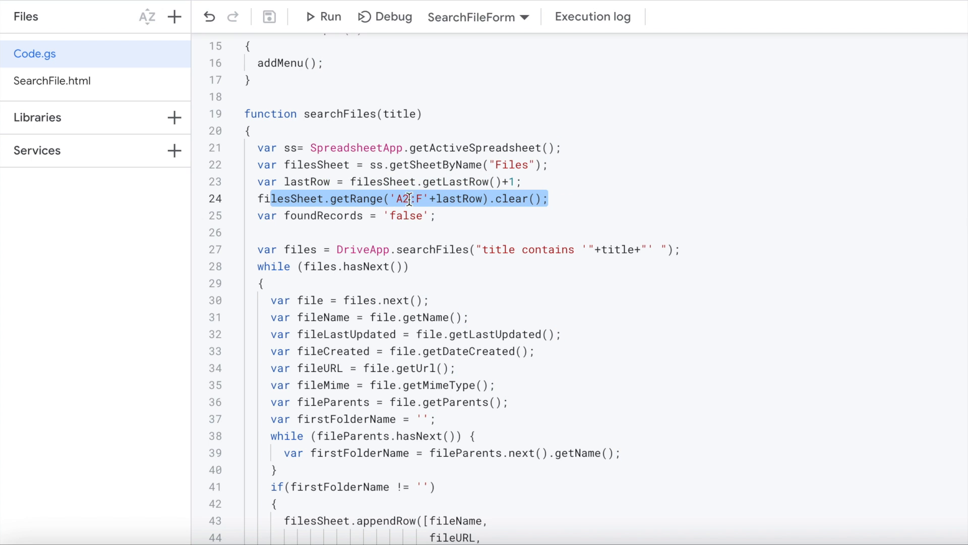
{"action": "mouse_move", "coordinate": [455, 199]}
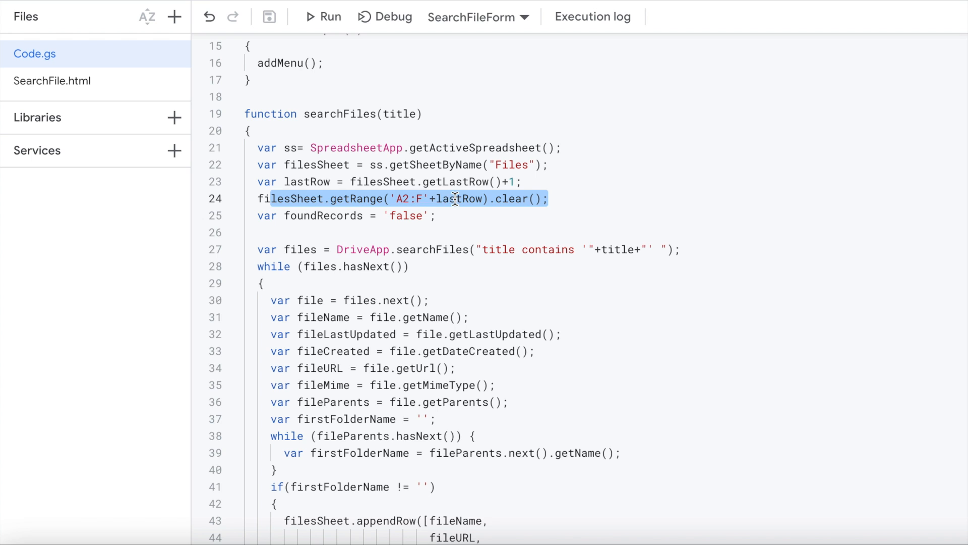
{"action": "left_click", "coordinate": [309, 15]}
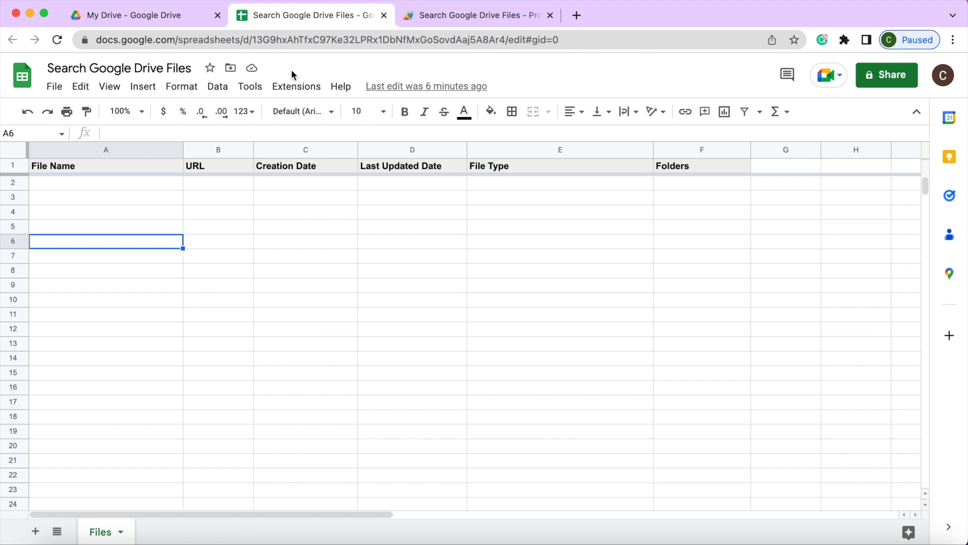
{"action": "mouse_move", "coordinate": [708, 216]}
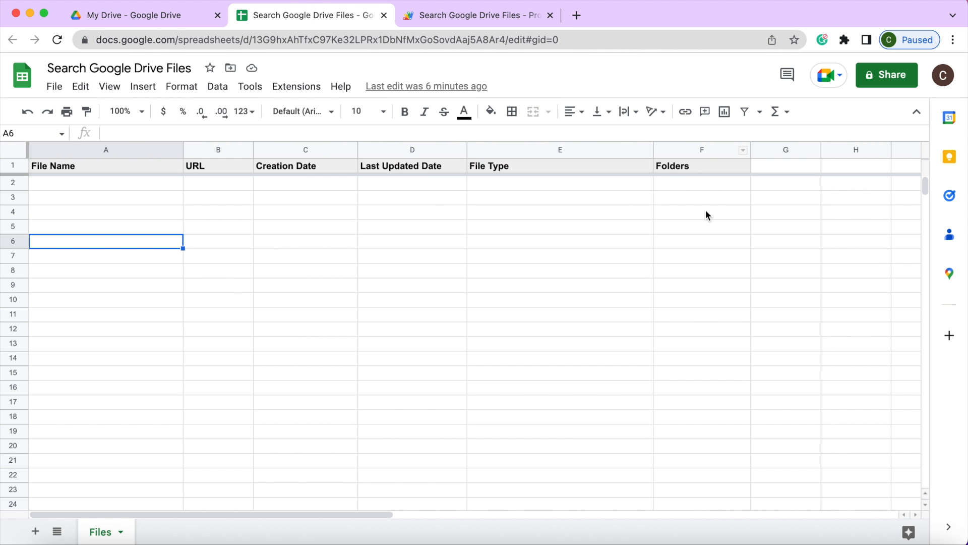
{"action": "mouse_move", "coordinate": [433, 35]}
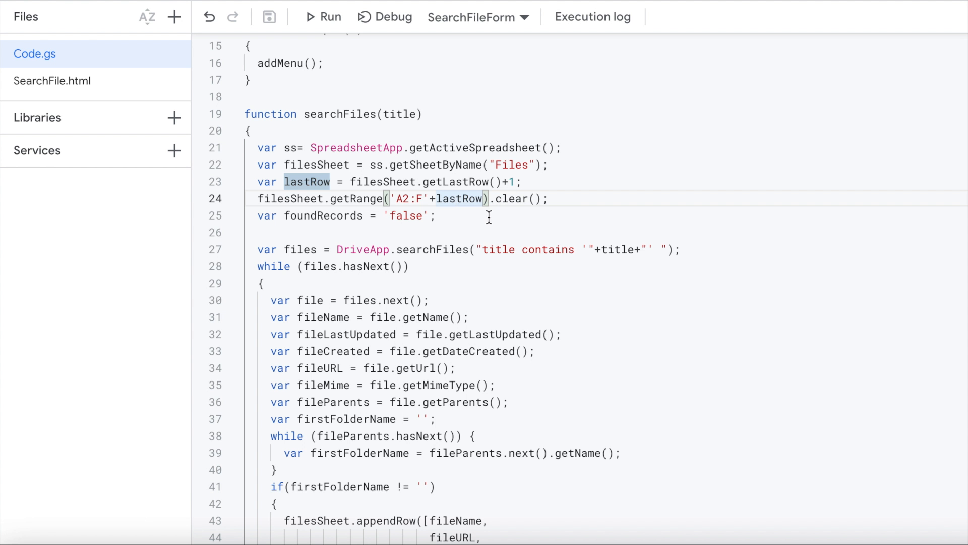
{"action": "left_click", "coordinate": [428, 182]}
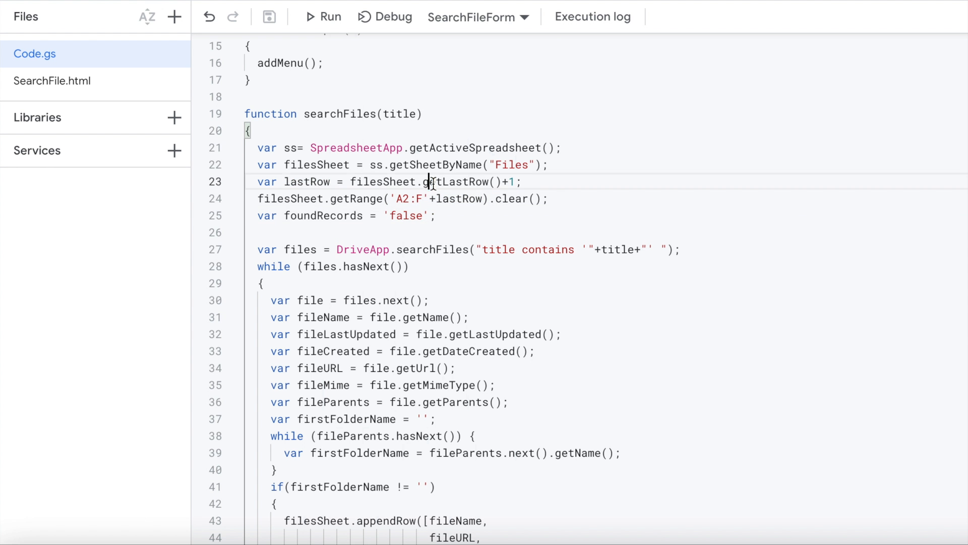
{"action": "double_click", "coordinate": [459, 182]}
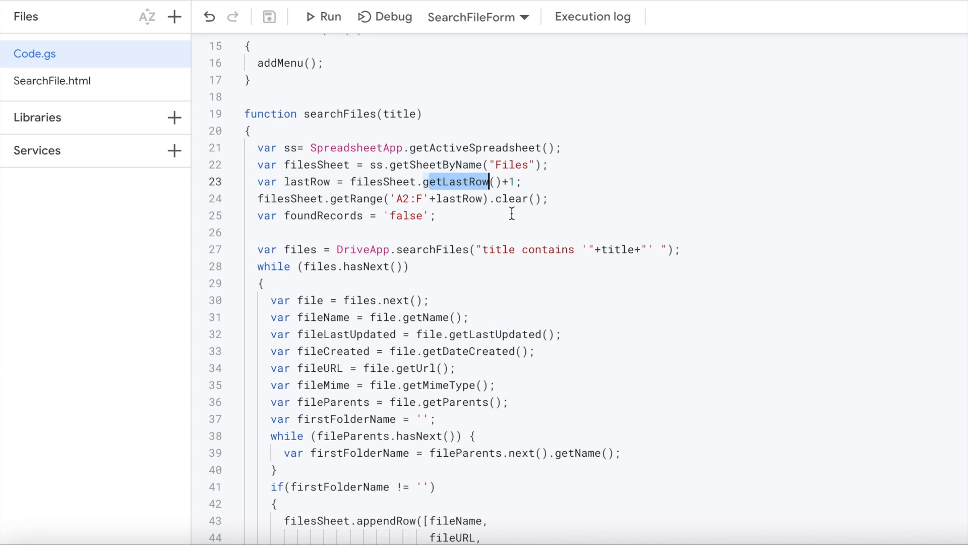
{"action": "mouse_move", "coordinate": [472, 181]}
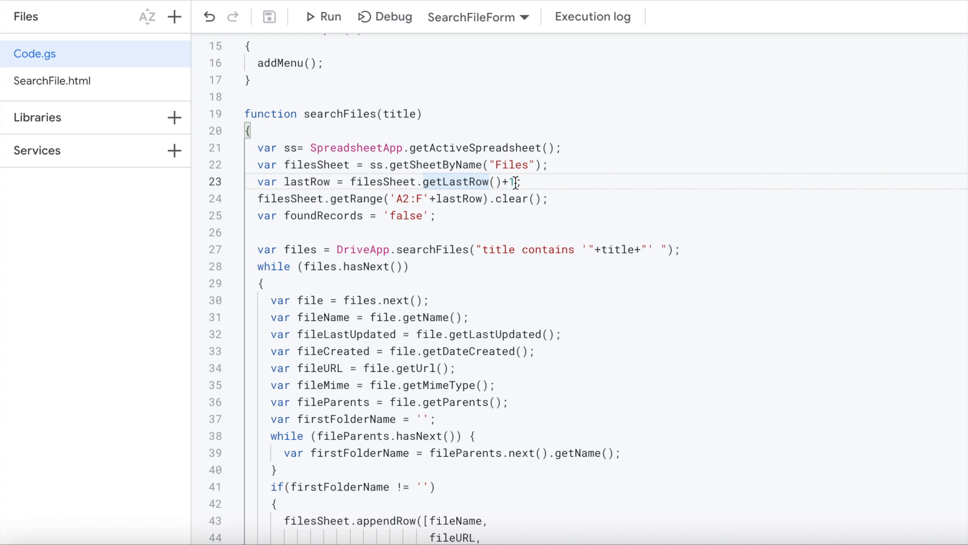
{"action": "mouse_move", "coordinate": [433, 216]}
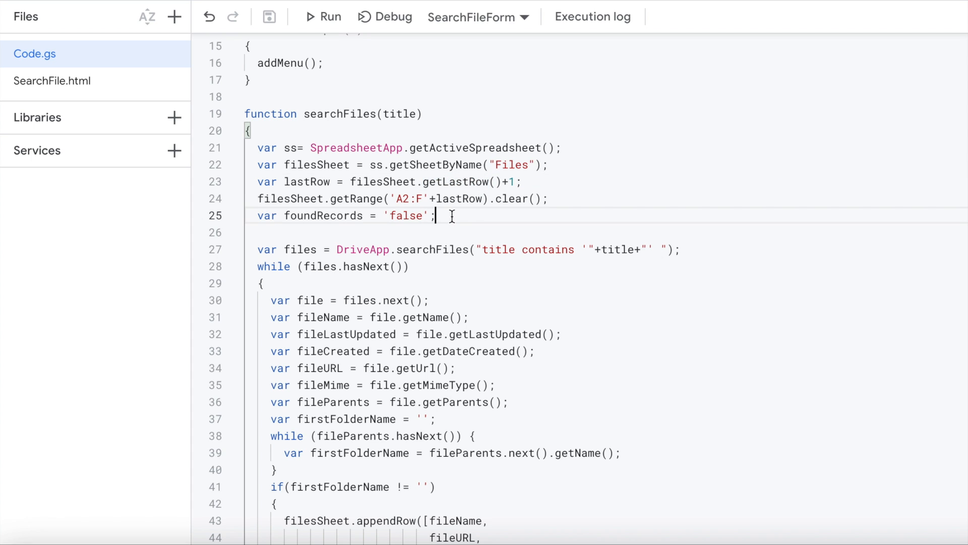
{"action": "triple_click", "coordinate": [343, 216]}
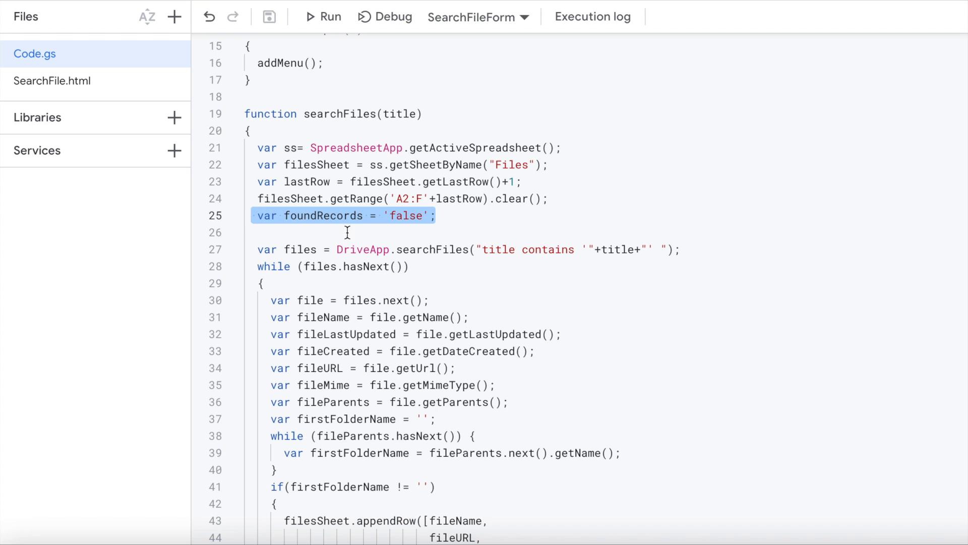
{"action": "scroll", "scroll_direction": "down", "scroll_amount": 3}
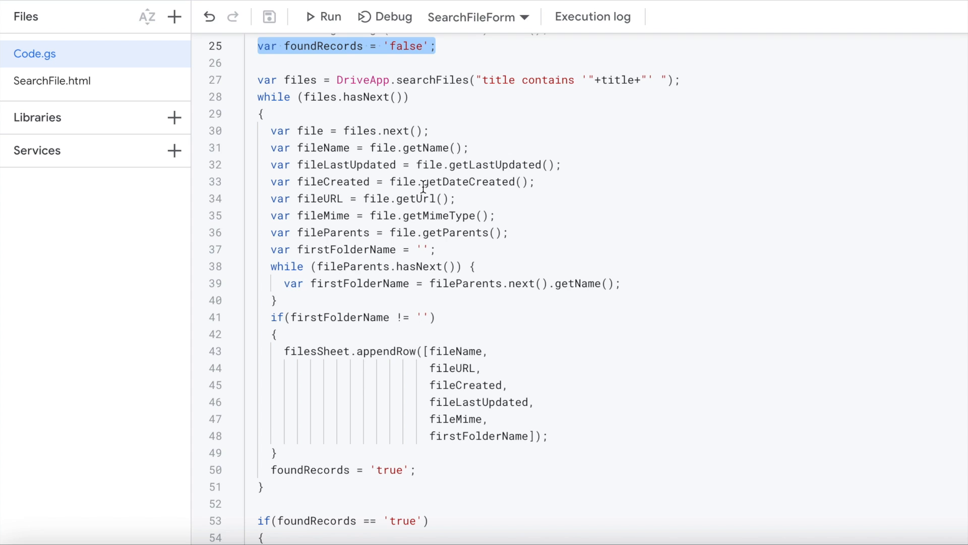
{"action": "mouse_move", "coordinate": [362, 104]}
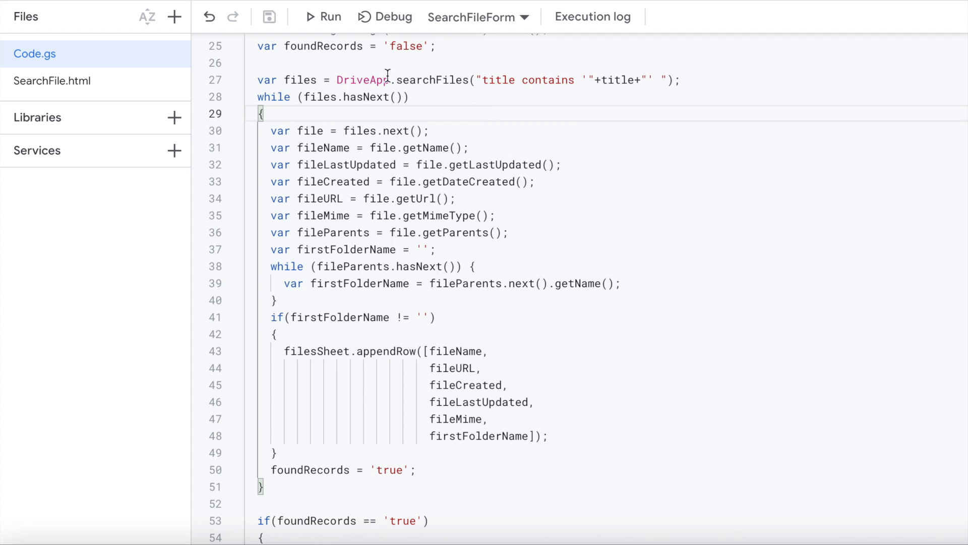
{"action": "mouse_move", "coordinate": [520, 81]}
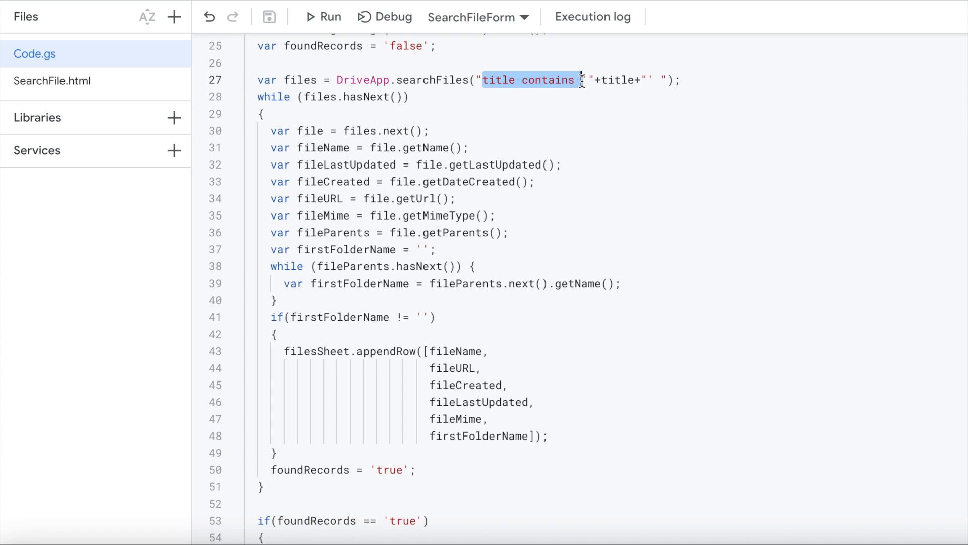
{"action": "left_click_drag", "start_coordinate": [582, 80], "coordinate": [658, 80]}
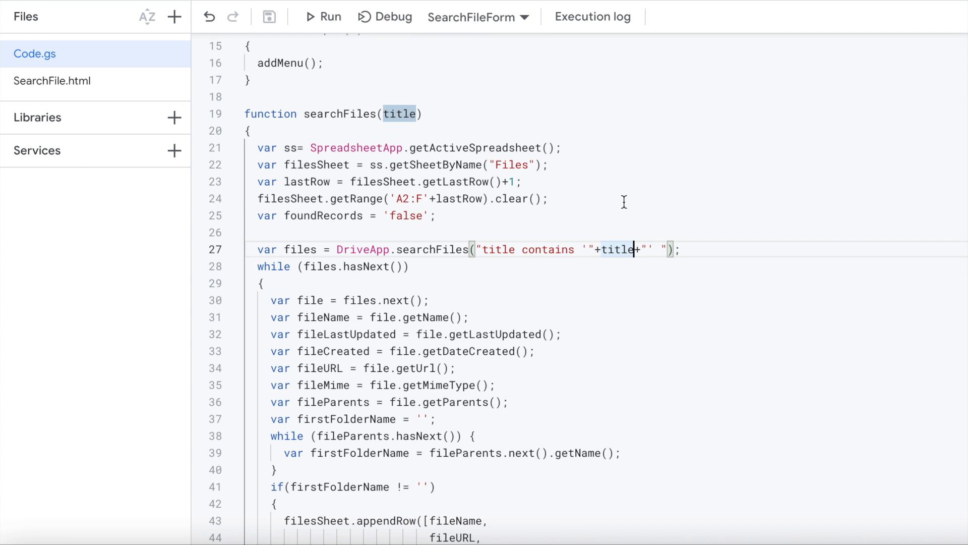
{"action": "mouse_move", "coordinate": [621, 253]}
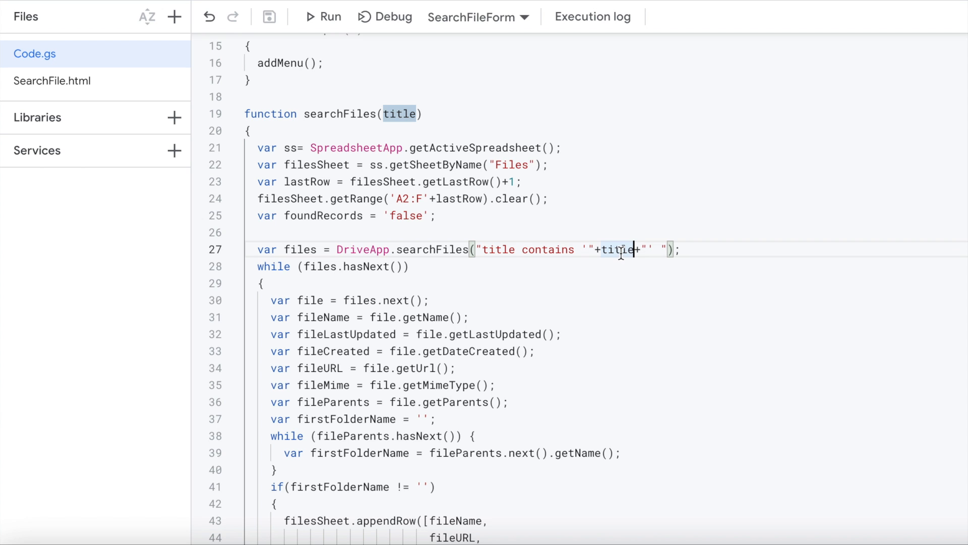
{"action": "scroll", "scroll_direction": "down", "scroll_amount": 3}
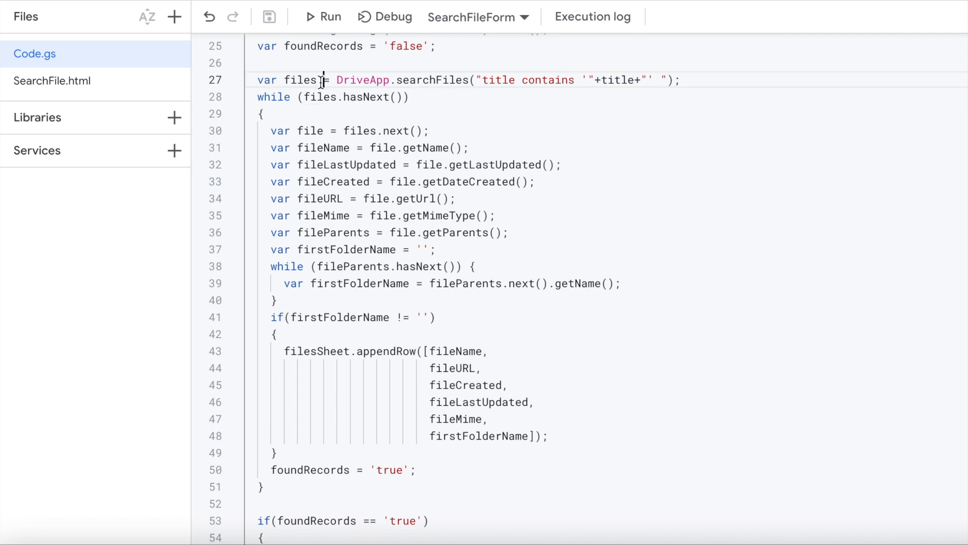
{"action": "double_click", "coordinate": [300, 79]}
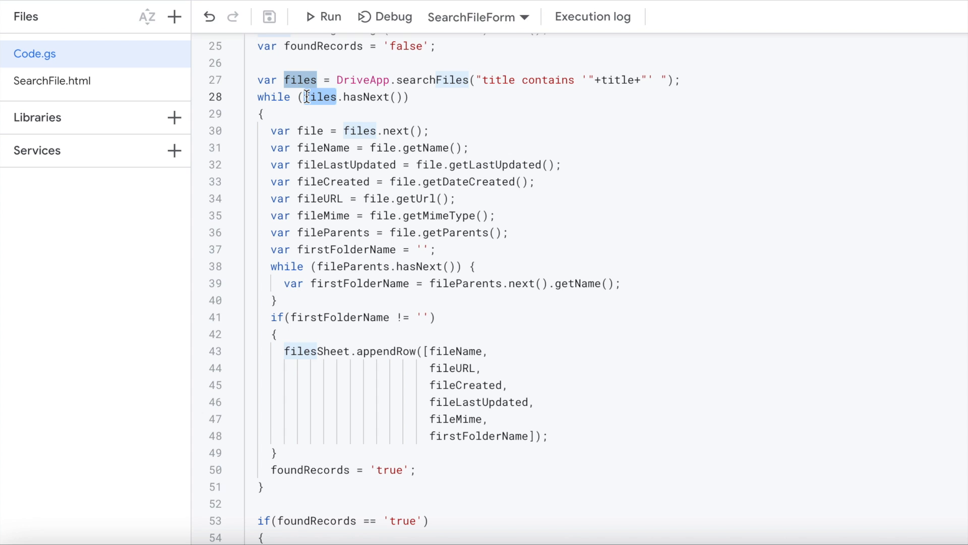
{"action": "mouse_move", "coordinate": [340, 108]}
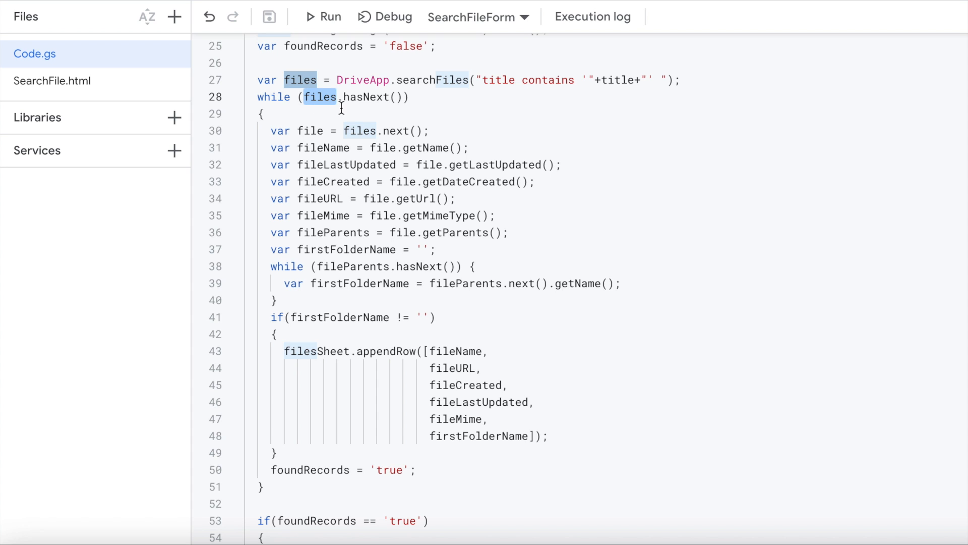
{"action": "mouse_move", "coordinate": [393, 108]}
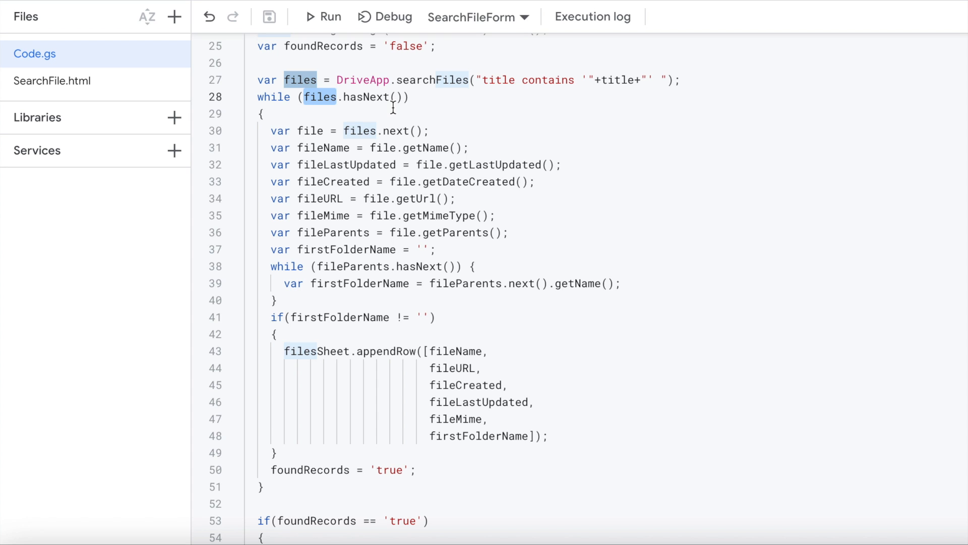
{"action": "mouse_move", "coordinate": [436, 138]}
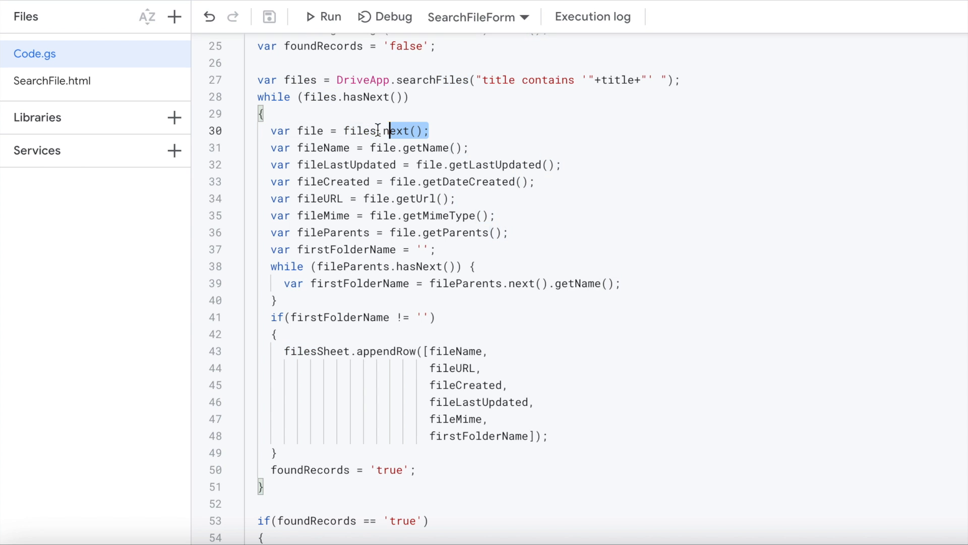
{"action": "scroll", "scroll_direction": "down", "scroll_amount": 3}
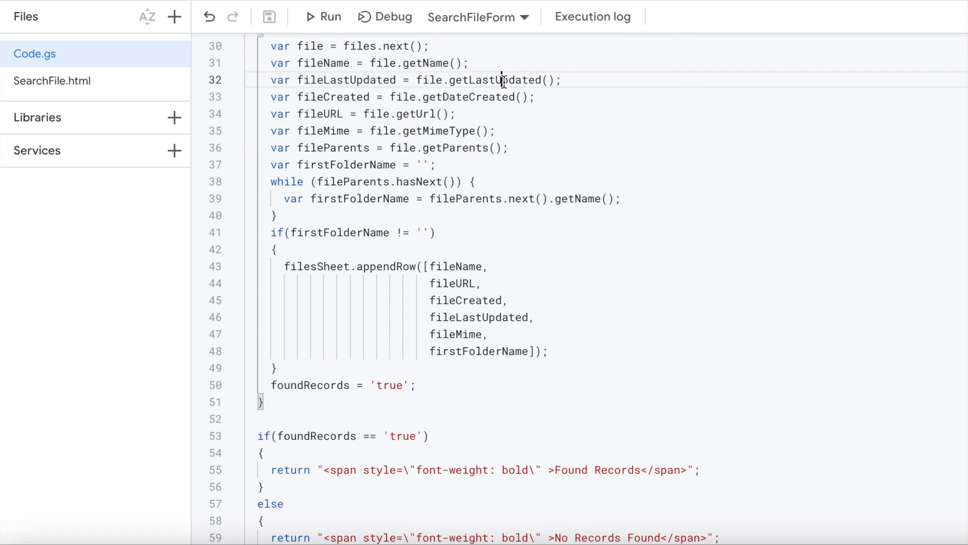
{"action": "double_click", "coordinate": [495, 80]}
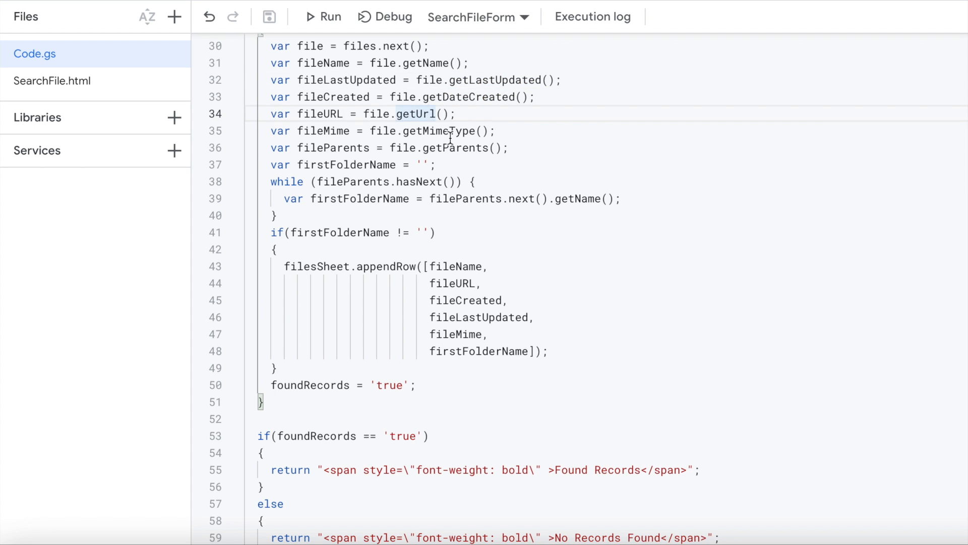
{"action": "left_click", "coordinate": [448, 130]}
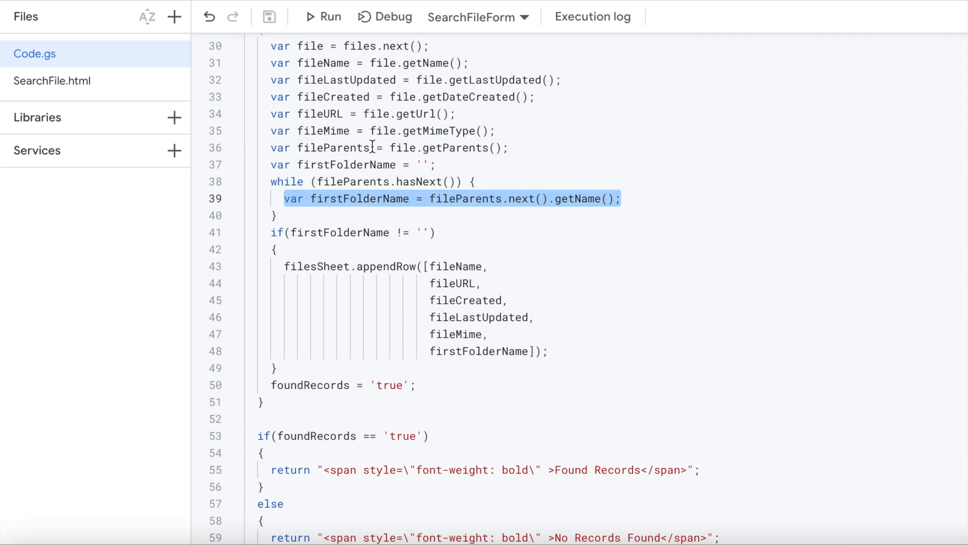
{"action": "double_click", "coordinate": [332, 147]}
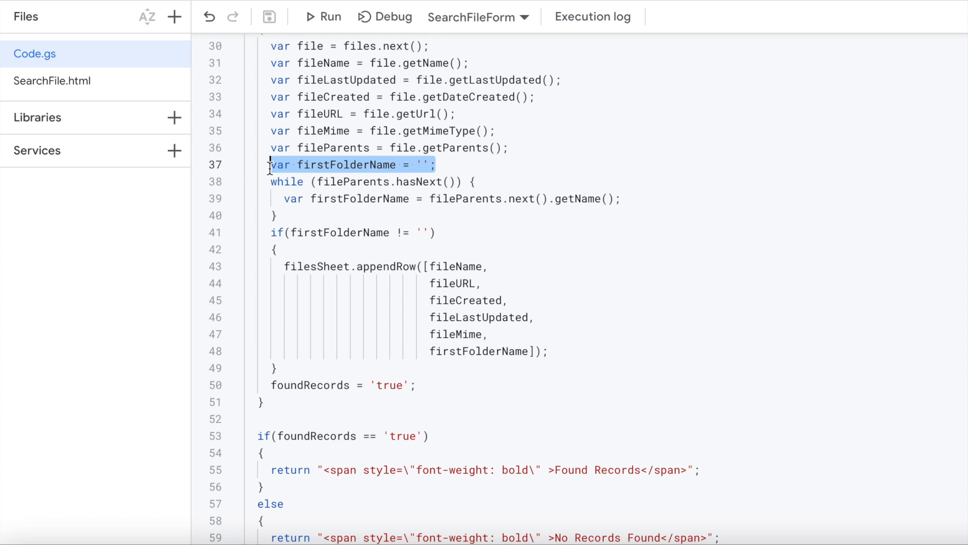
{"action": "double_click", "coordinate": [346, 164]}
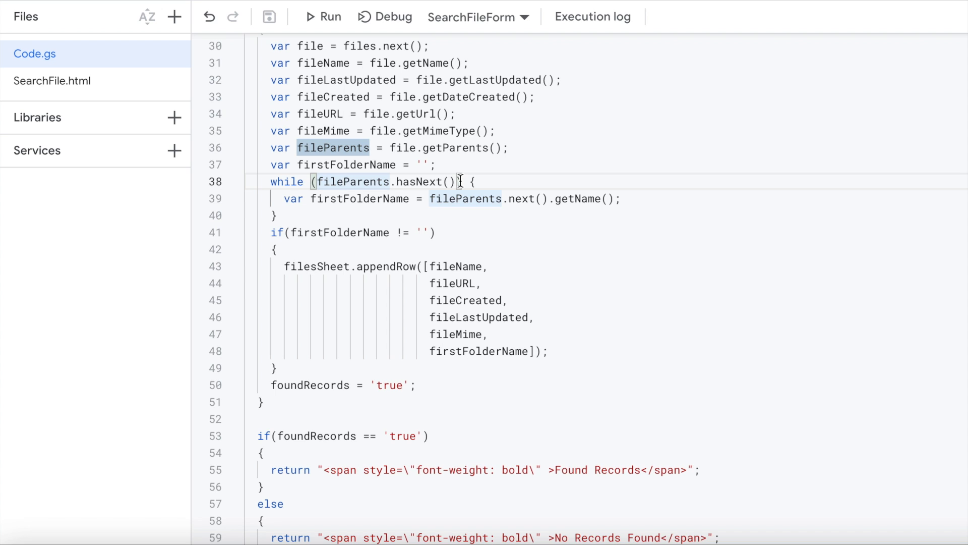
{"action": "mouse_move", "coordinate": [537, 199]}
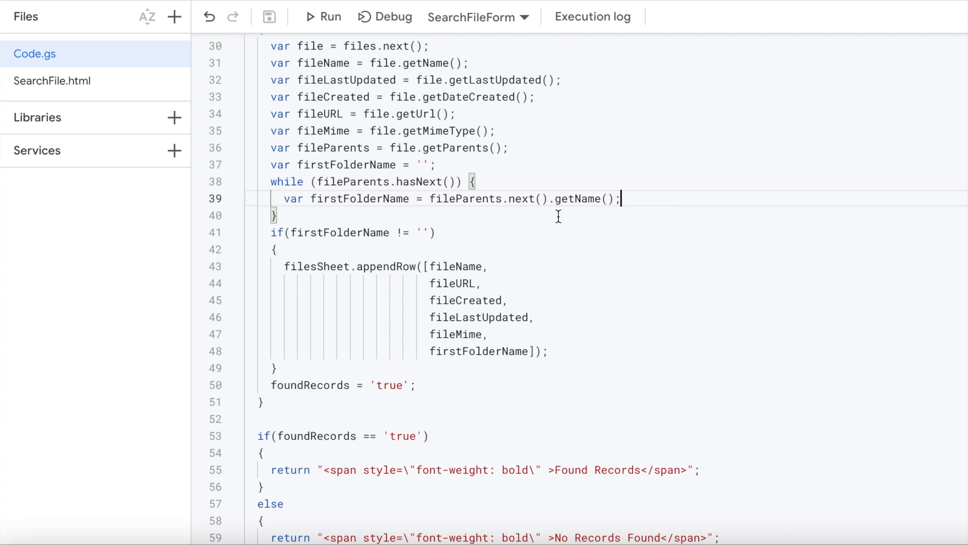
{"action": "mouse_move", "coordinate": [373, 216]}
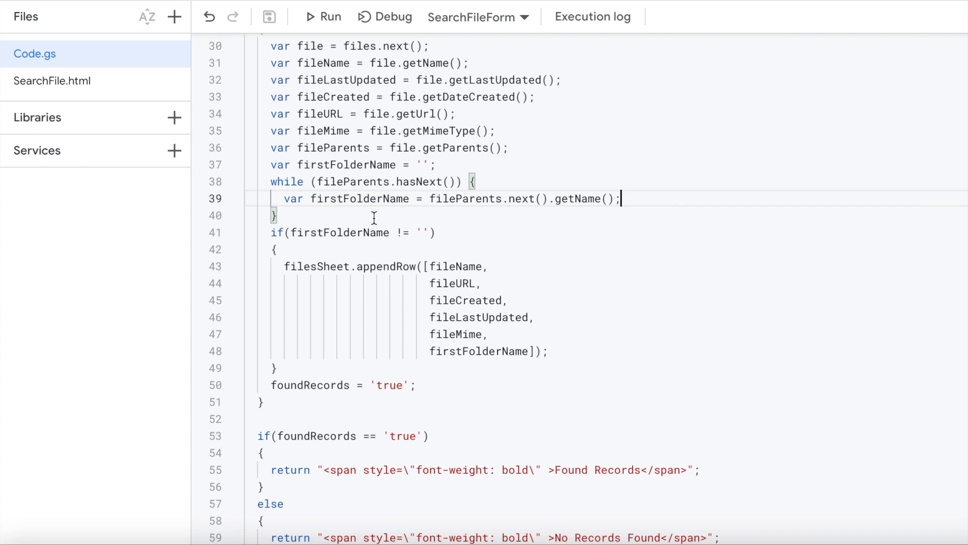
{"action": "double_click", "coordinate": [360, 199]}
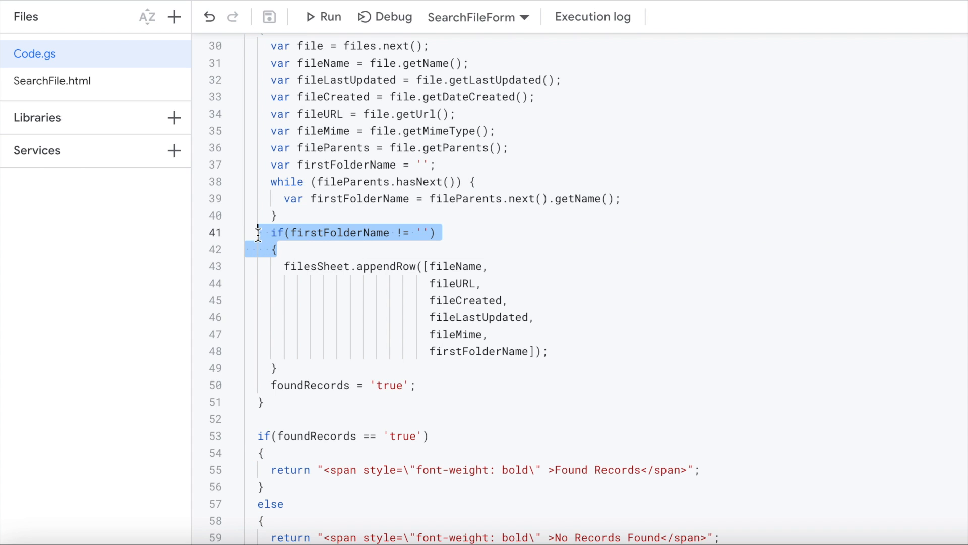
Review the folder-name check, appendRow block and the 'No Records Found' return message
{"action": "left_click", "coordinate": [291, 293]}
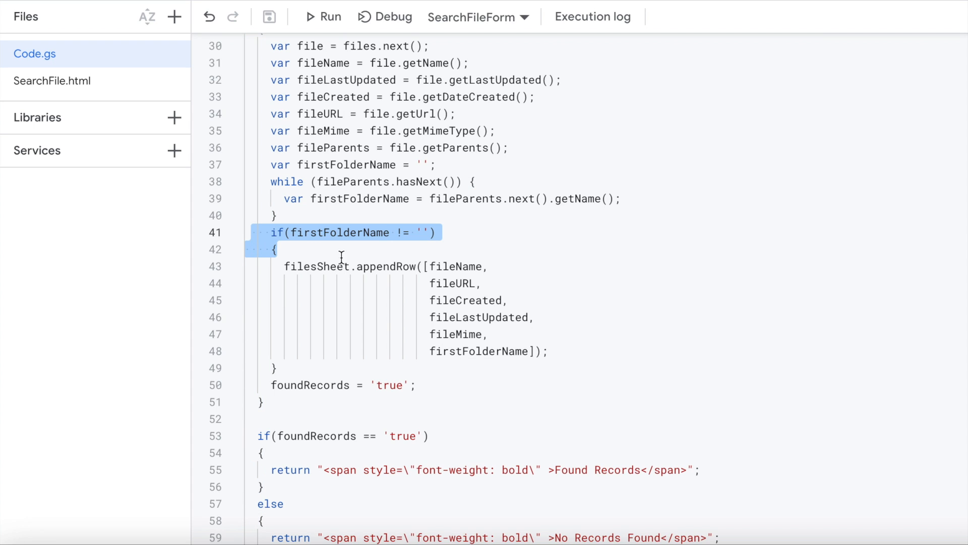
{"action": "mouse_move", "coordinate": [359, 262]}
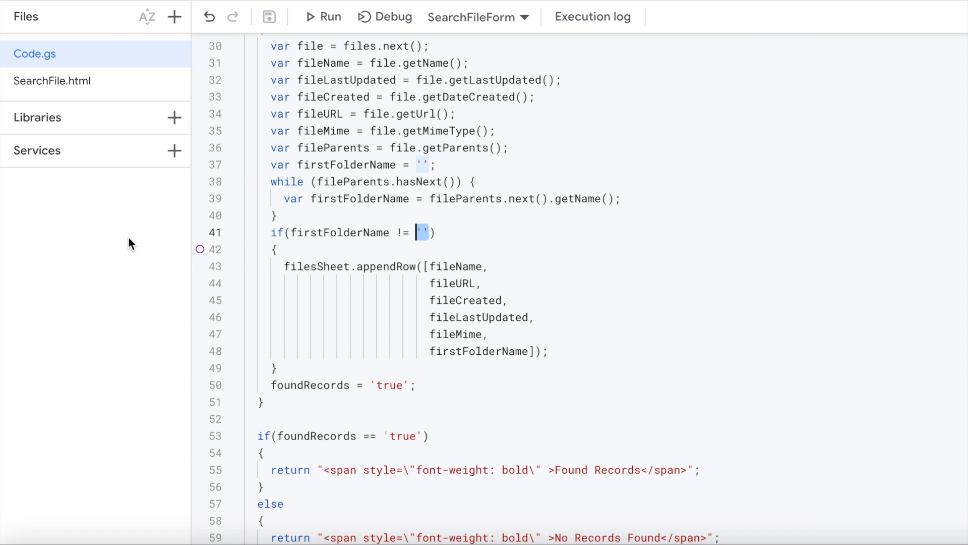
{"action": "mouse_move", "coordinate": [122, 226]}
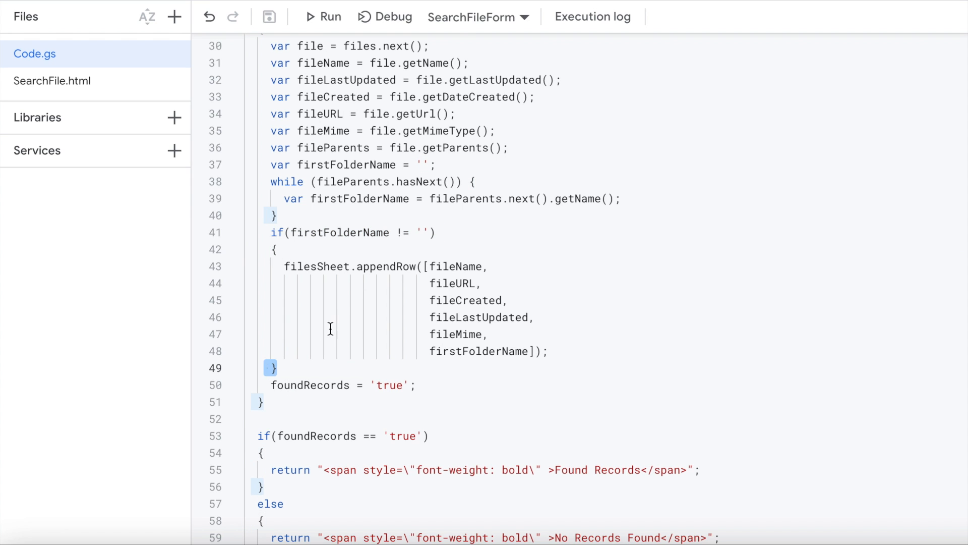
{"action": "scroll", "scroll_direction": "down", "scroll_amount": 3}
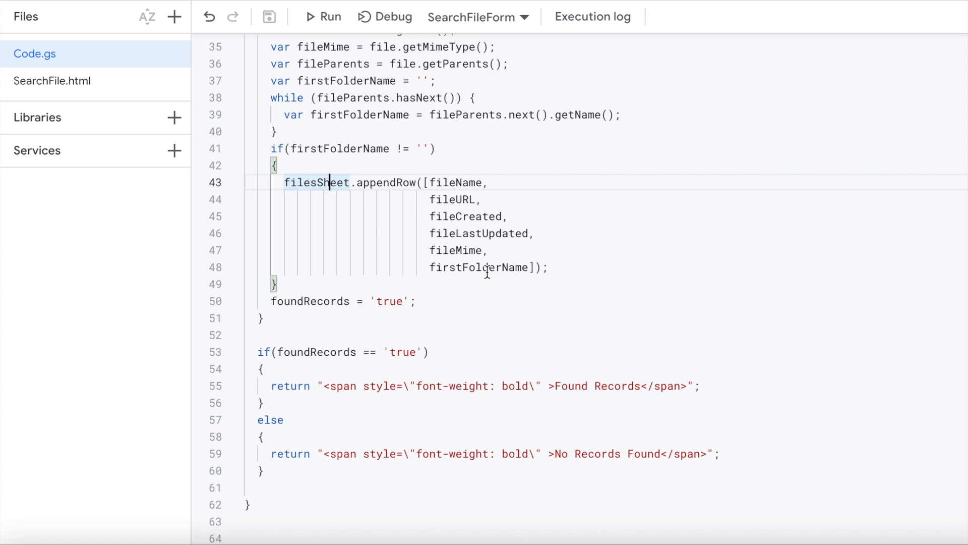
{"action": "mouse_move", "coordinate": [424, 302]}
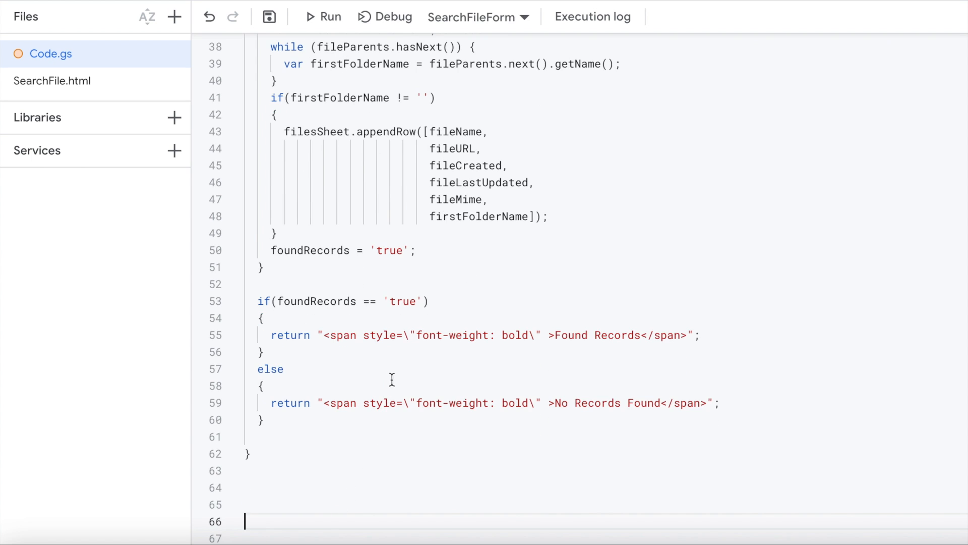
{"action": "mouse_move", "coordinate": [382, 301]}
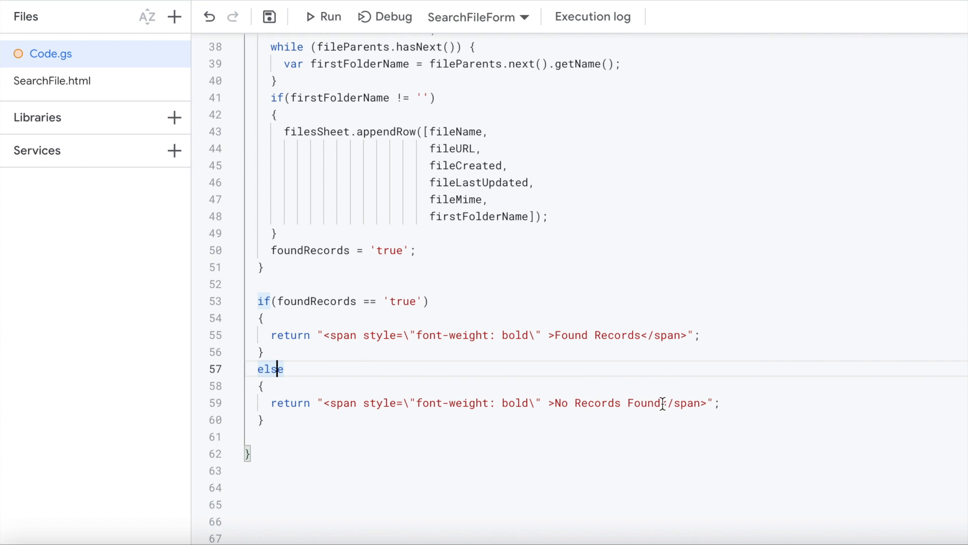
{"action": "left_click_drag", "start_coordinate": [553, 403], "coordinate": [664, 402]}
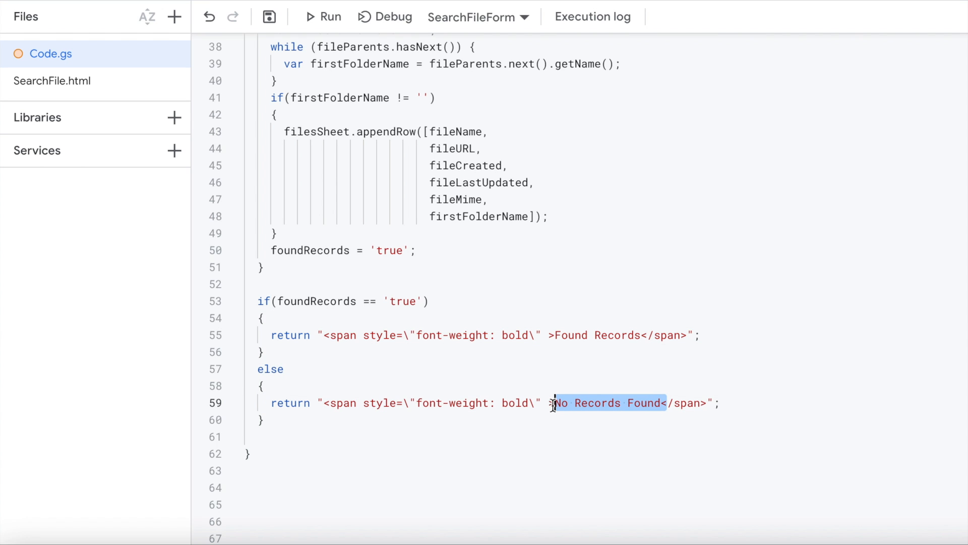
{"action": "left_click", "coordinate": [268, 17]}
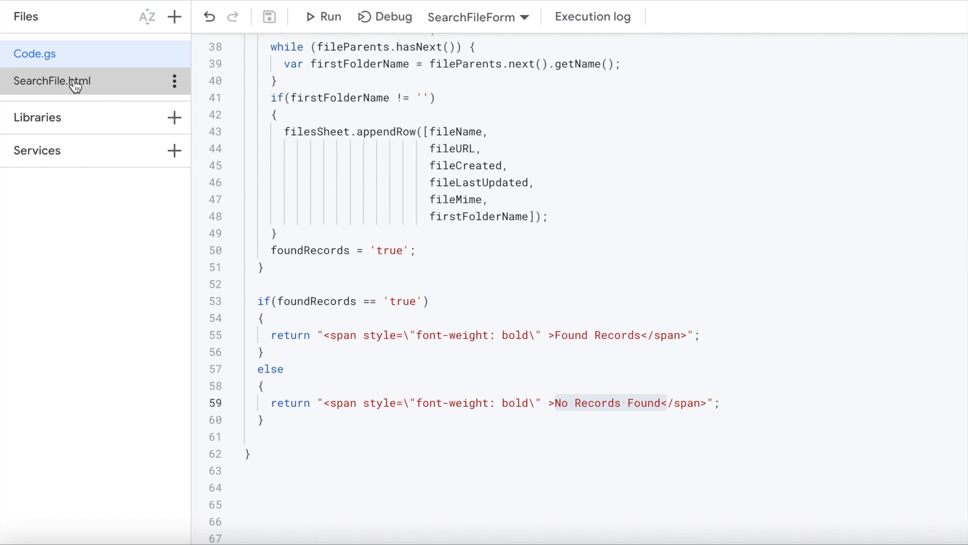
Review SearchFile.html's returnBack handler writing stringBack into displayReturn
{"action": "left_click", "coordinate": [52, 81]}
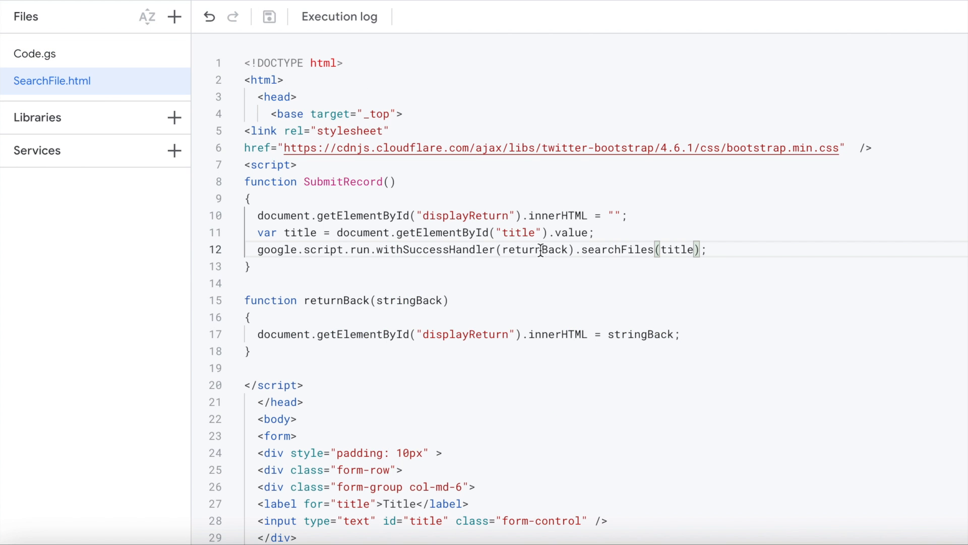
{"action": "double_click", "coordinate": [536, 249]}
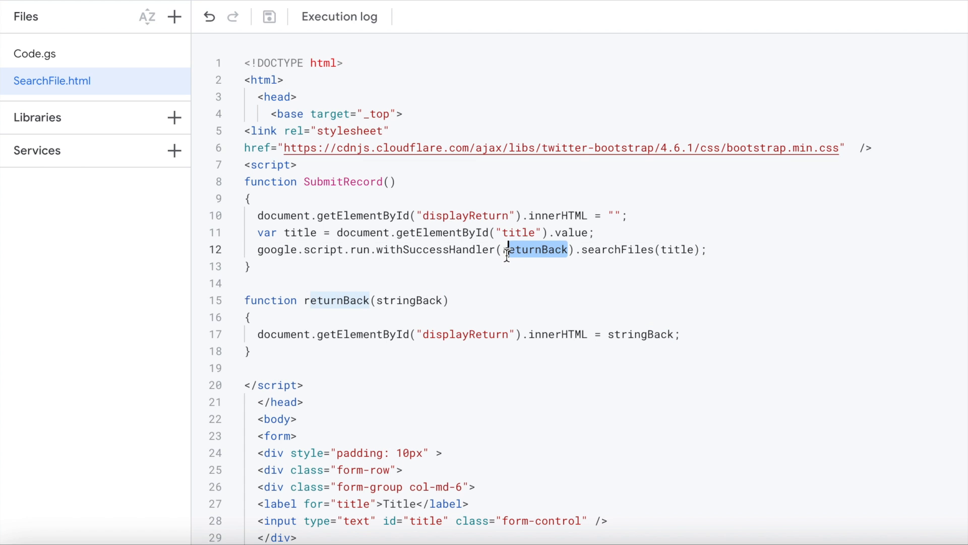
{"action": "scroll", "scroll_direction": "down", "scroll_amount": 3}
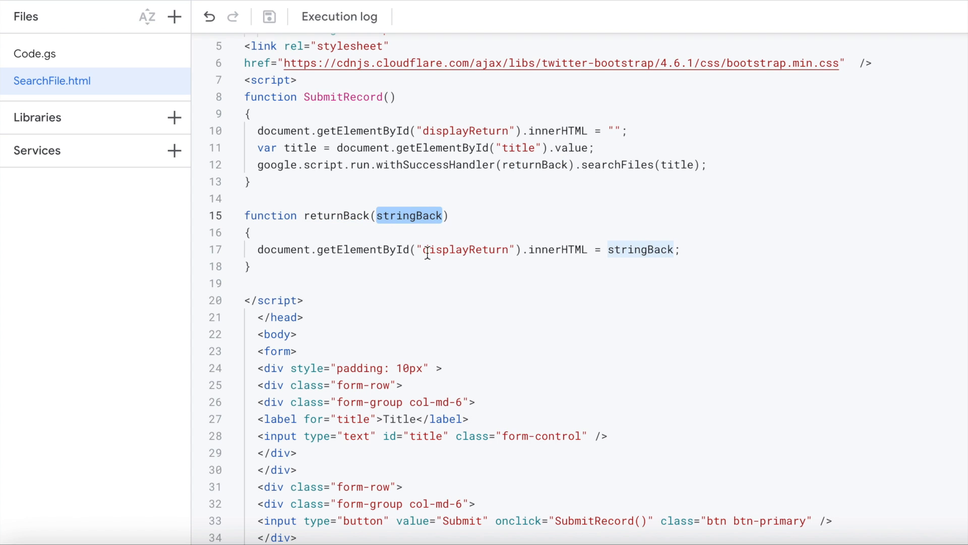
{"action": "mouse_move", "coordinate": [455, 283]}
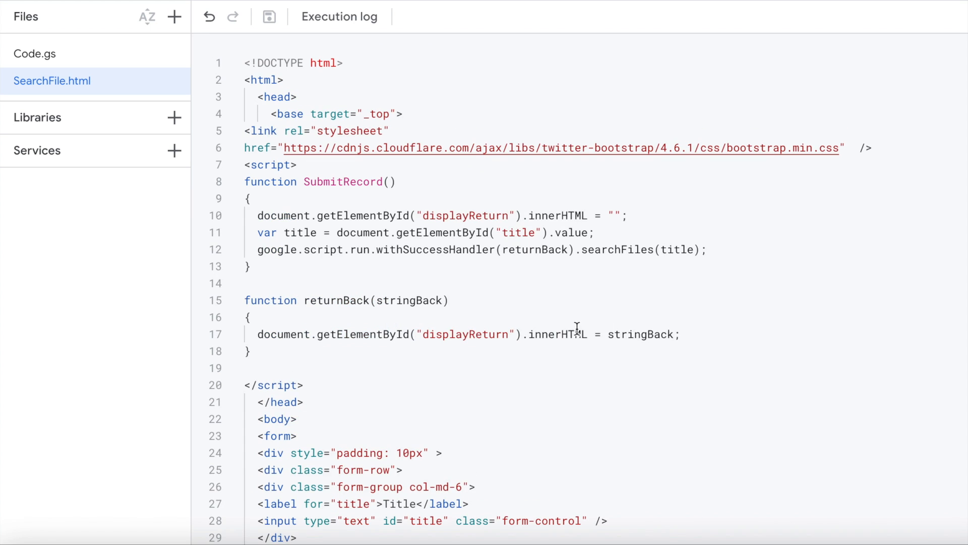
{"action": "double_click", "coordinate": [645, 334]}
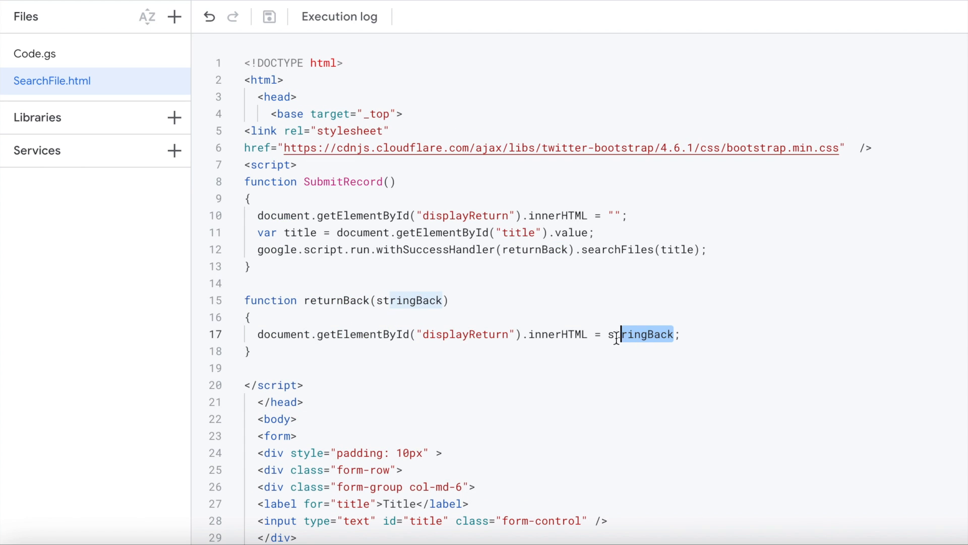
{"action": "double_click", "coordinate": [641, 334]}
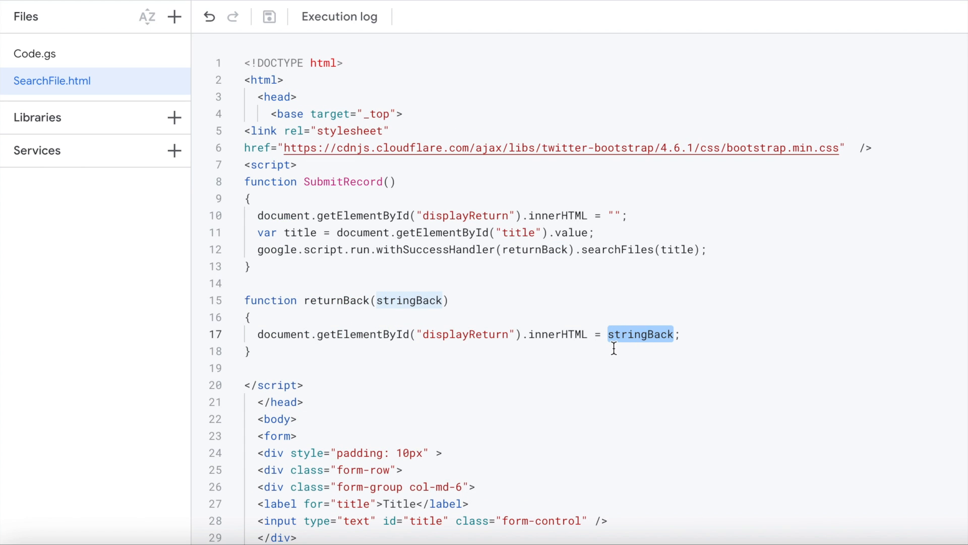
{"action": "scroll", "scroll_direction": "down", "scroll_amount": 3}
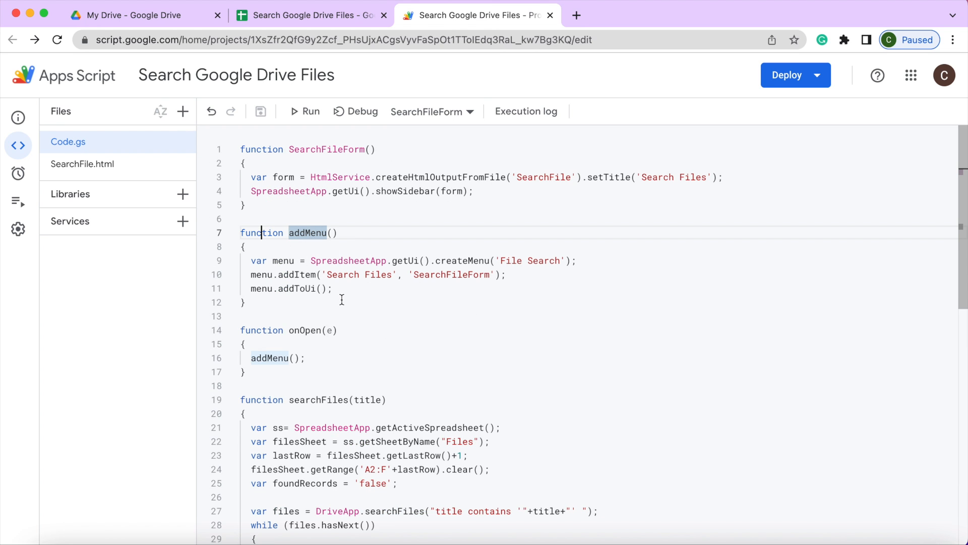
{"action": "mouse_move", "coordinate": [450, 128]}
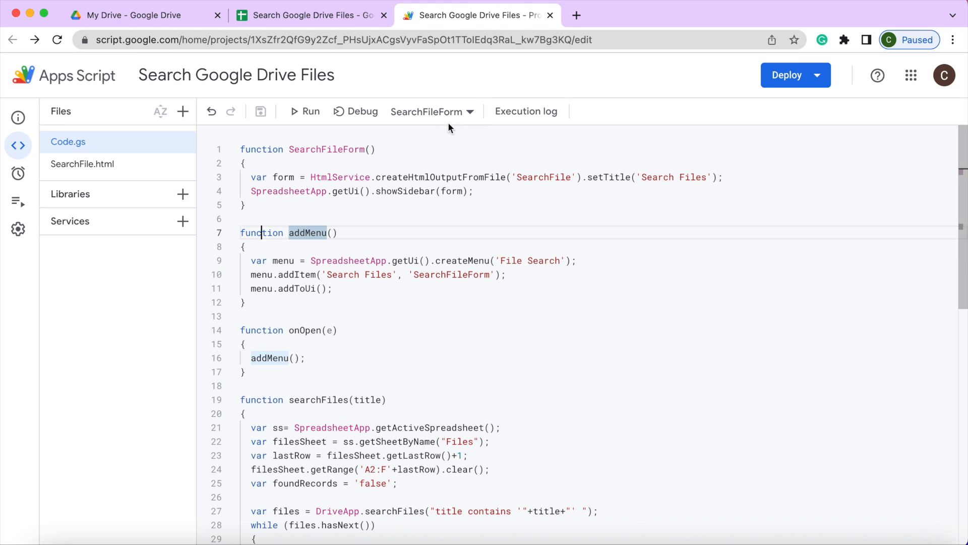
Select addMenu in the function dropdown and run it
{"action": "left_click", "coordinate": [432, 112]}
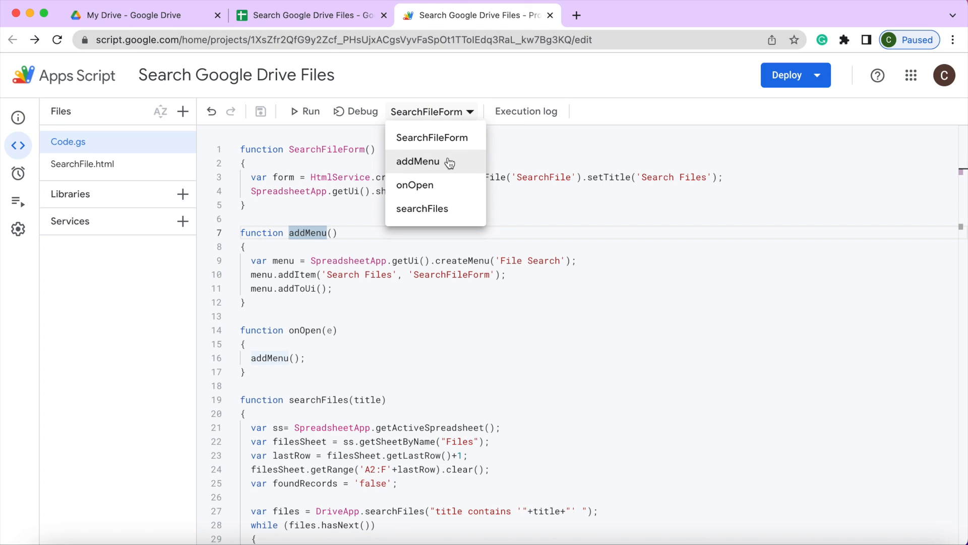
{"action": "left_click", "coordinate": [418, 161]}
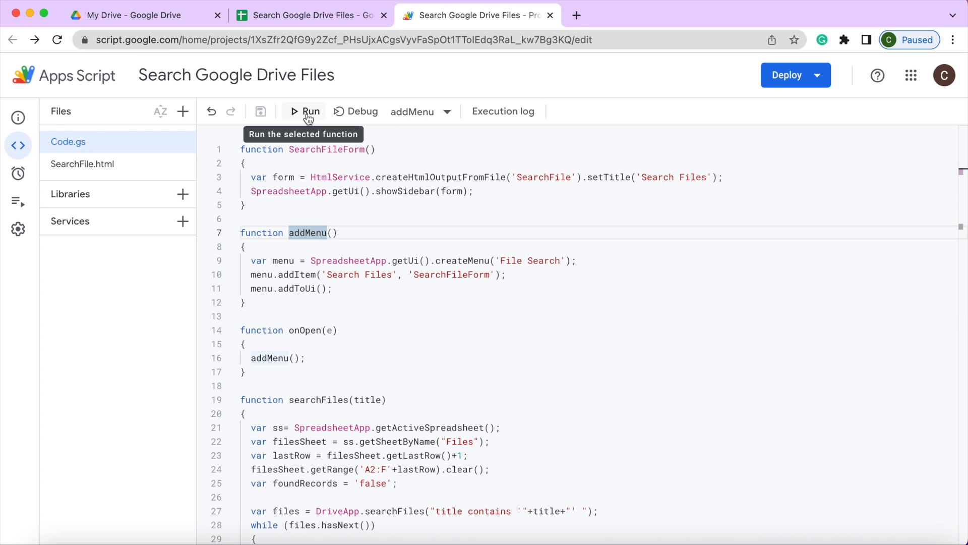
{"action": "left_click", "coordinate": [310, 111]}
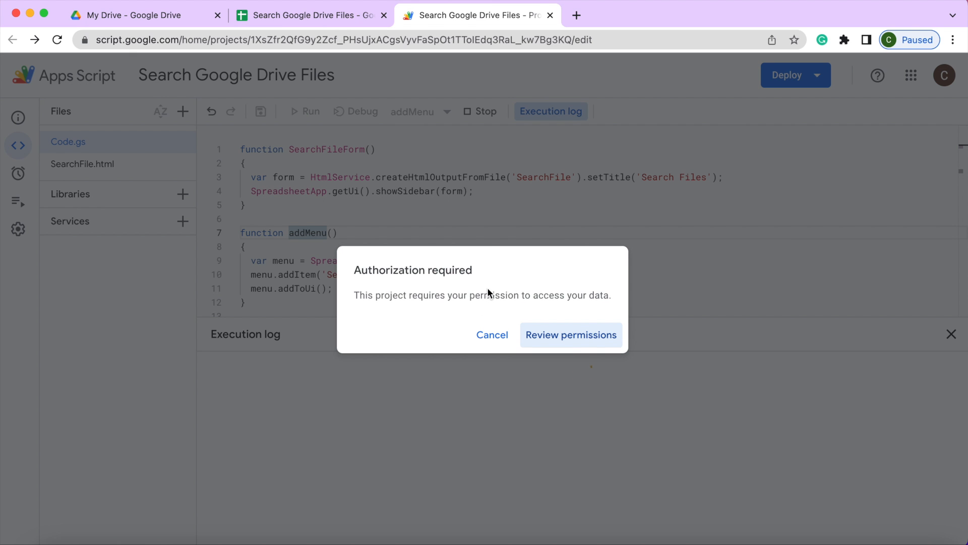
Authorize the script for the account, continuing past the unverified warning and allowing access
{"action": "left_click", "coordinate": [570, 333]}
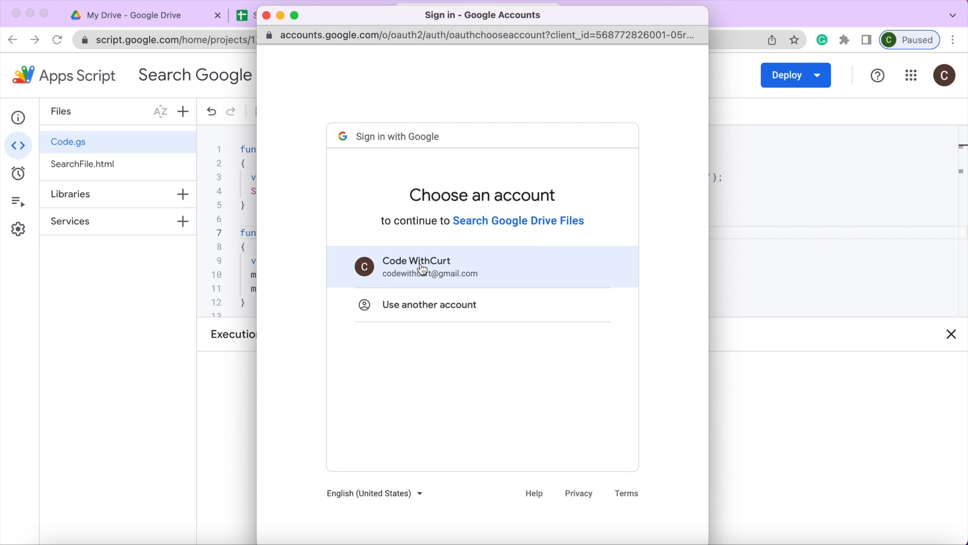
{"action": "left_click", "coordinate": [430, 266]}
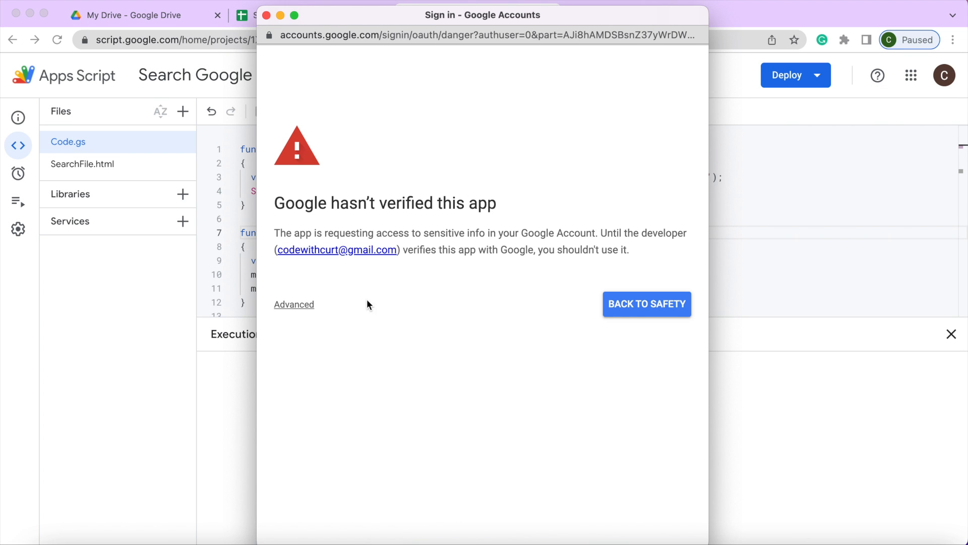
{"action": "left_click", "coordinate": [294, 303]}
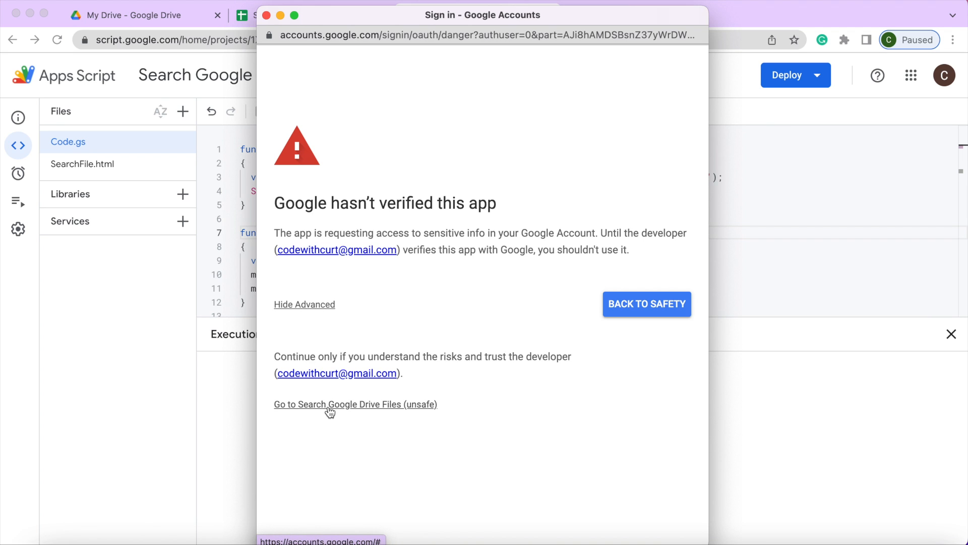
{"action": "left_click", "coordinate": [355, 404]}
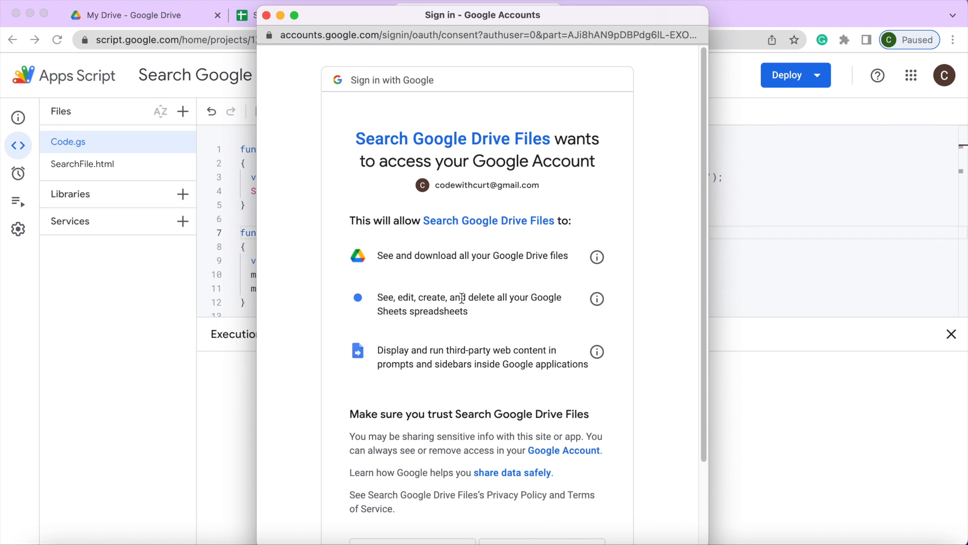
{"action": "mouse_move", "coordinate": [458, 315]}
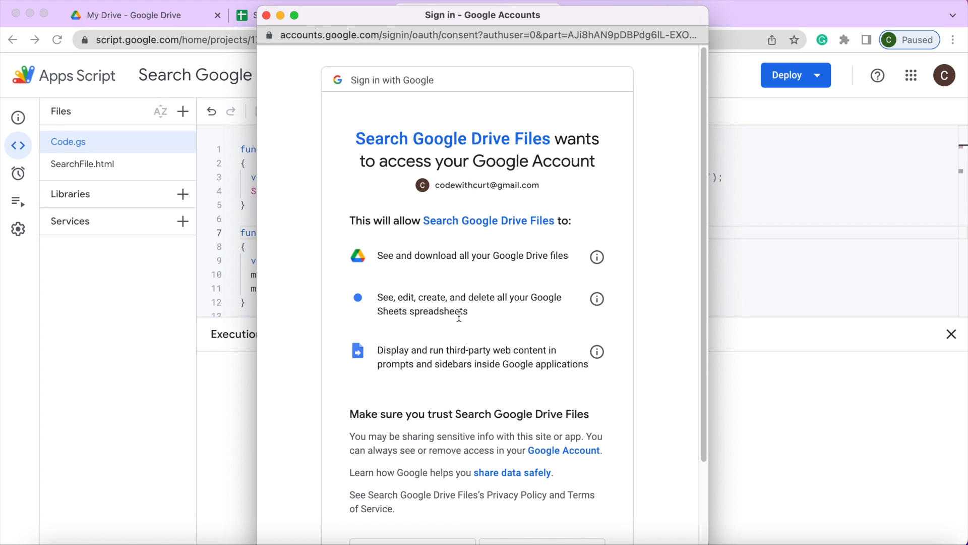
{"action": "scroll", "scroll_direction": "down", "scroll_amount": 3}
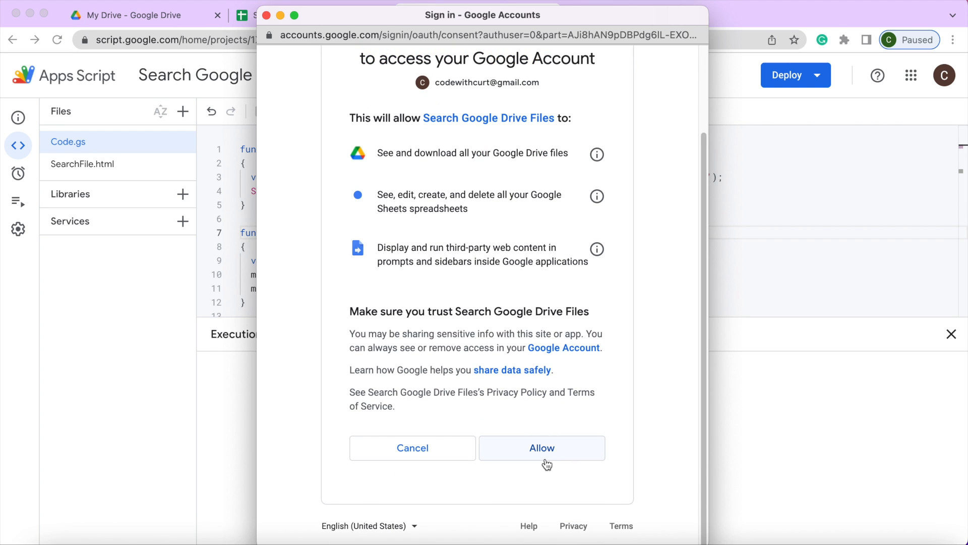
{"action": "left_click", "coordinate": [541, 448]}
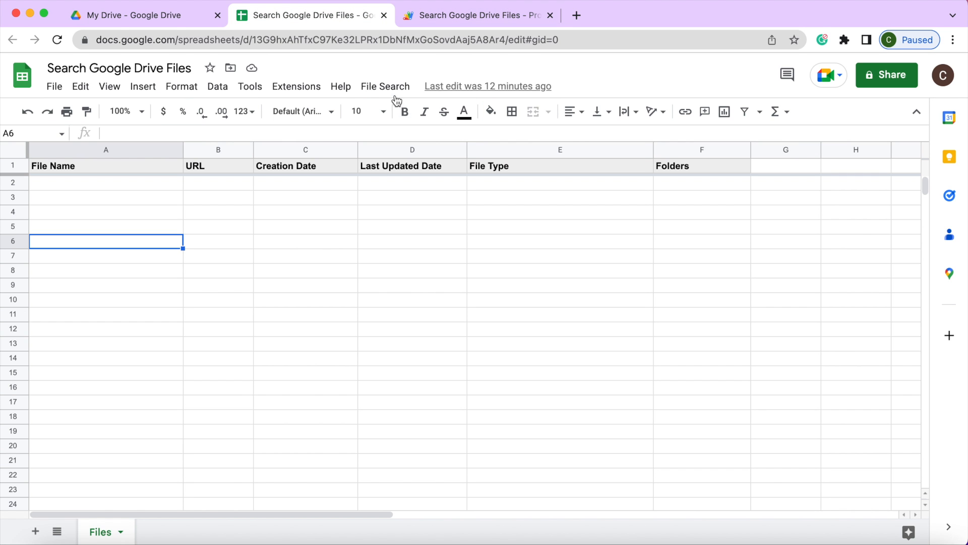
Search for 'test' from the File Search sidebar, listing four matching files with Found Records
{"action": "left_click", "coordinate": [385, 86]}
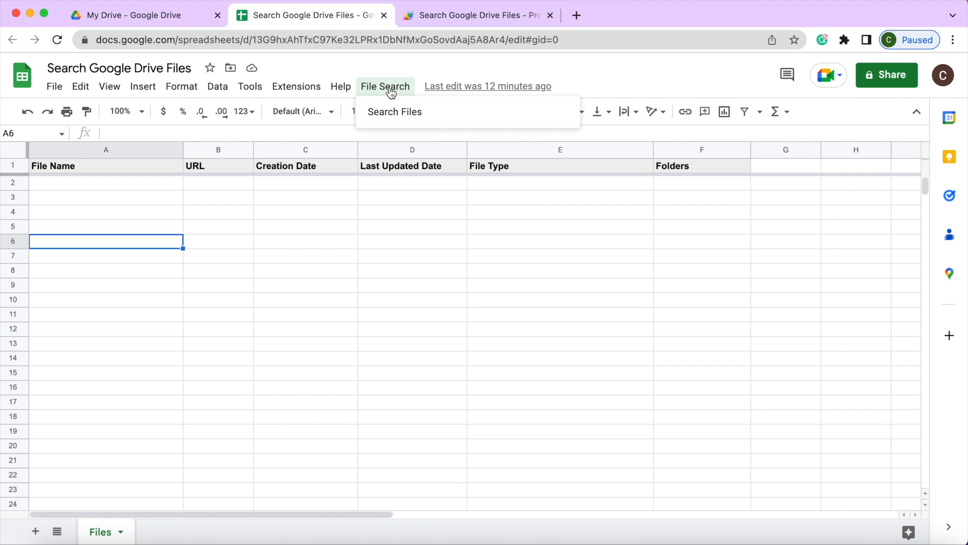
{"action": "left_click", "coordinate": [394, 112]}
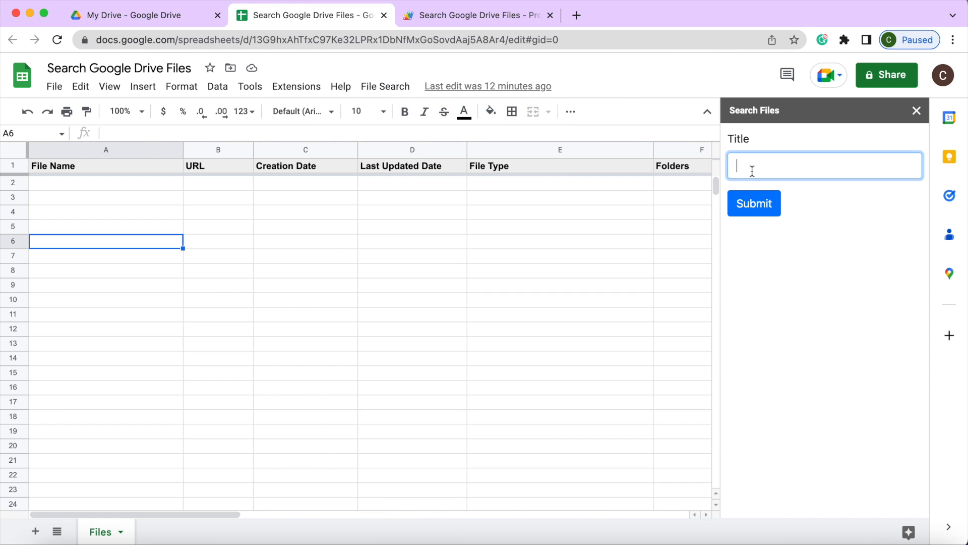
{"action": "type", "text": "test"}
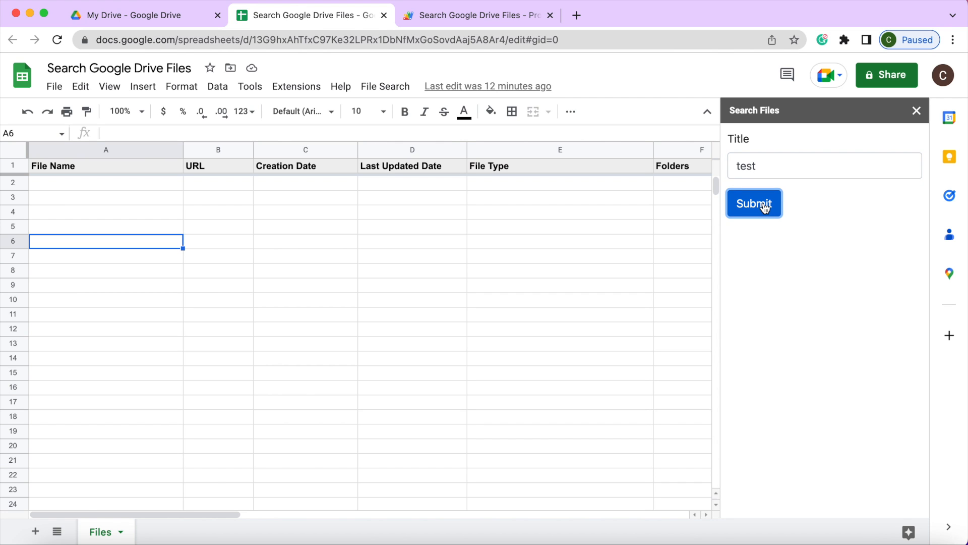
{"action": "left_click", "coordinate": [753, 202]}
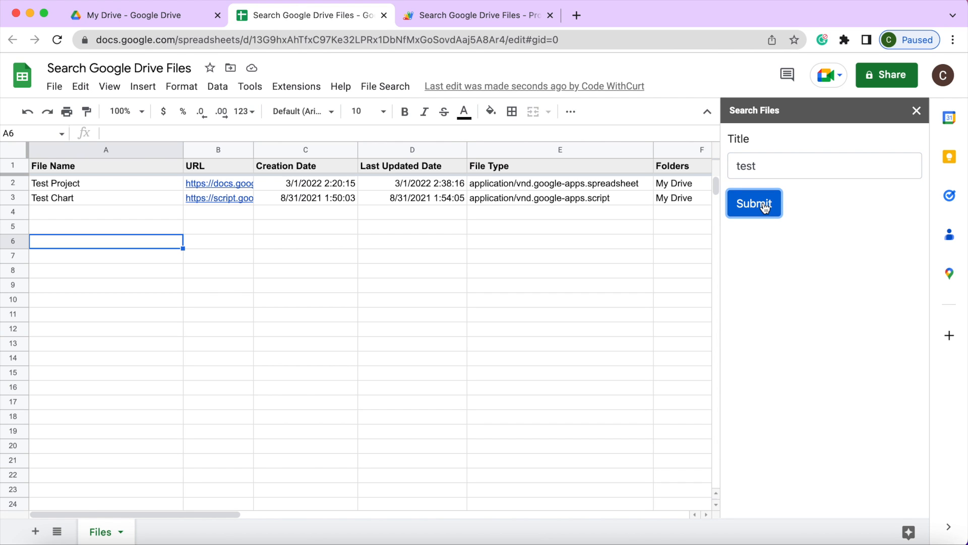
{"action": "left_click", "coordinate": [754, 203]}
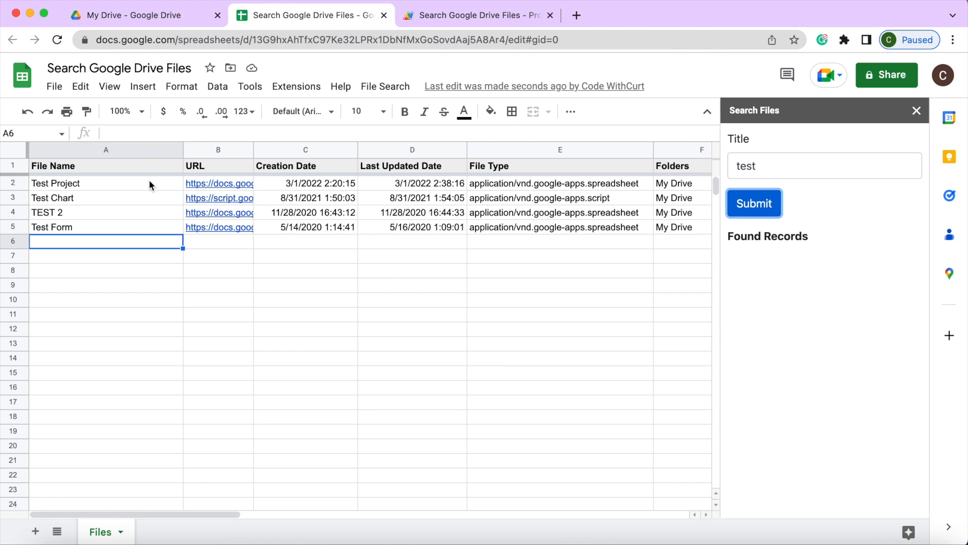
{"action": "mouse_move", "coordinate": [379, 255]}
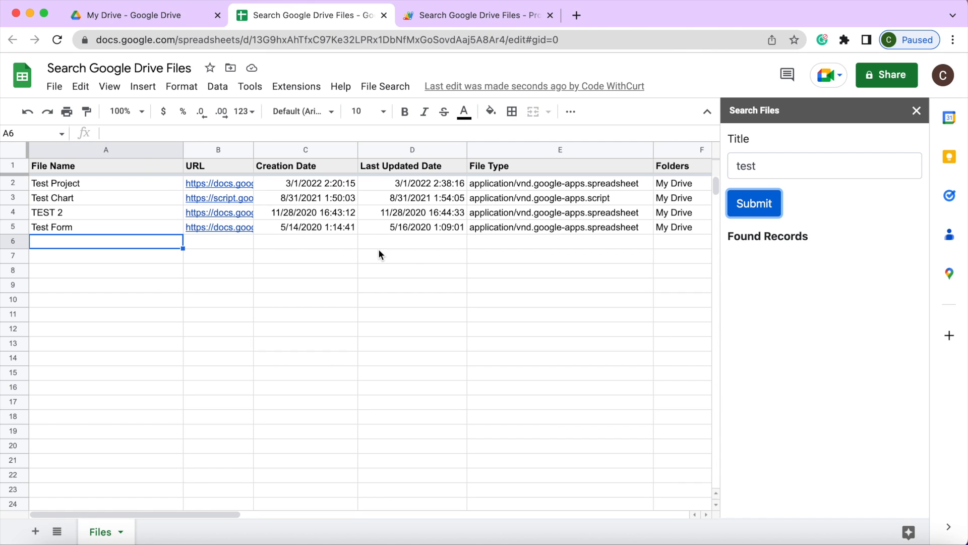